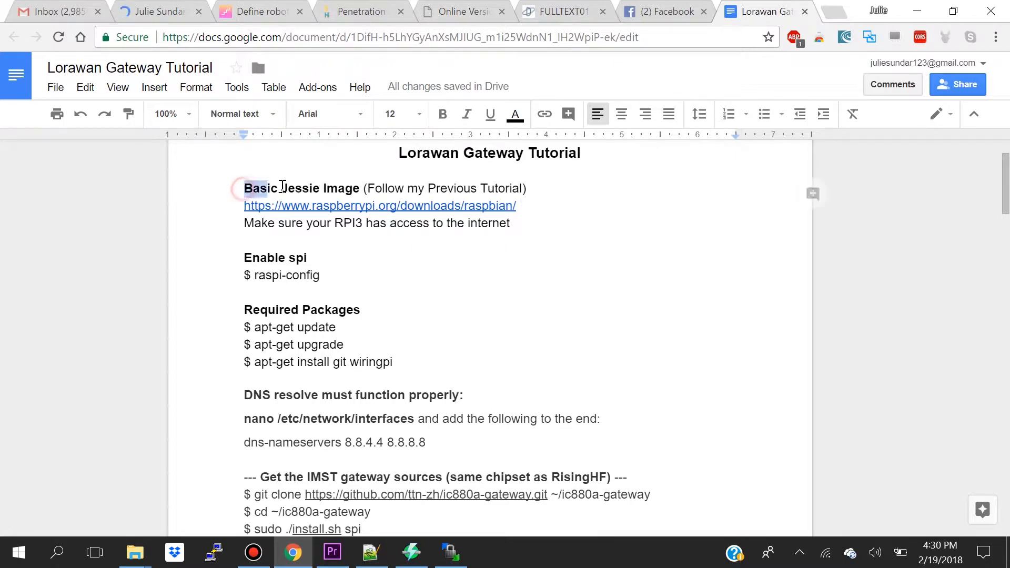
# Log in as root through the saved lorawan-gateway PuTTY session.
pyautogui.moveTo(243, 188); pyautogui.dragTo(516, 189)
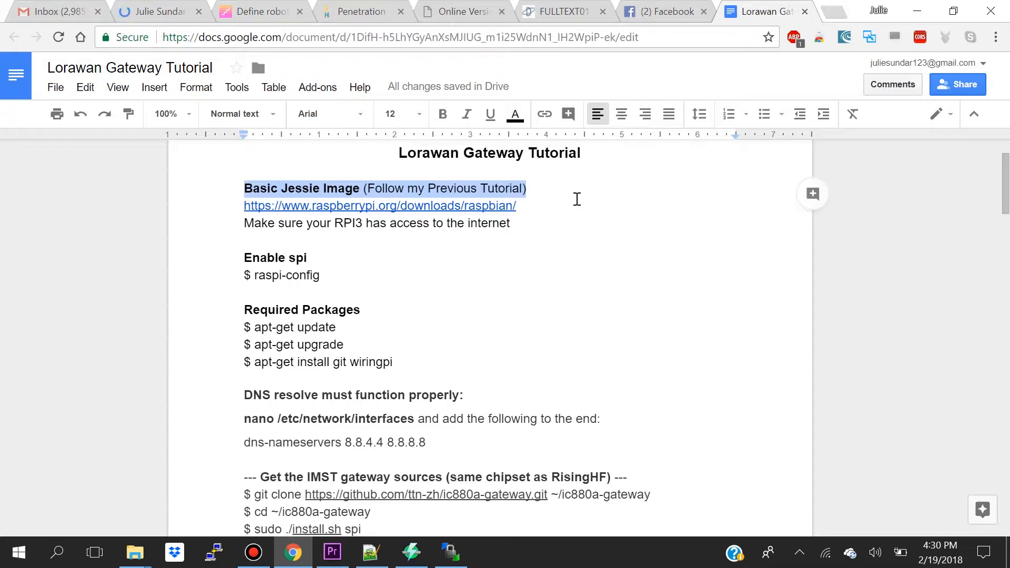
pyautogui.moveTo(427, 282)
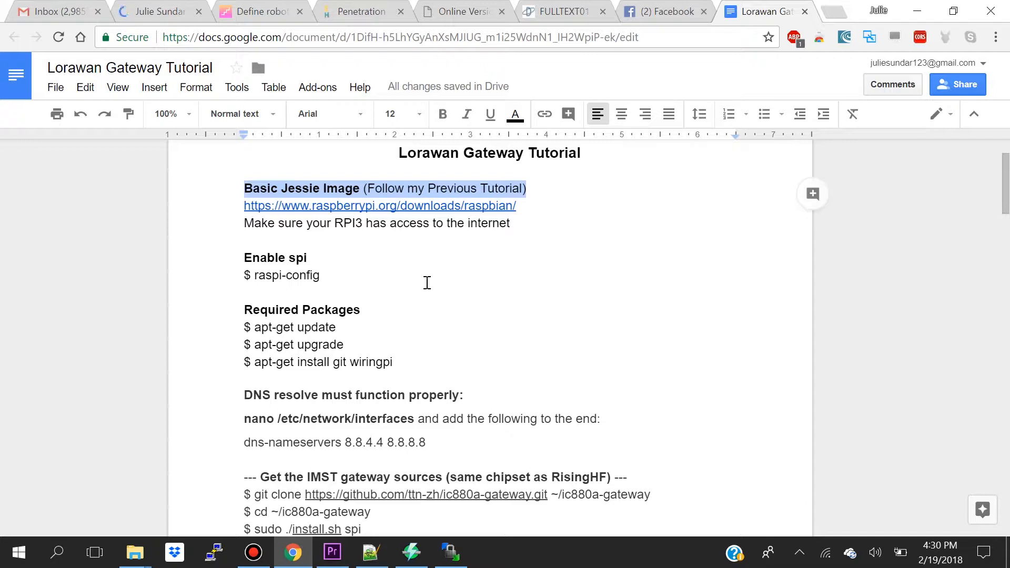
pyautogui.click(490, 552)
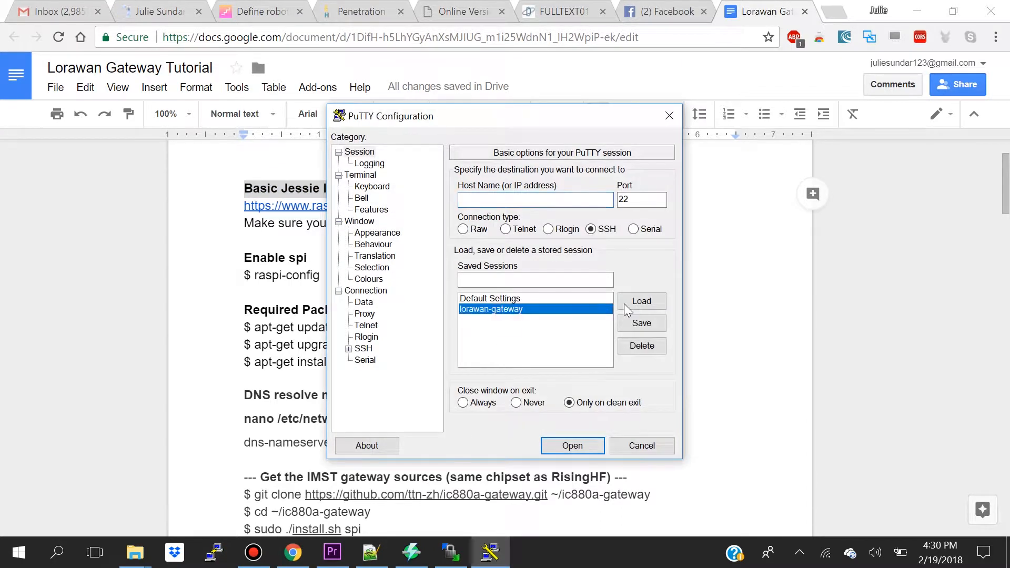
pyautogui.click(571, 445)
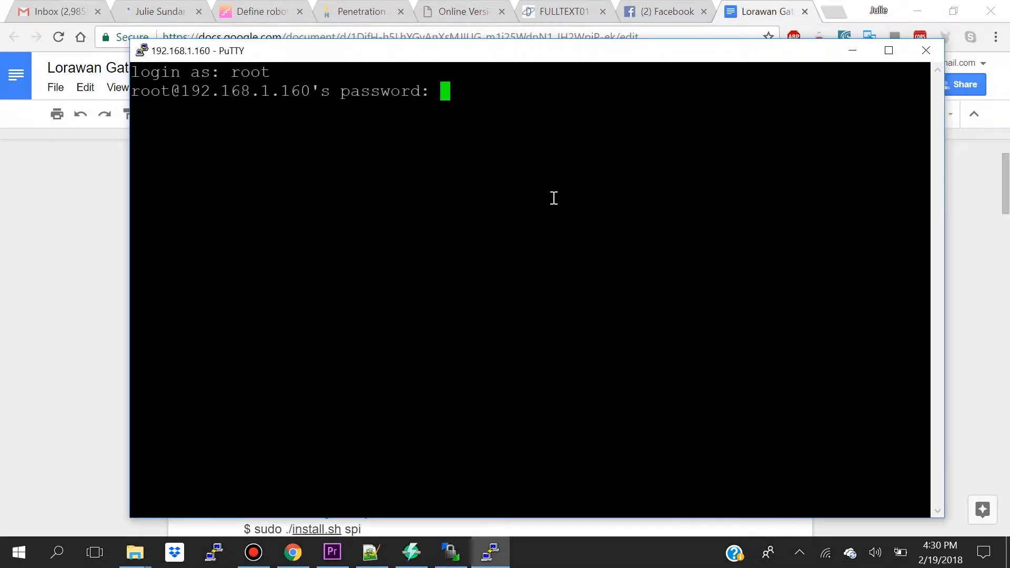
pyautogui.press('Return')
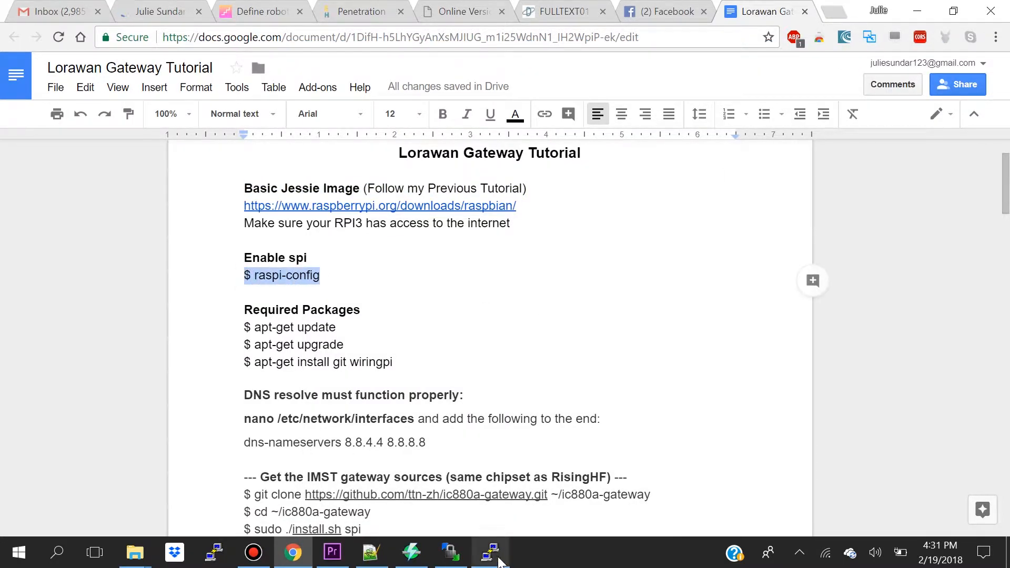
# Enable the SPI interface under raspi-config's Interfacing Options and confirm.
pyautogui.click(490, 551)
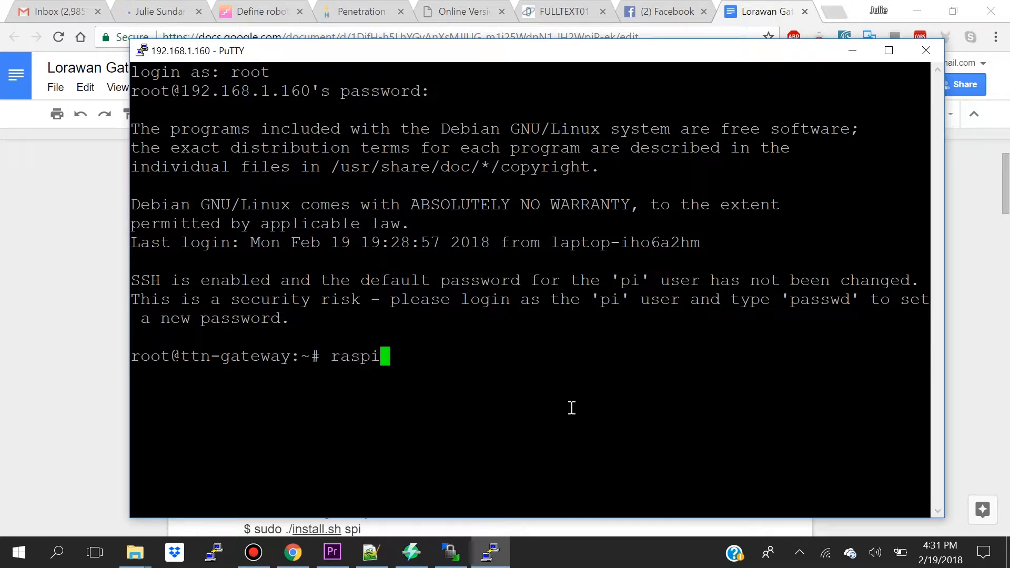
pyautogui.press('Return')
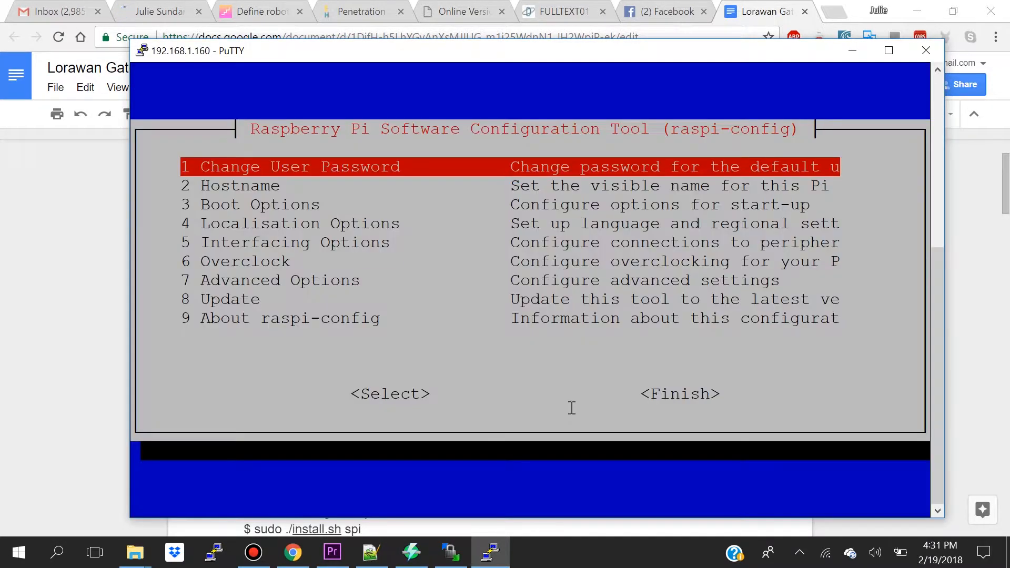
pyautogui.press('down')
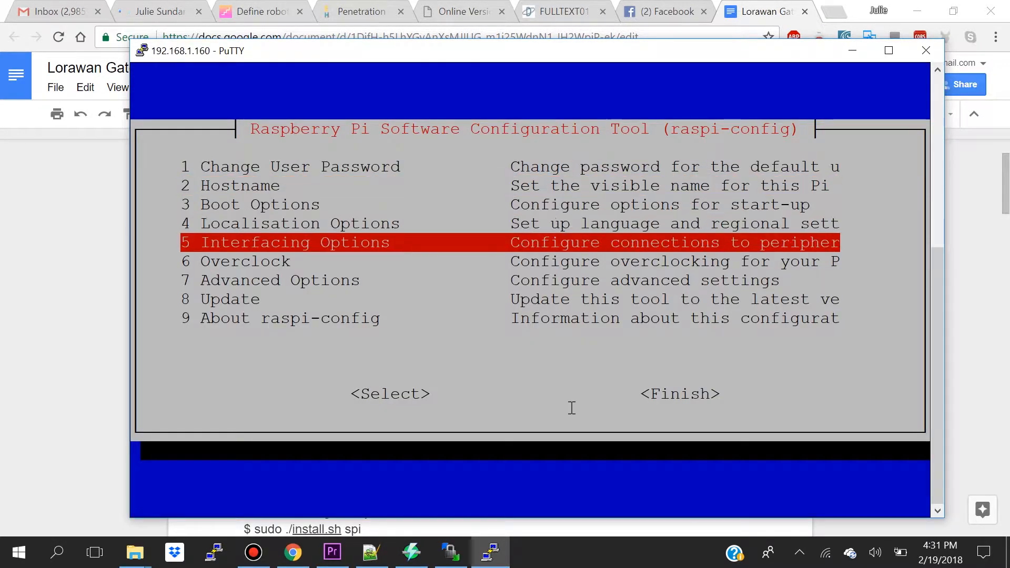
pyautogui.press('Return')
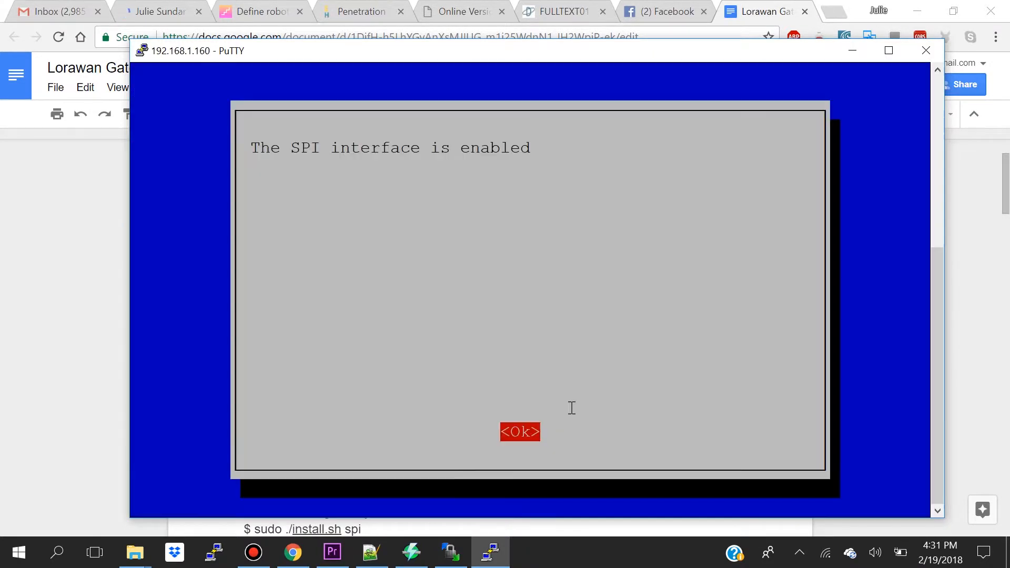
pyautogui.click(519, 431)
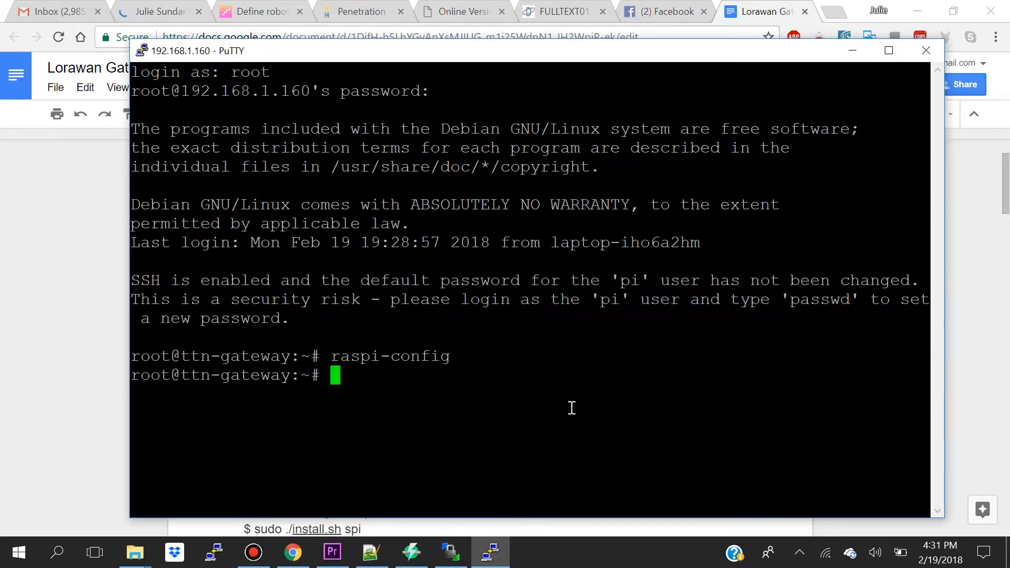
pyautogui.moveTo(834, 116)
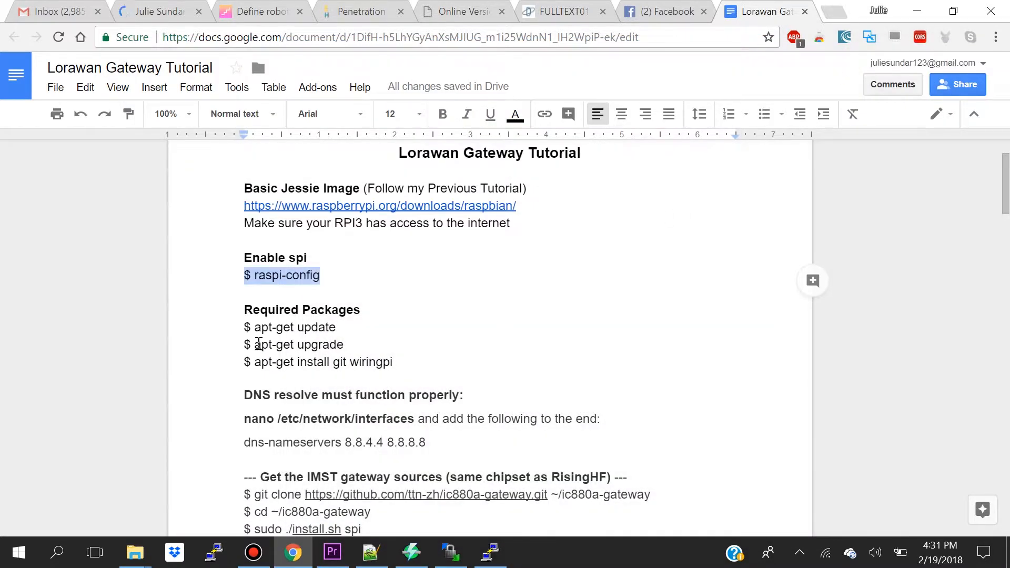
pyautogui.moveTo(237, 327)
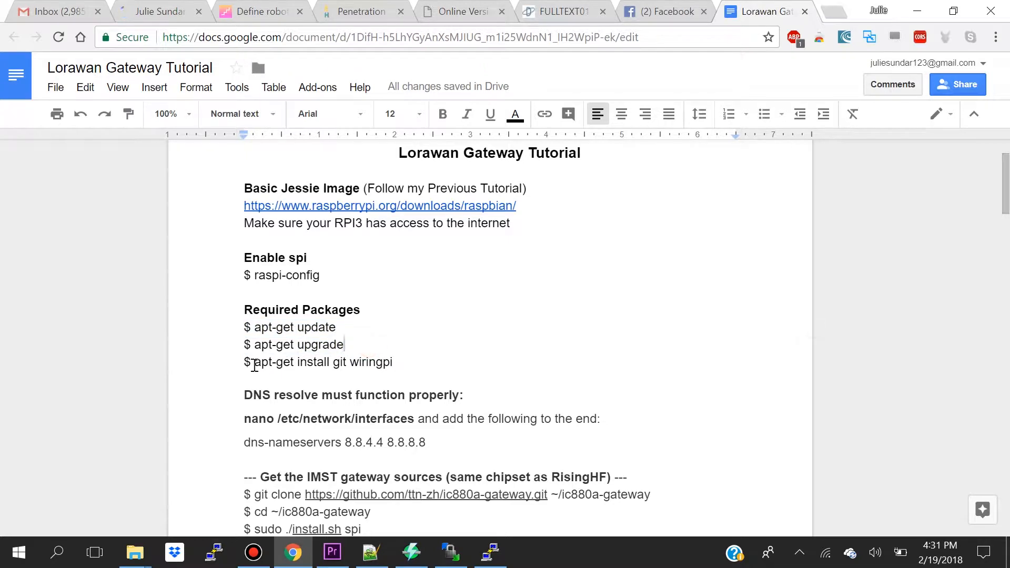
# Run 'apt-get install git wiringpi' on the gateway; both packages are already newest.
pyautogui.tripleClick(319, 362)
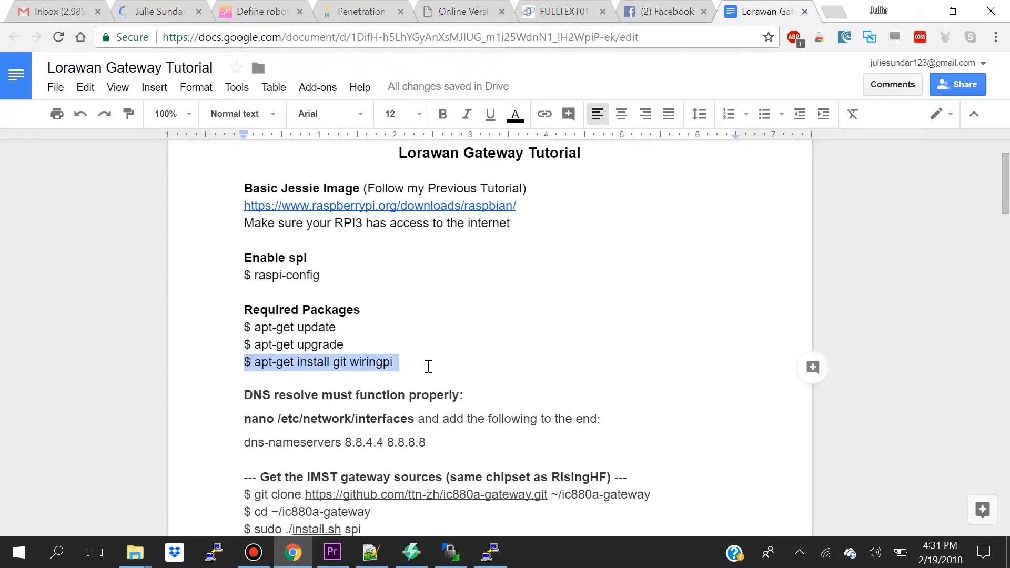
pyautogui.click(491, 551)
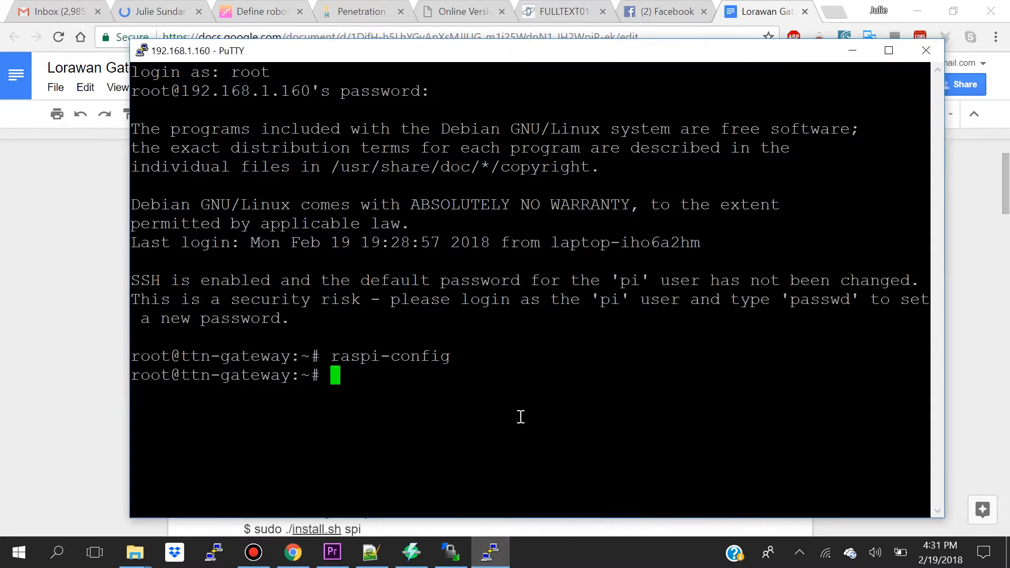
pyautogui.write('apt-g')
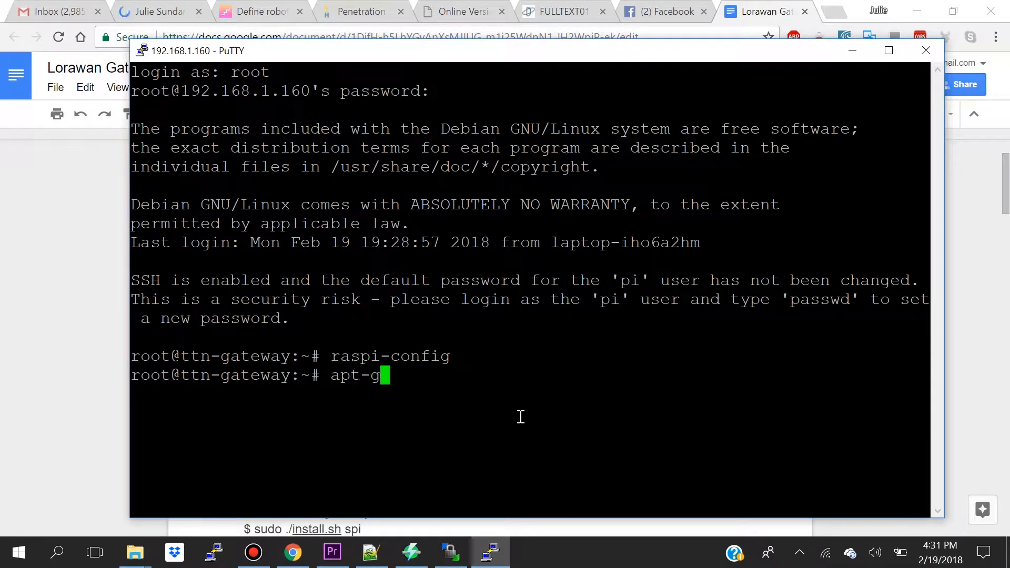
pyautogui.write('et install')
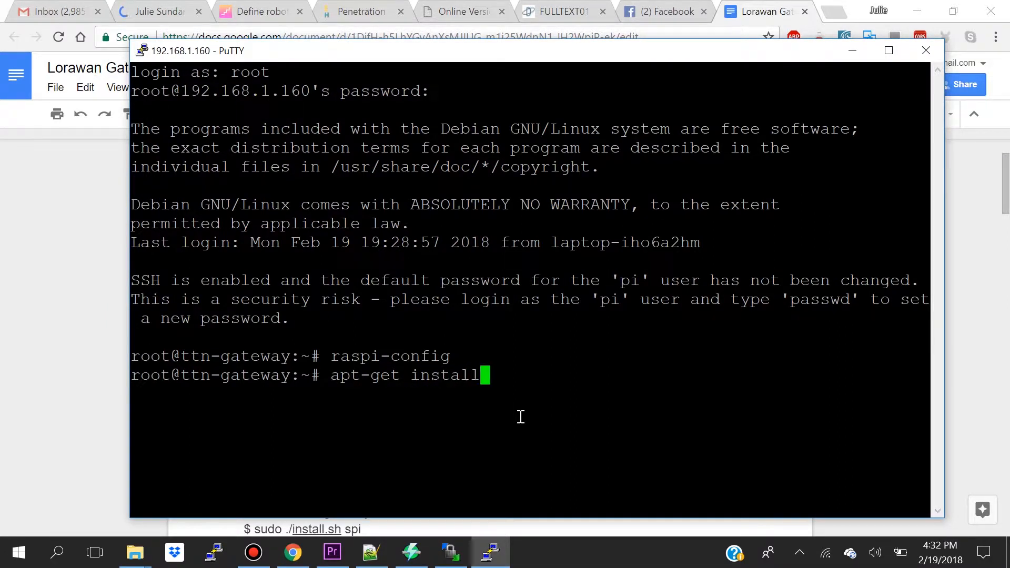
pyautogui.write('git wi')
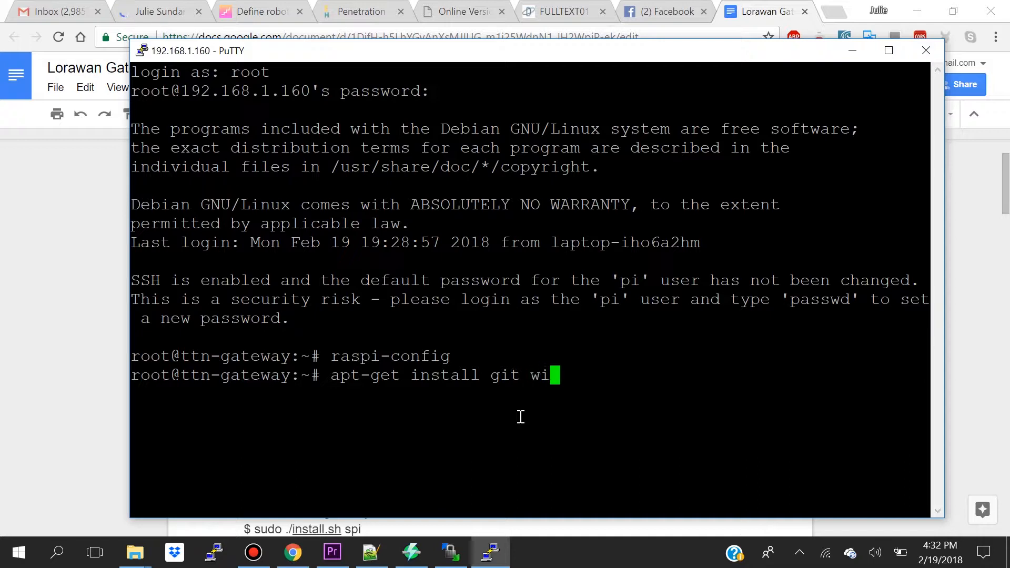
pyautogui.write('ringpi')
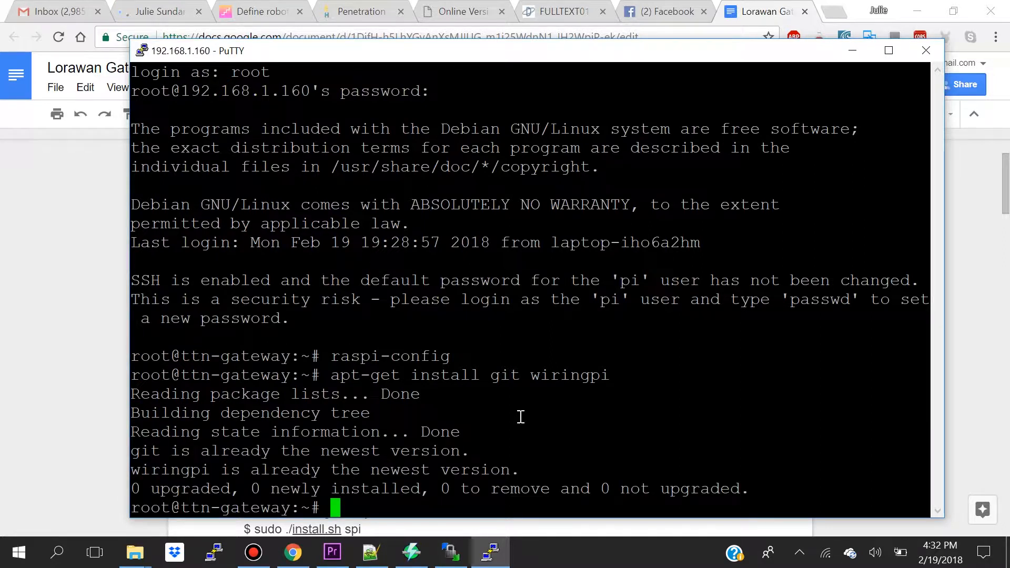
pyautogui.moveTo(852, 51)
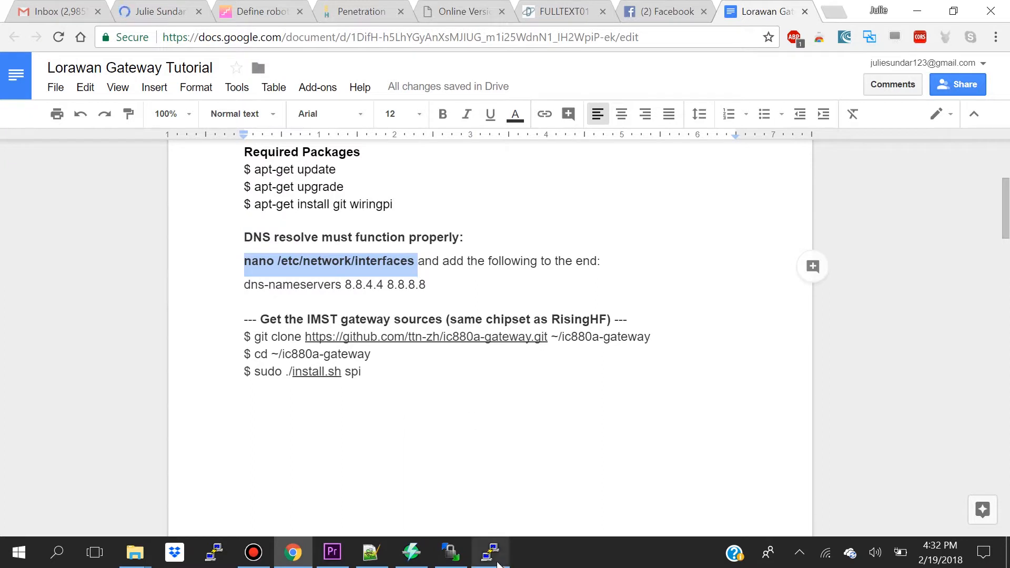
# Append 'dns-nameservers 8.8.4.4 8.8.8.8' to /etc/network/interfaces and save it.
pyautogui.click(490, 551)
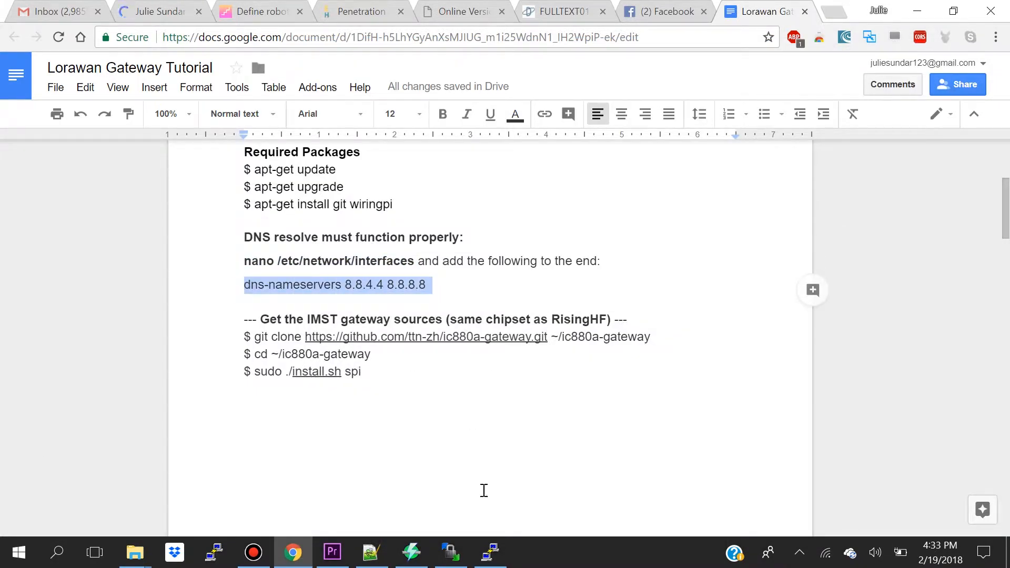
pyautogui.click(489, 551)
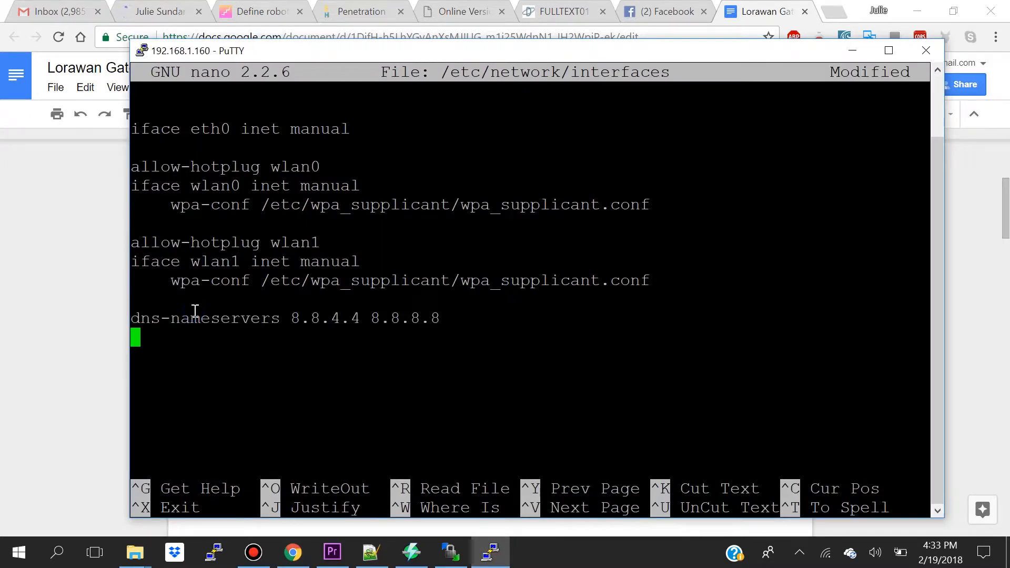
pyautogui.moveTo(516, 331)
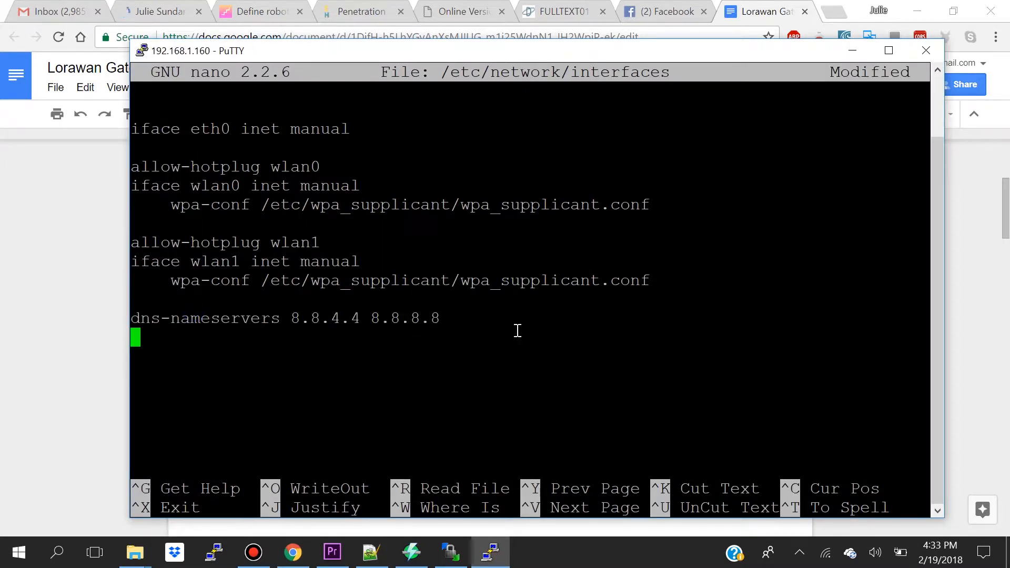
pyautogui.press('ctrl+x')
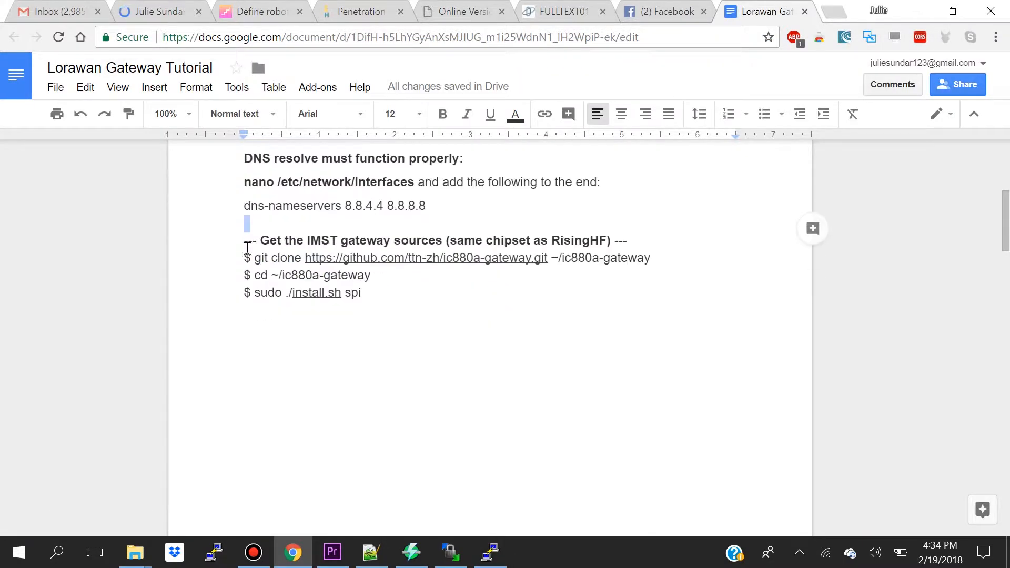
pyautogui.doubleClick(258, 258)
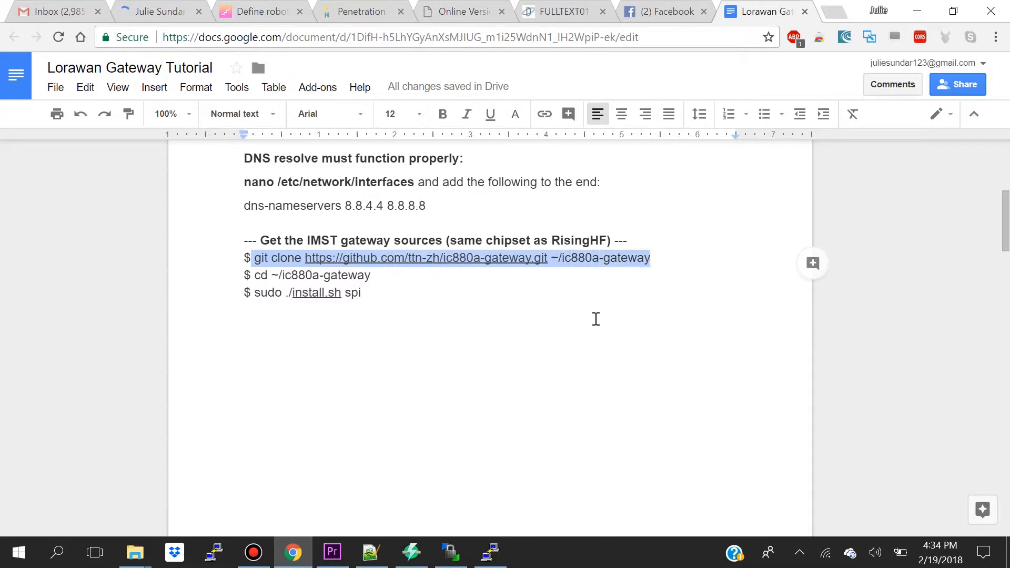
pyautogui.click(489, 553)
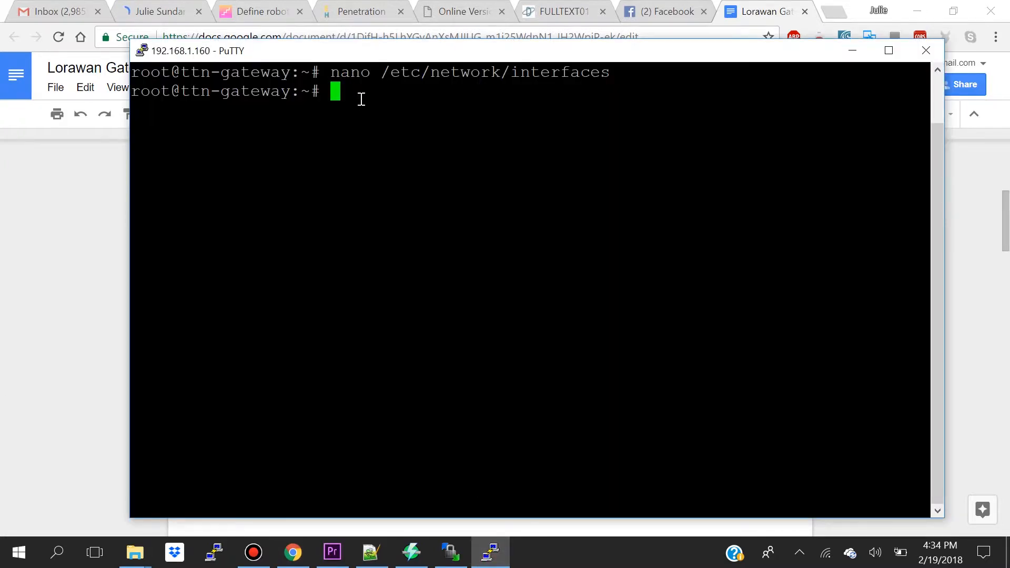
pyautogui.write('git clone https://github.com/ttn-zh/ic880a-gateway.git ~/ic880a-gateway')
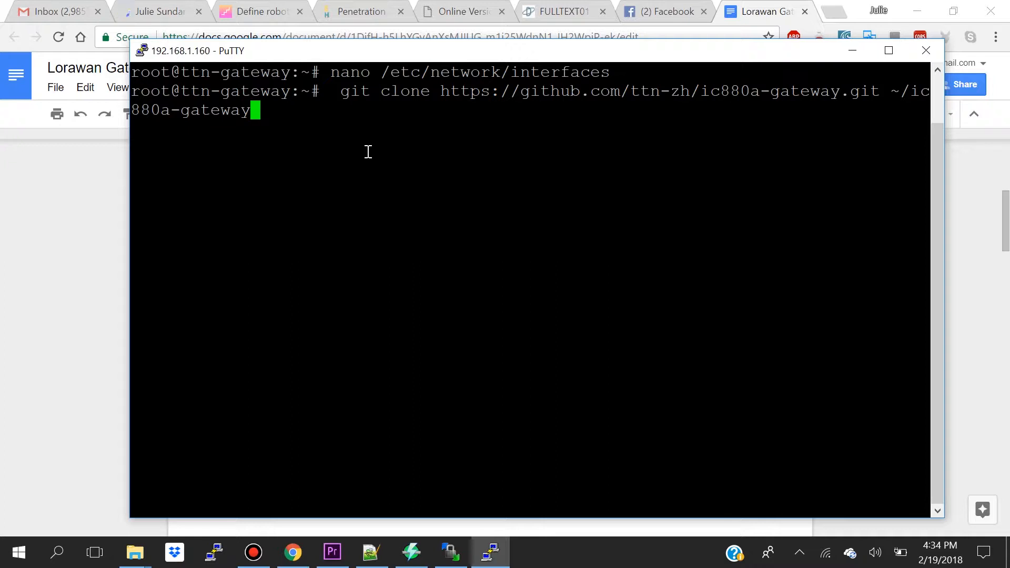
pyautogui.press('Return')
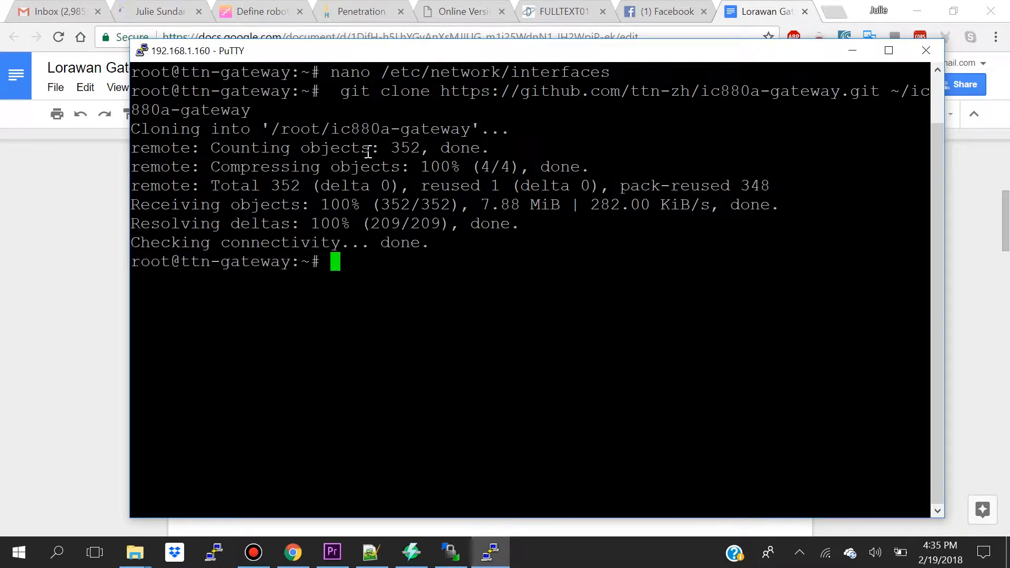
pyautogui.moveTo(583, 276)
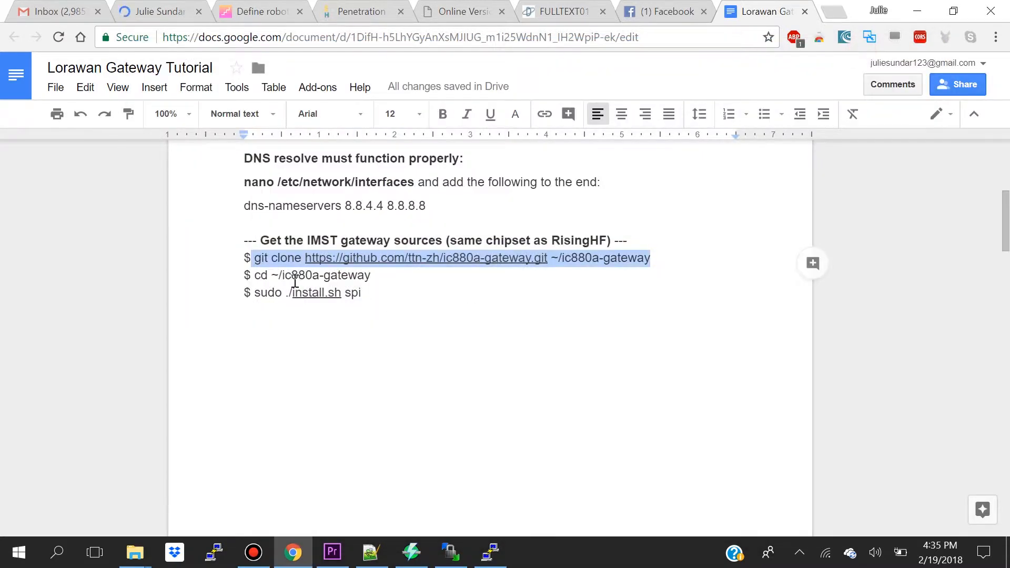
# Let the ic880a-gateway installer finish and reboot, dismiss the Fatal Error, and close PuTTY.
pyautogui.doubleClick(303, 275)
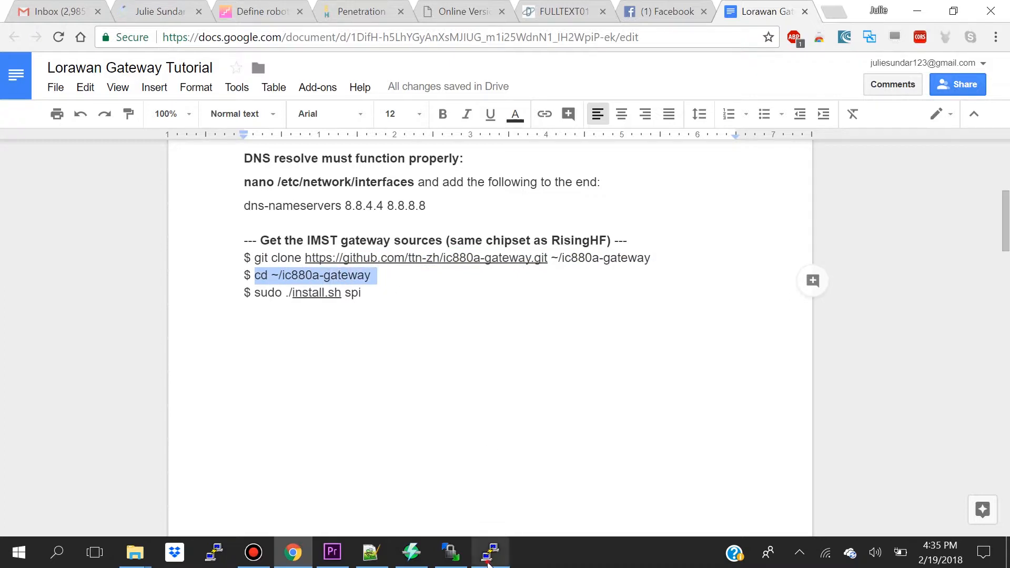
pyautogui.click(491, 552)
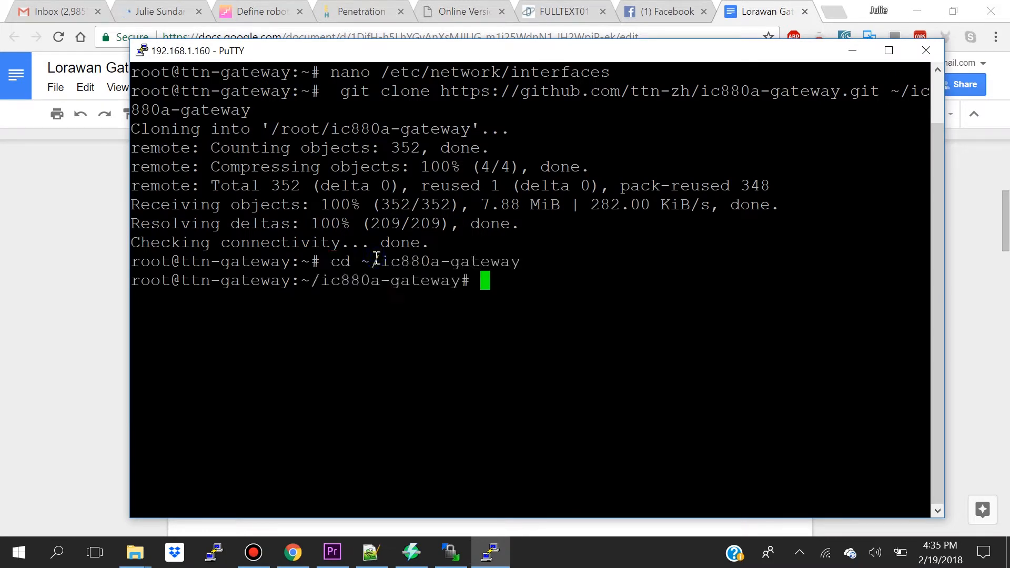
pyautogui.moveTo(391, 296)
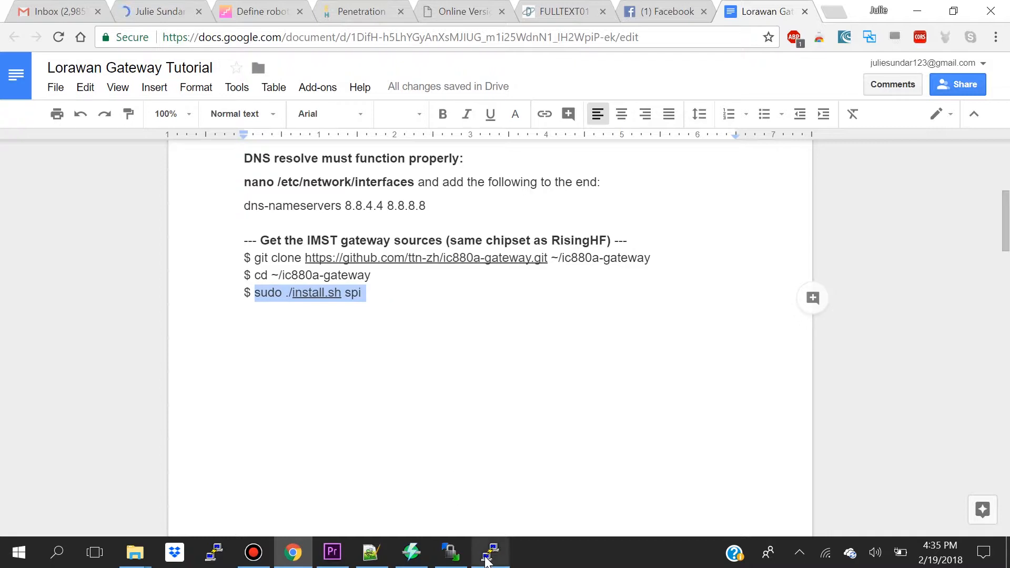
pyautogui.click(490, 552)
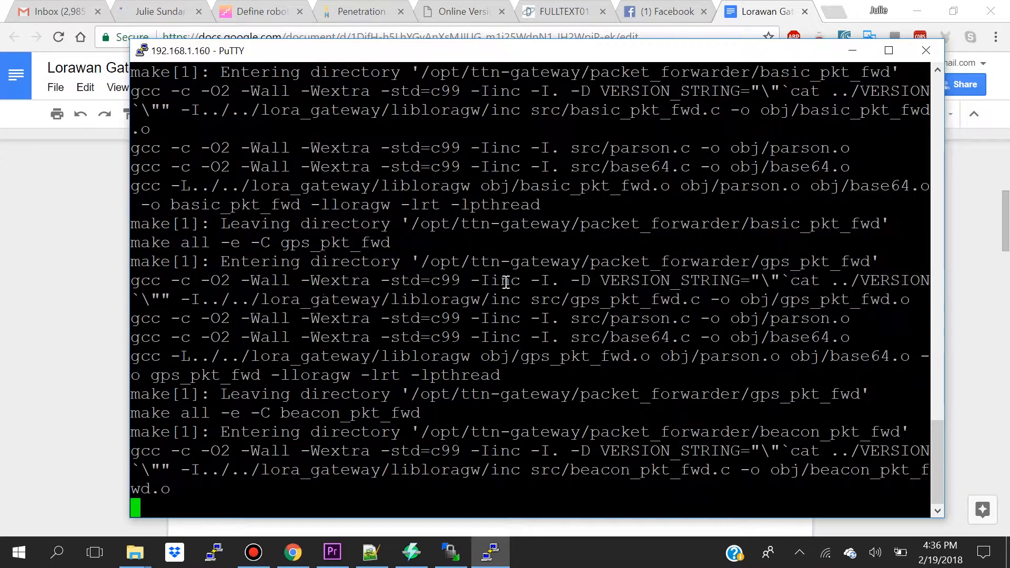
pyautogui.scroll(-3)
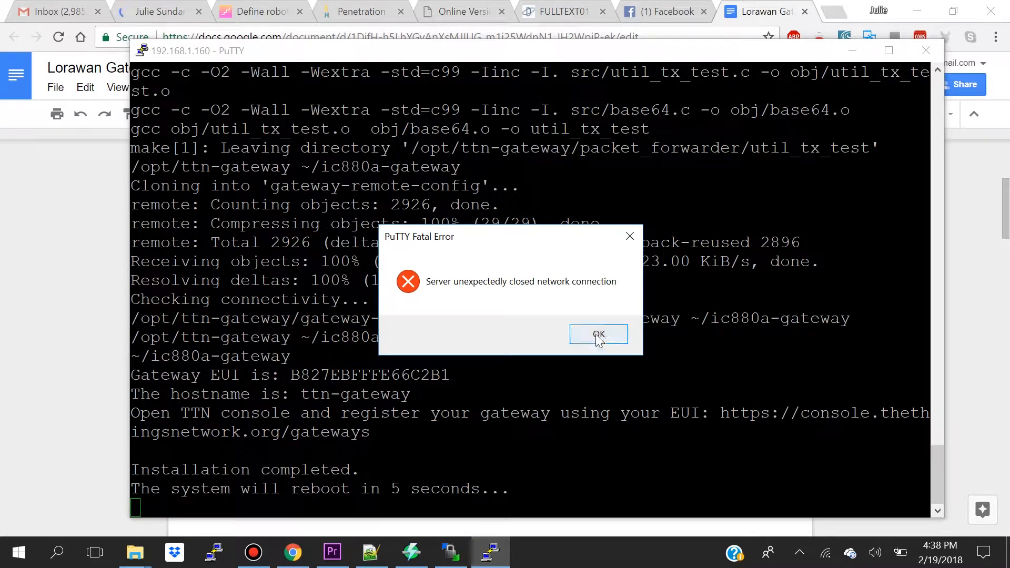
pyautogui.click(598, 335)
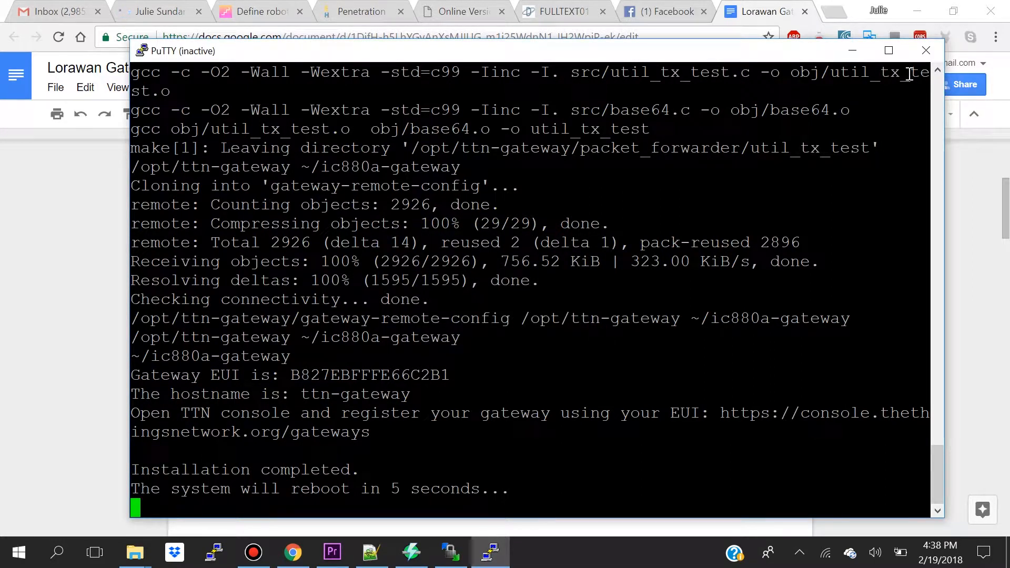
pyautogui.moveTo(927, 50)
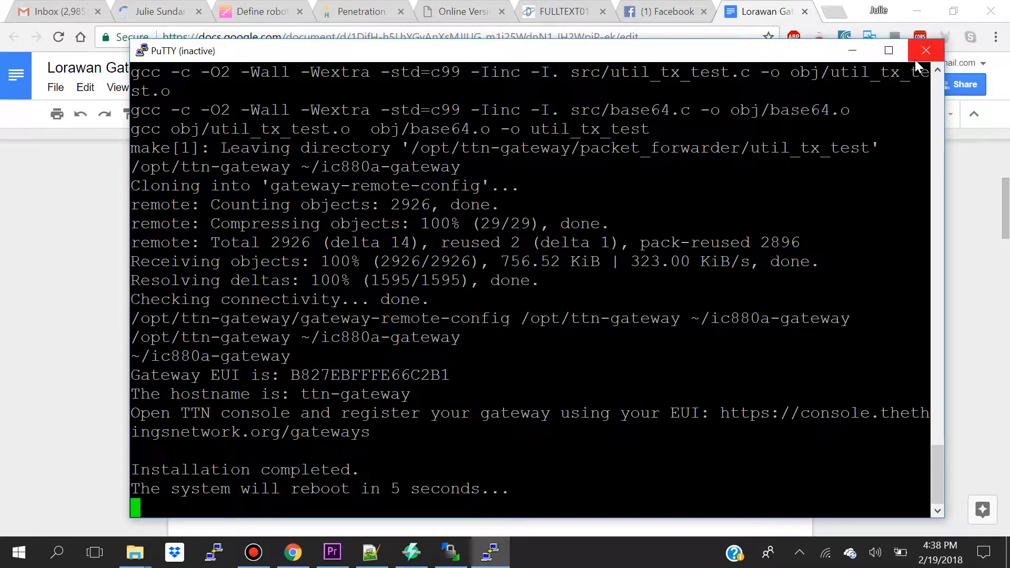
pyautogui.click(927, 51)
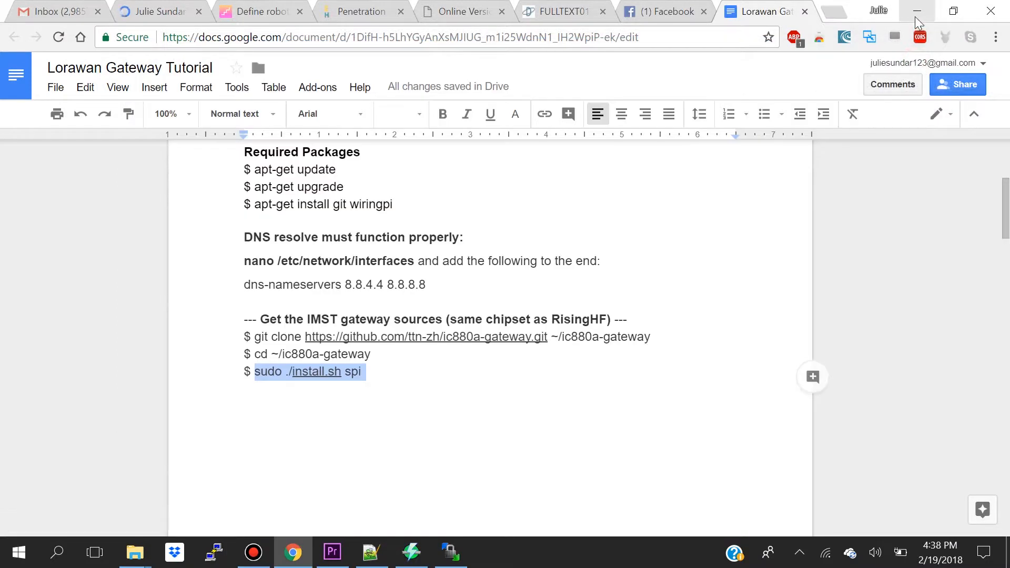
# Launch WinSCP from the desktop and log in to the gateway at 192.168.1.160.
pyautogui.click(915, 11)
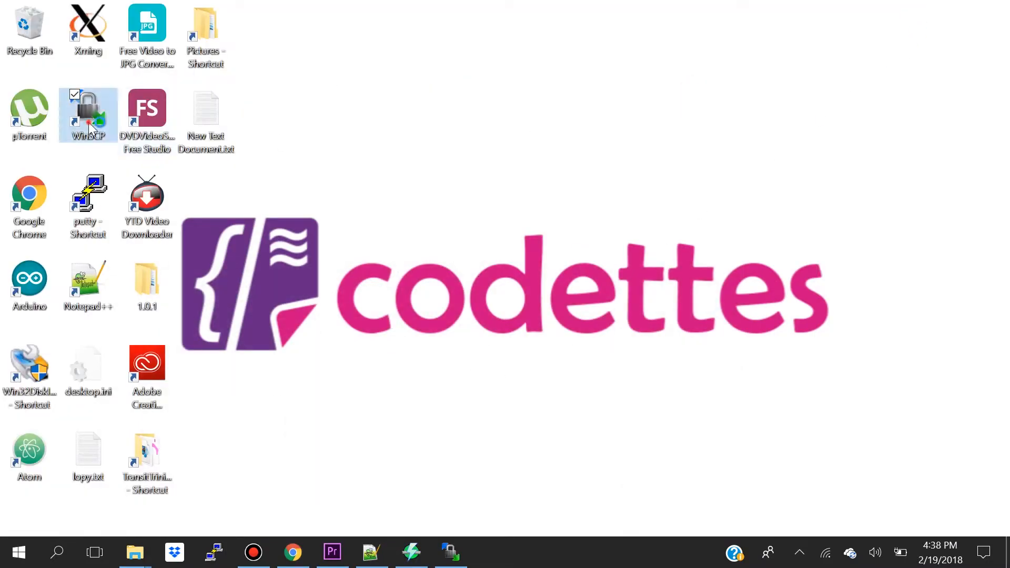
pyautogui.doubleClick(88, 114)
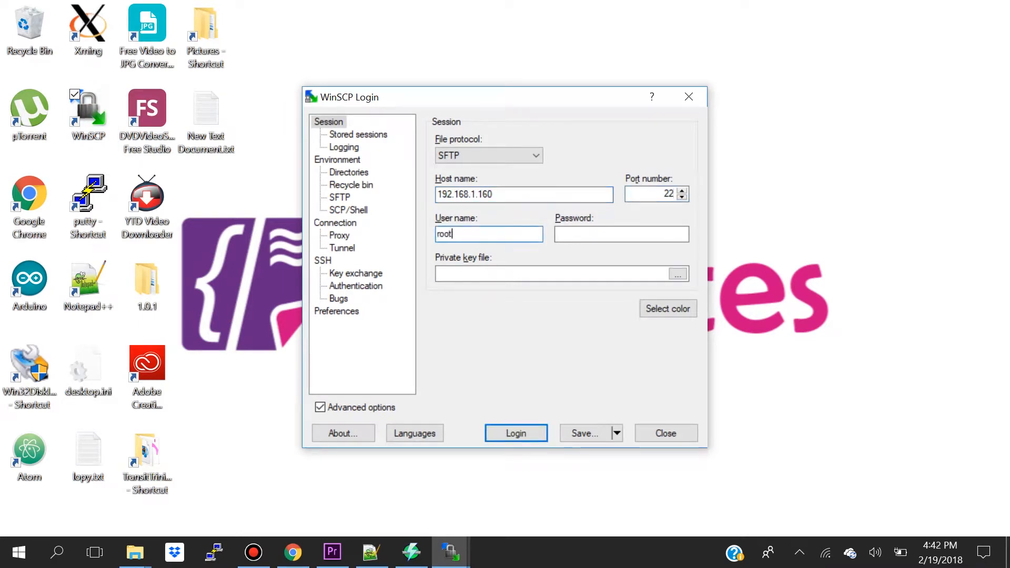
pyautogui.click(514, 433)
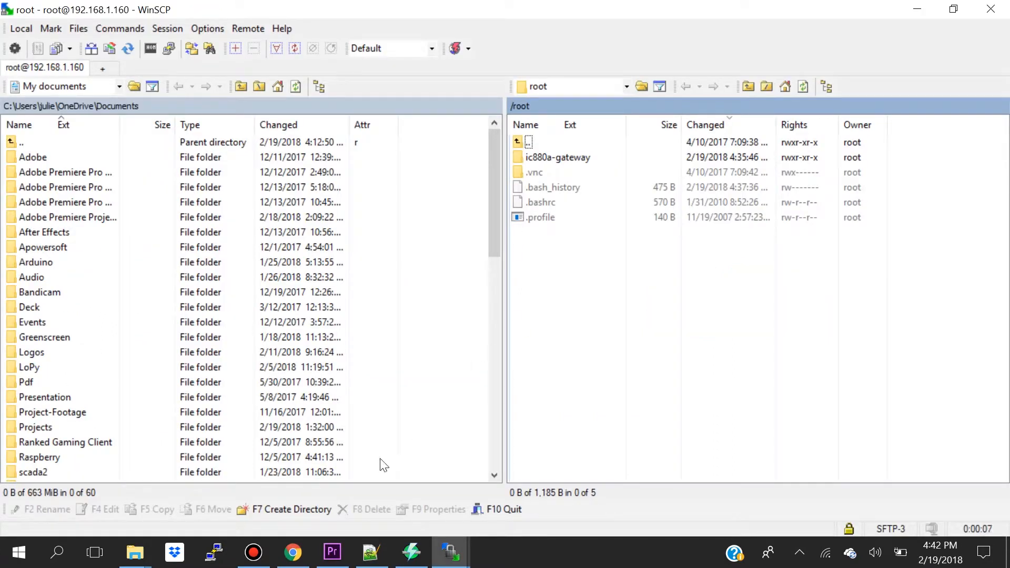
# Open /opt/ttn-gateway/bin/global_conf.json from WinSCP in Notepad++.
pyautogui.click(293, 553)
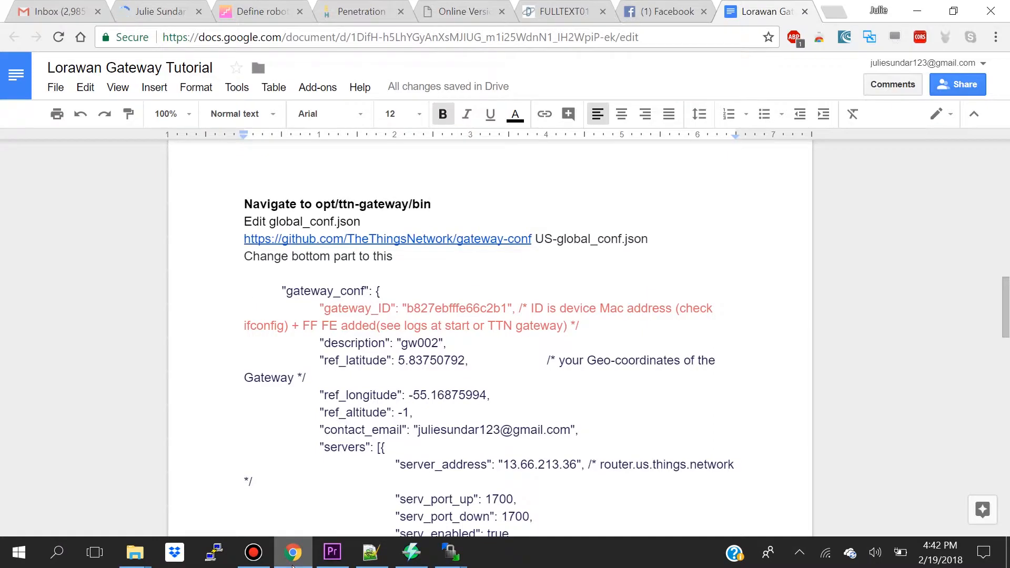
pyautogui.click(433, 203)
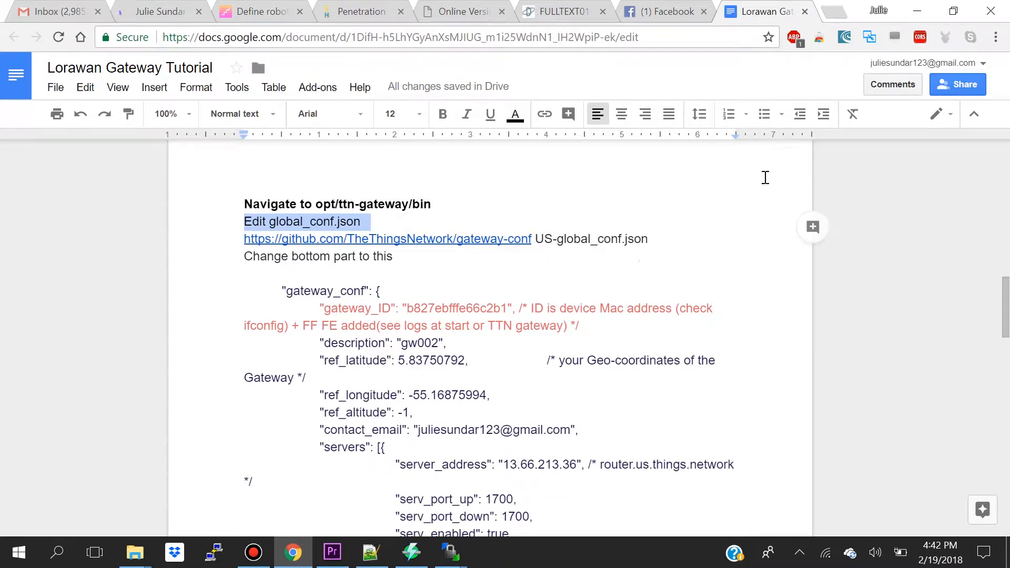
pyautogui.click(450, 551)
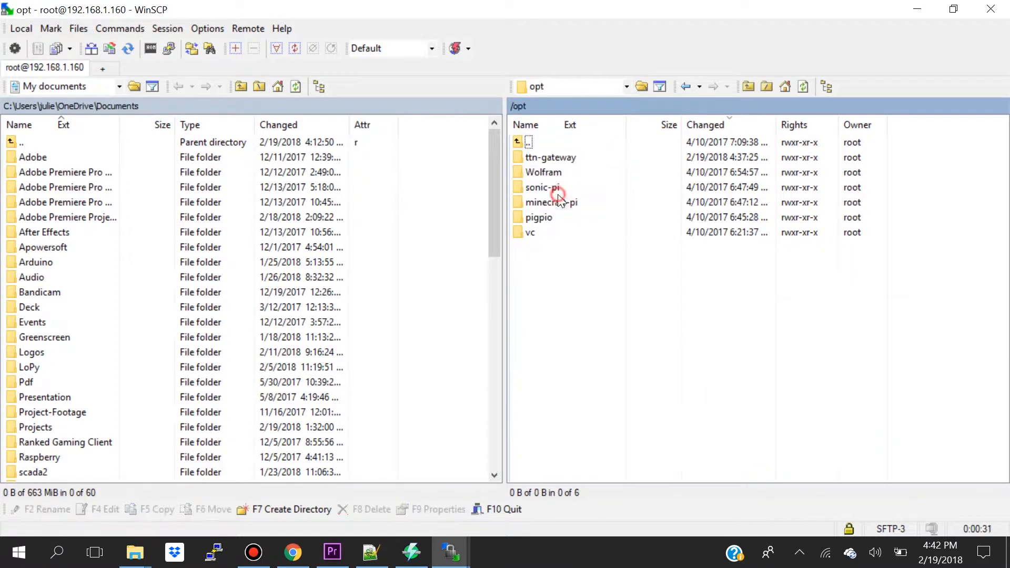
pyautogui.doubleClick(550, 156)
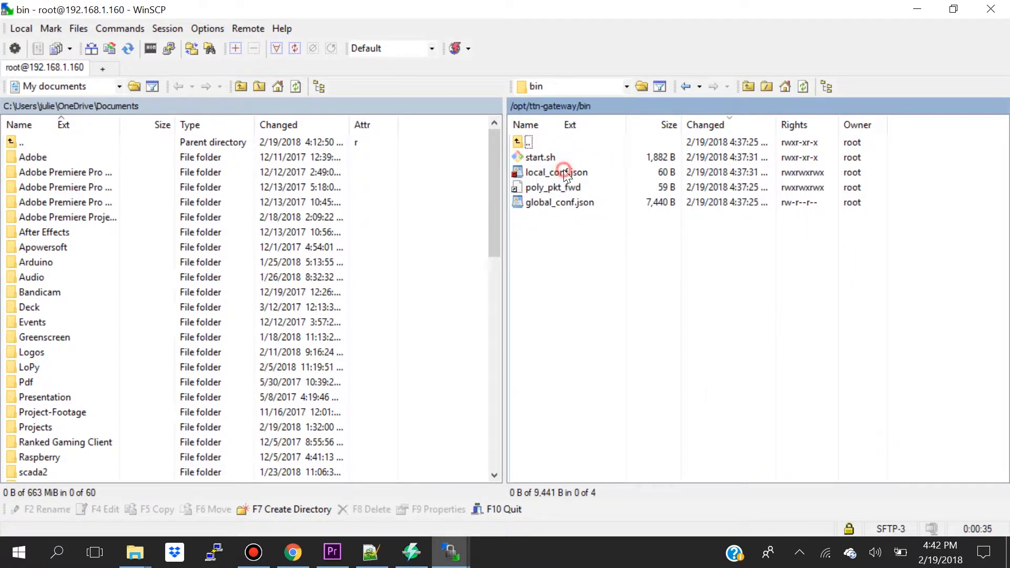
pyautogui.doubleClick(559, 201)
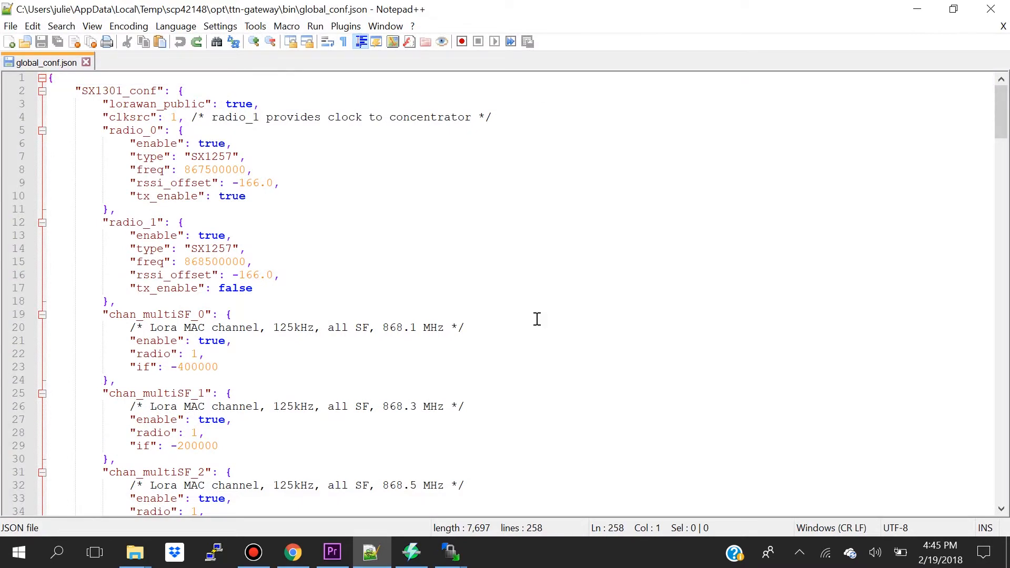
# Scroll global_conf.json down to the gateway_conf block, then return to the US config in Chrome.
pyautogui.scroll(-3)
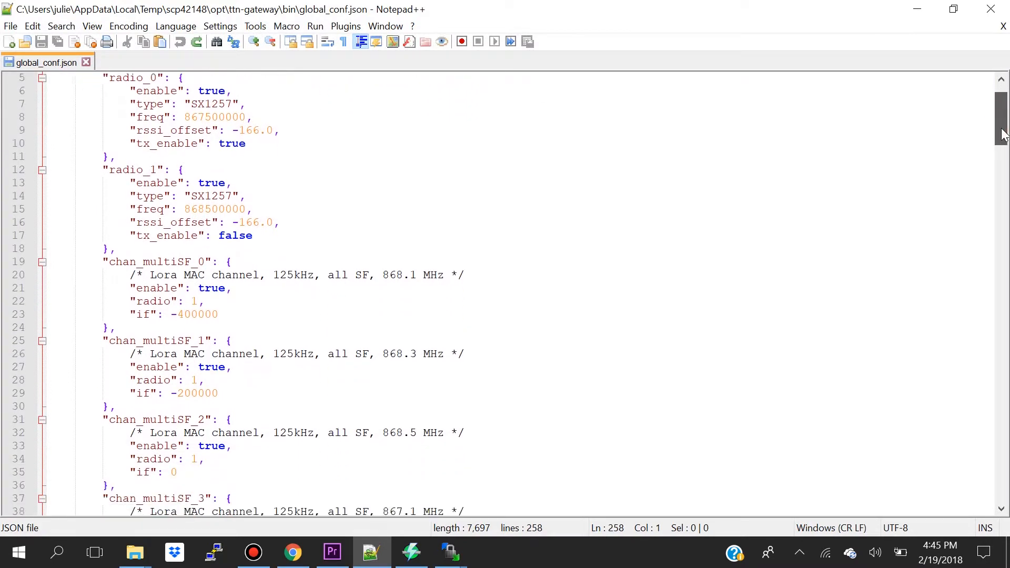
pyautogui.scroll(-3)
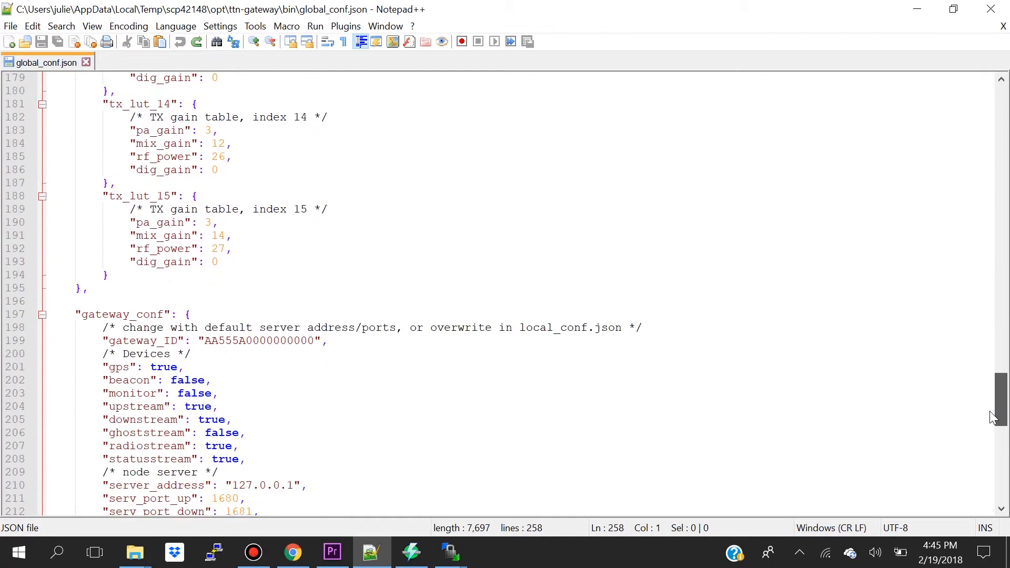
pyautogui.scroll(-3)
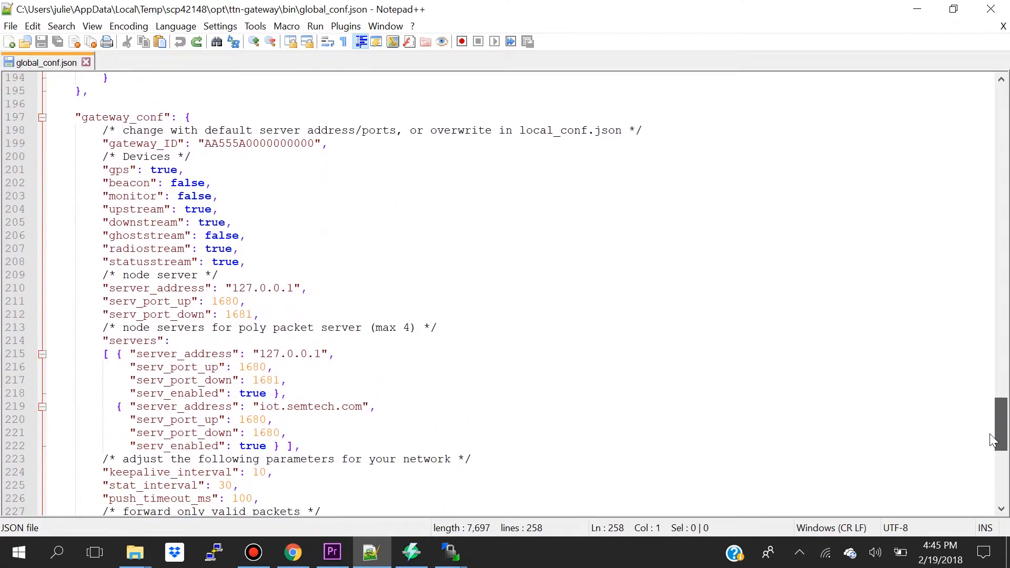
pyautogui.scroll(-3)
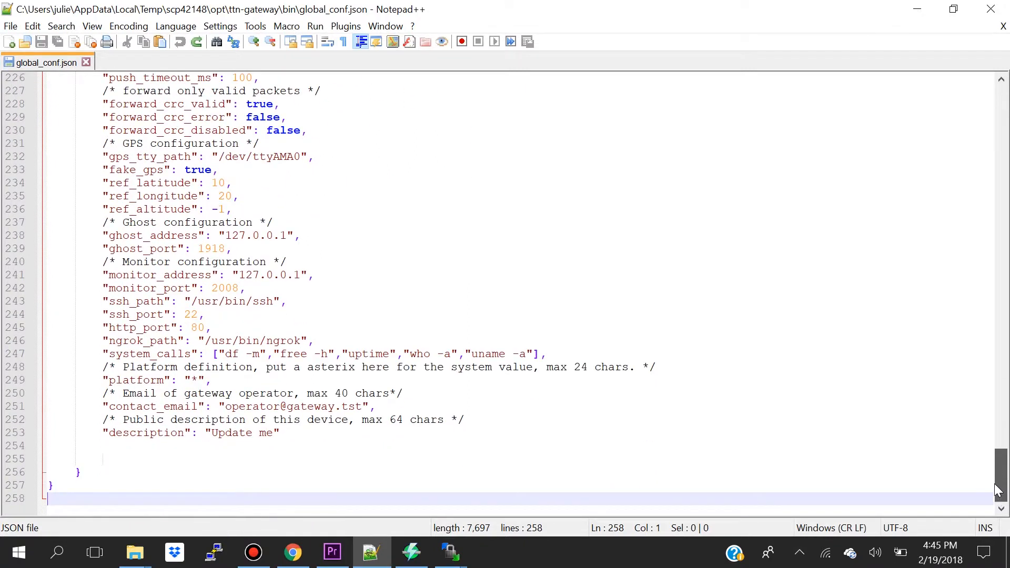
pyautogui.scroll(3)
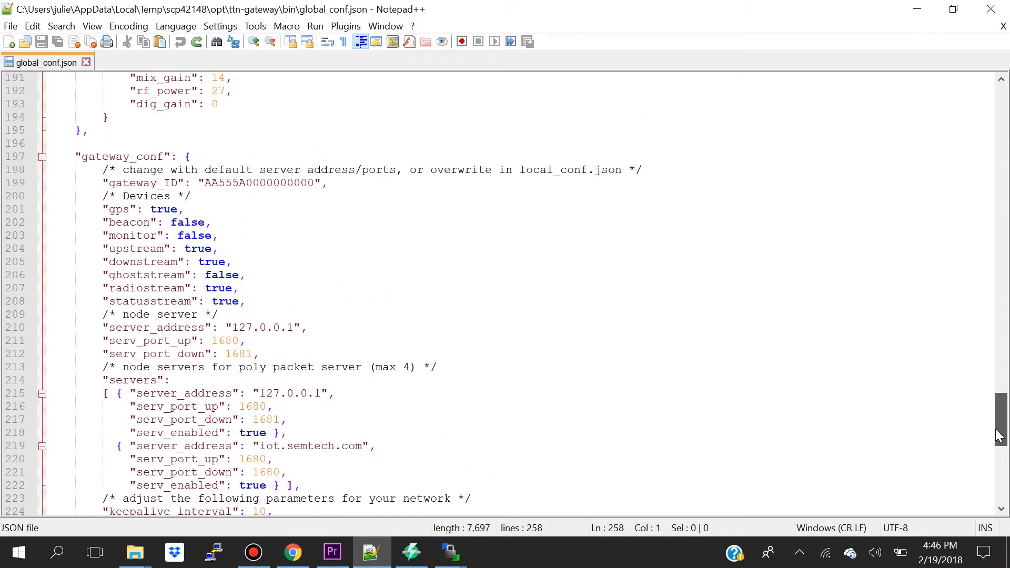
pyautogui.moveTo(304, 553)
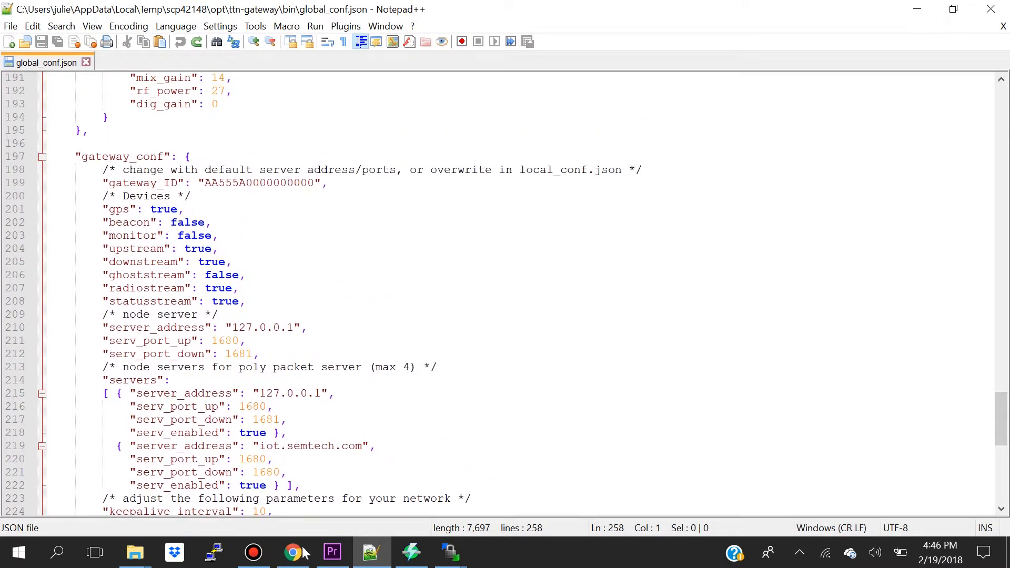
pyautogui.click(292, 551)
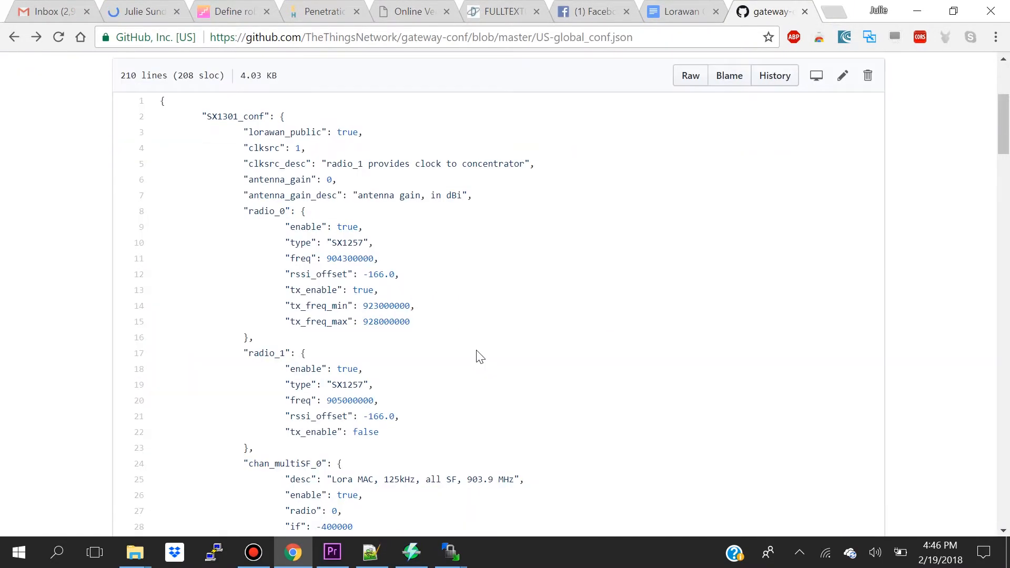
pyautogui.moveTo(474, 381)
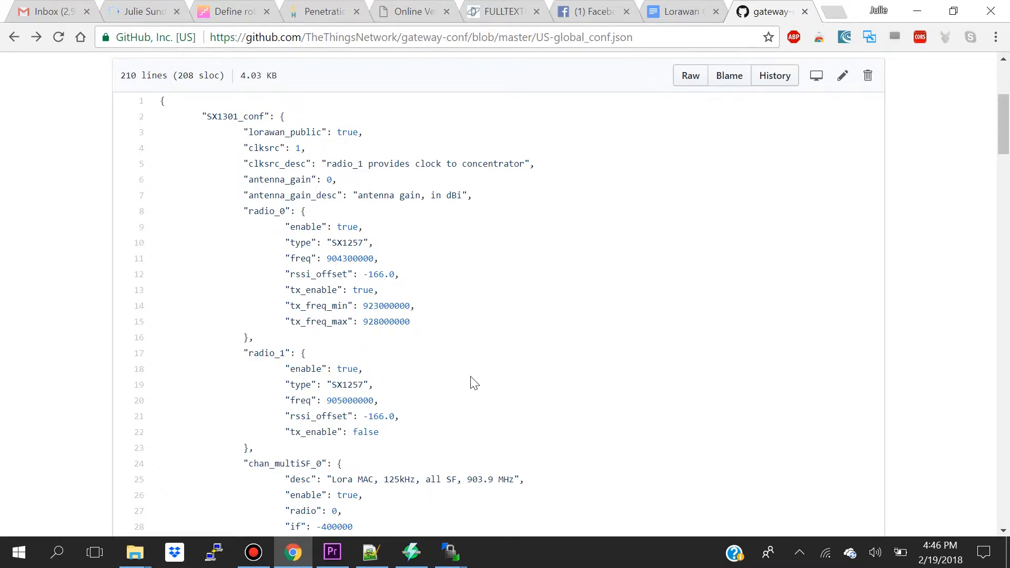
pyautogui.moveTo(686, 251)
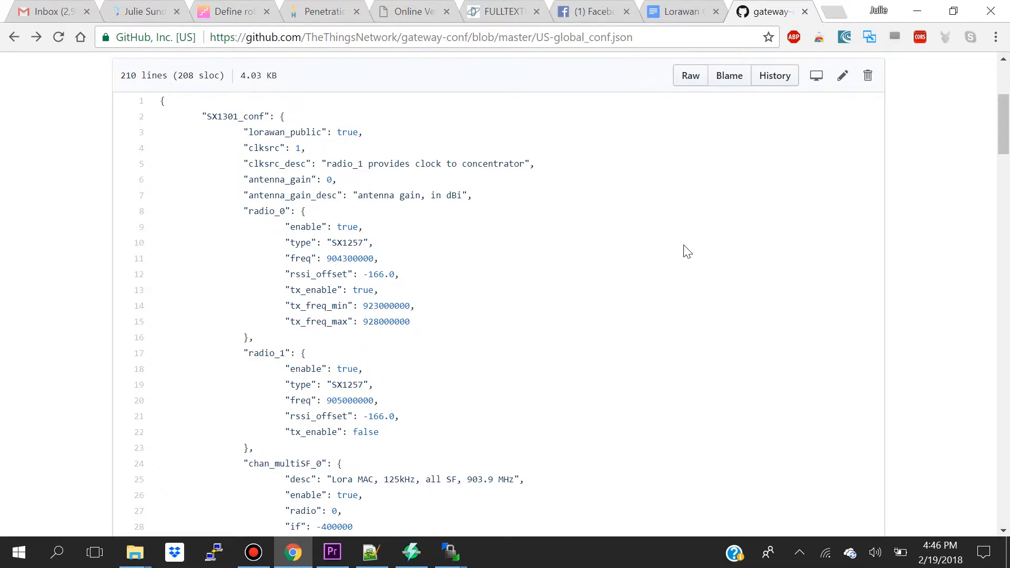
# Select all of the raw US-global_conf.json text and go back to Notepad++.
pyautogui.click(689, 75)
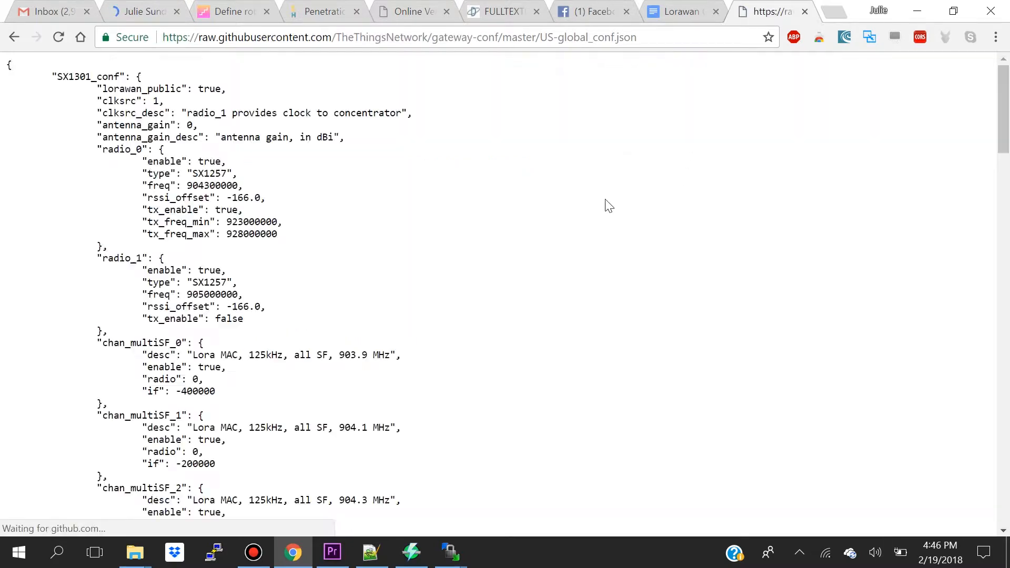
pyautogui.press('ctrl+a')
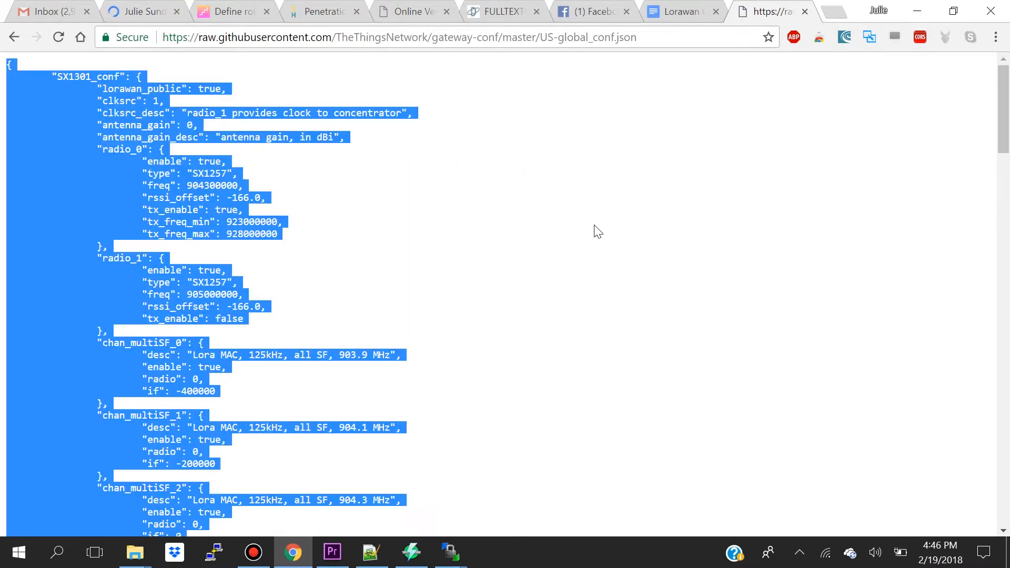
pyautogui.moveTo(594, 233)
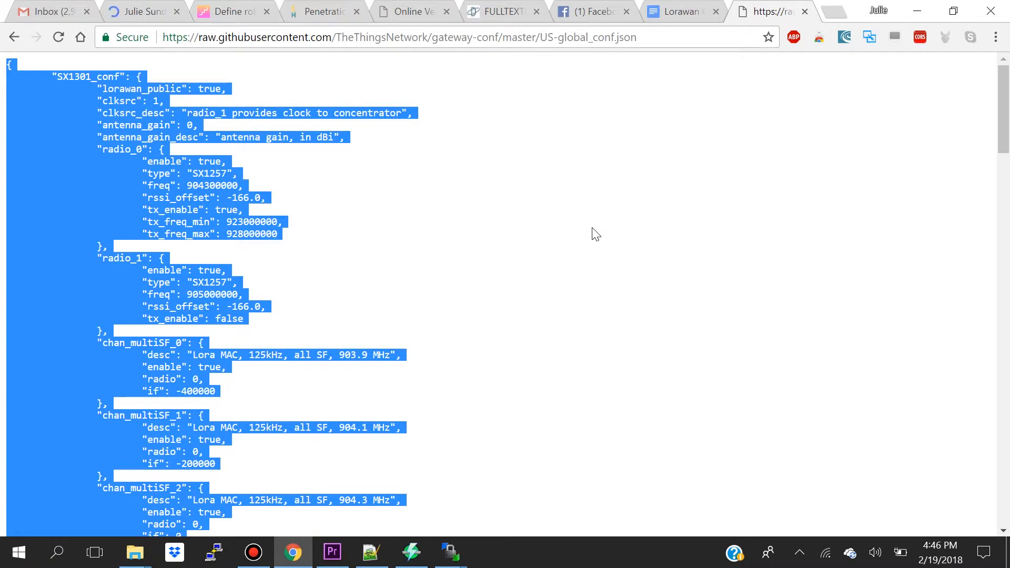
pyautogui.click(370, 552)
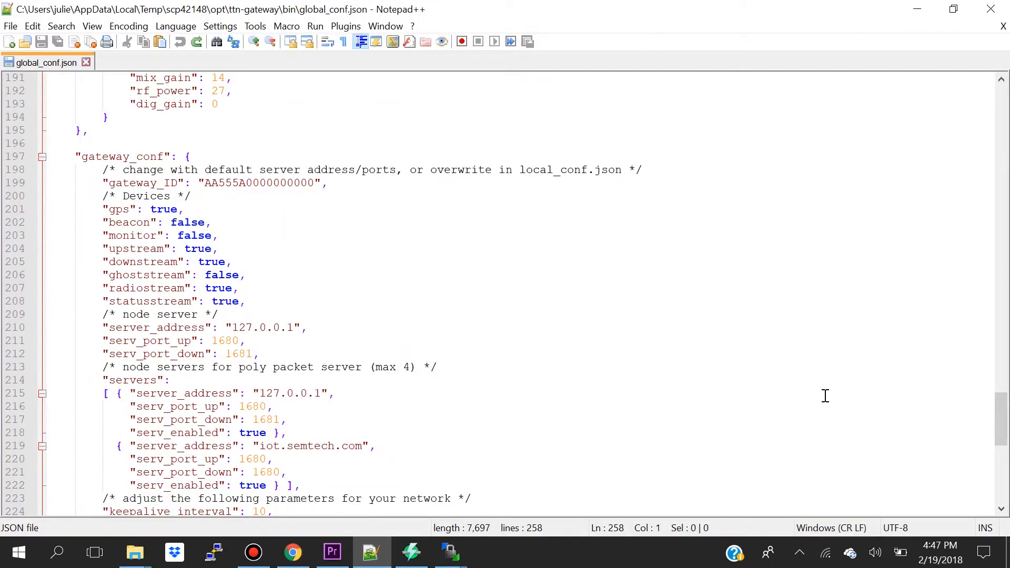
# Replace global_conf.json contents with the US TTN configuration and scroll through it.
pyautogui.press('ctrl+a')
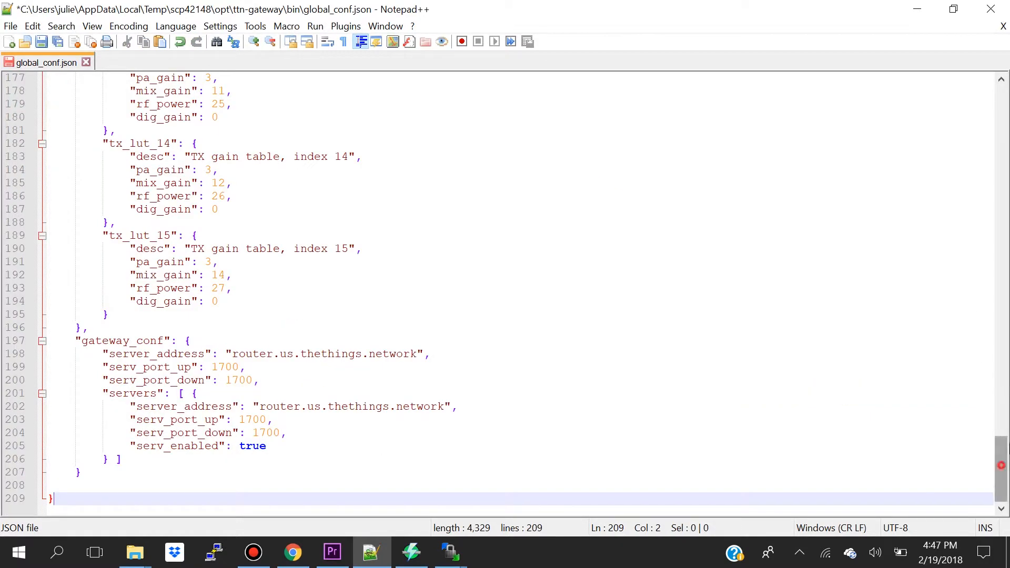
pyautogui.press('ctrl+Home')
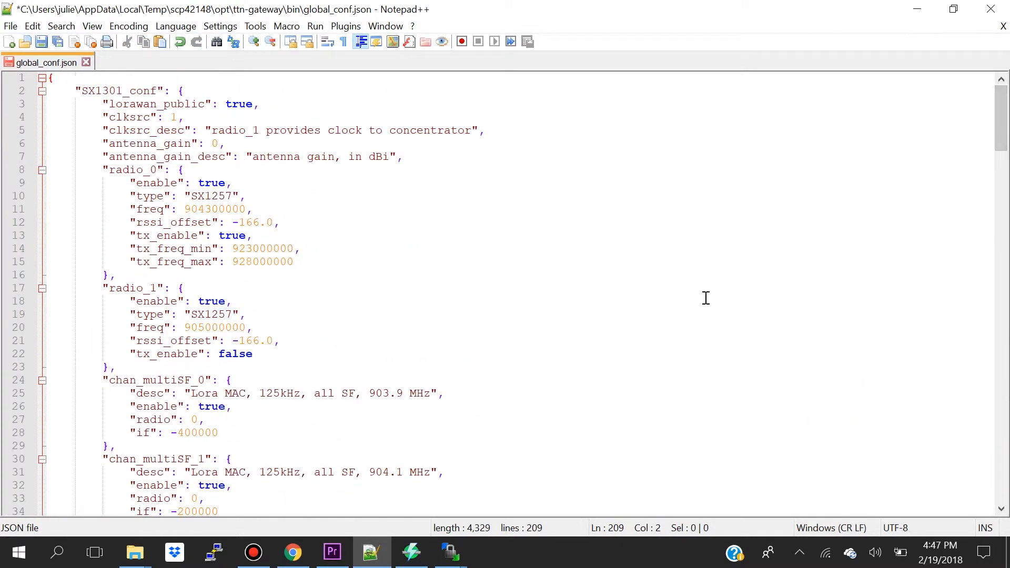
pyautogui.moveTo(524, 369)
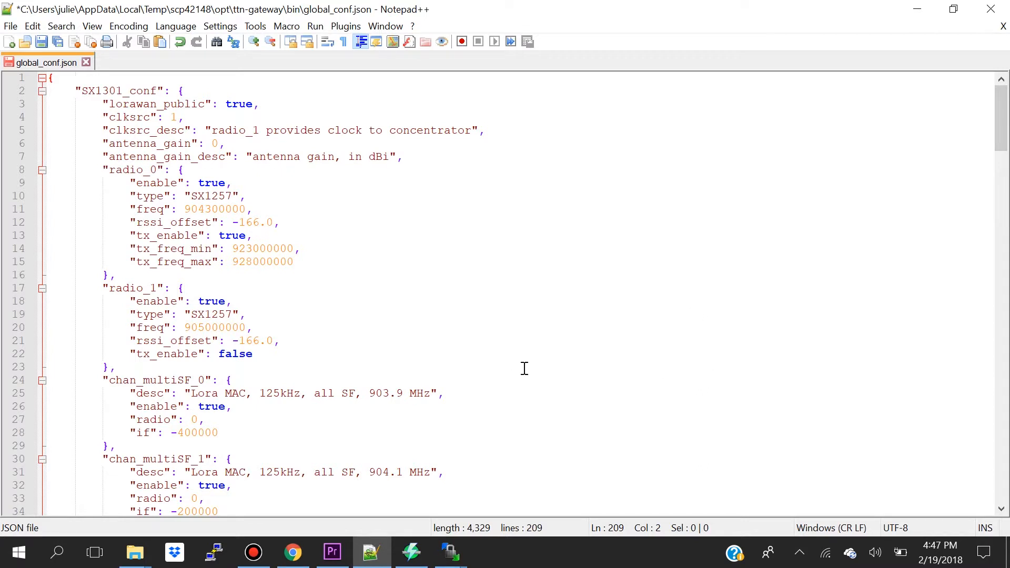
pyautogui.moveTo(528, 374)
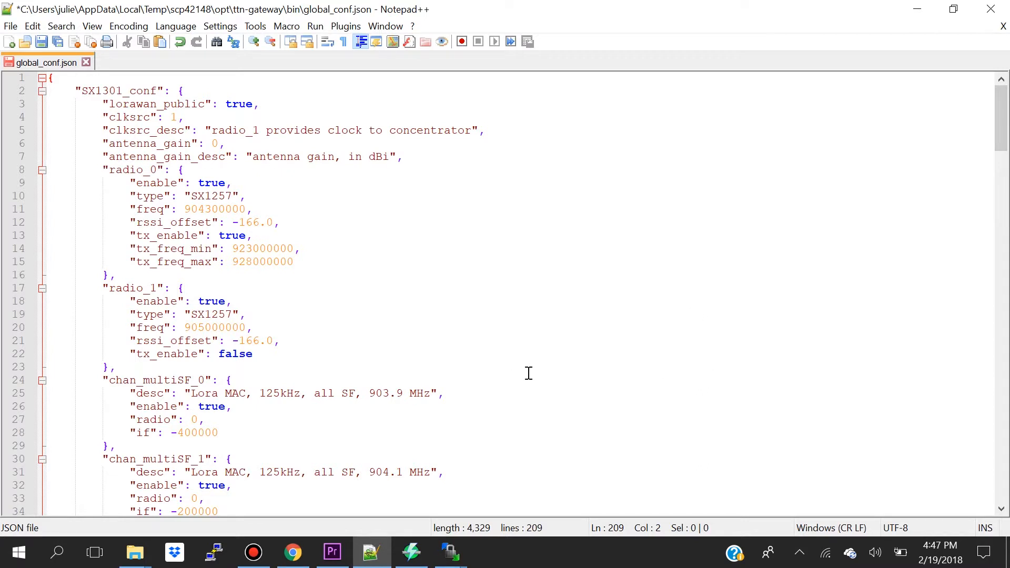
pyautogui.scroll(-3)
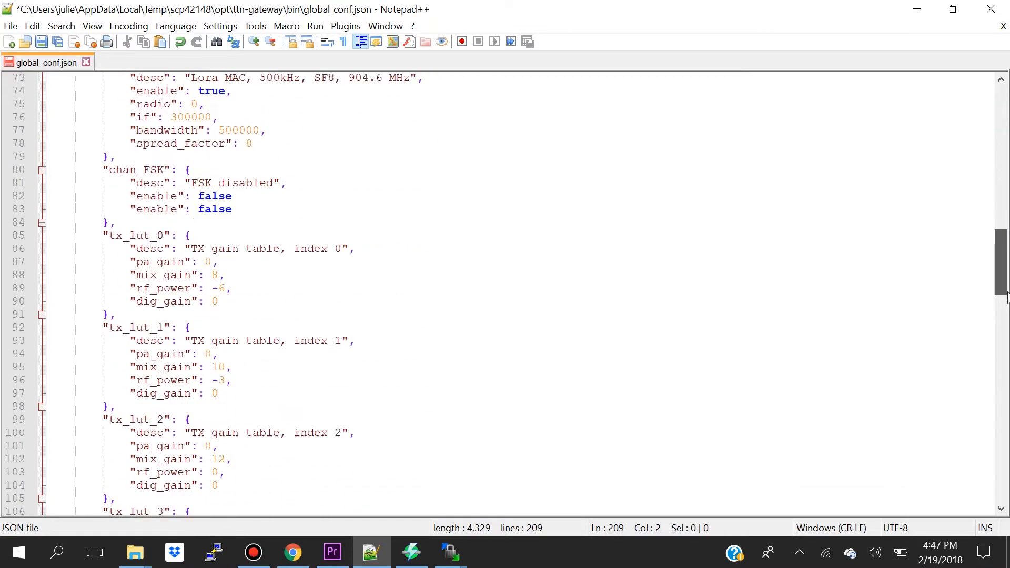
pyautogui.scroll(-3)
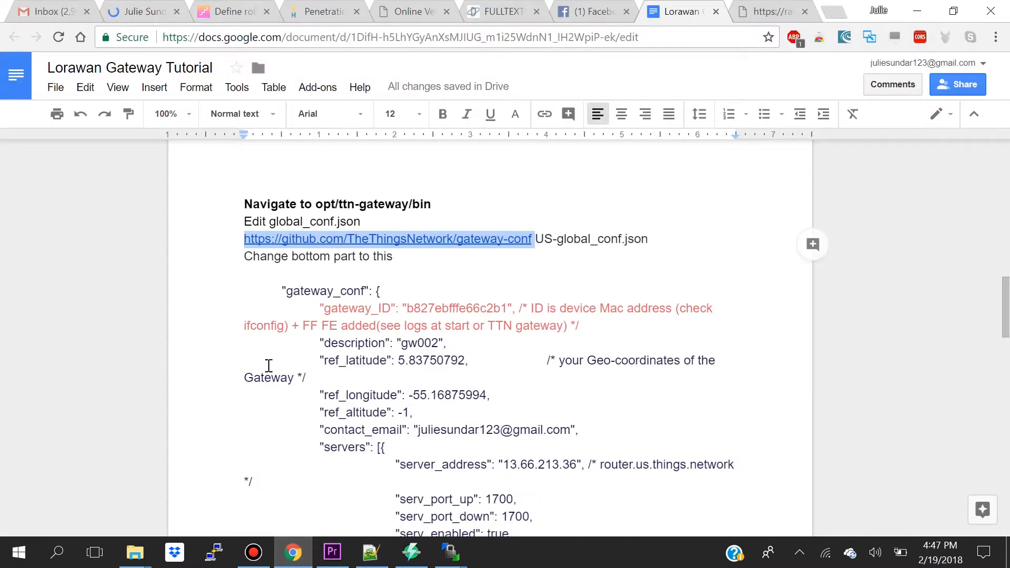
# Copy the tutorial's gateway_conf block with gateway ID, coordinates, email and US/EU routers.
pyautogui.click(247, 291)
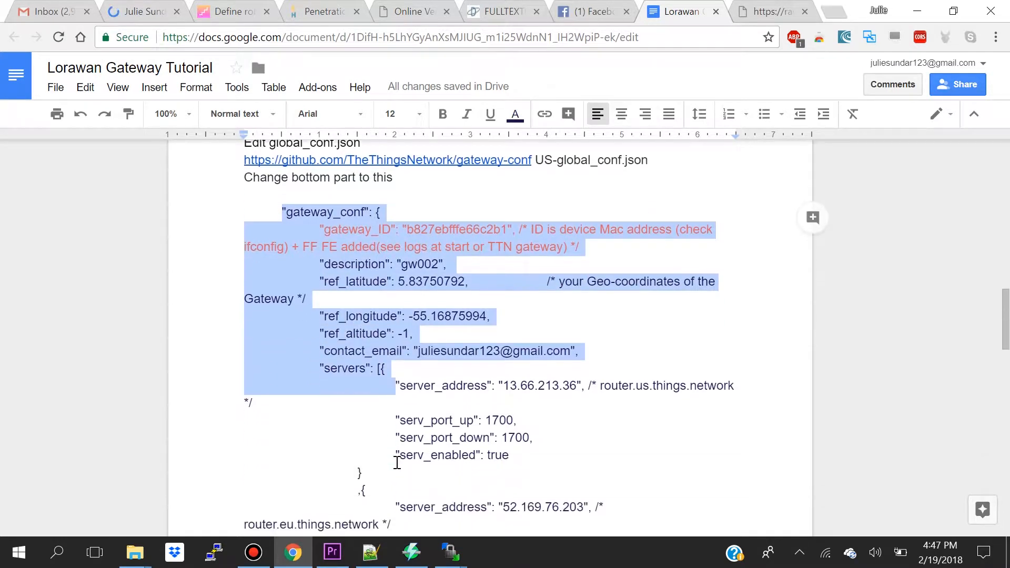
pyautogui.scroll(-3)
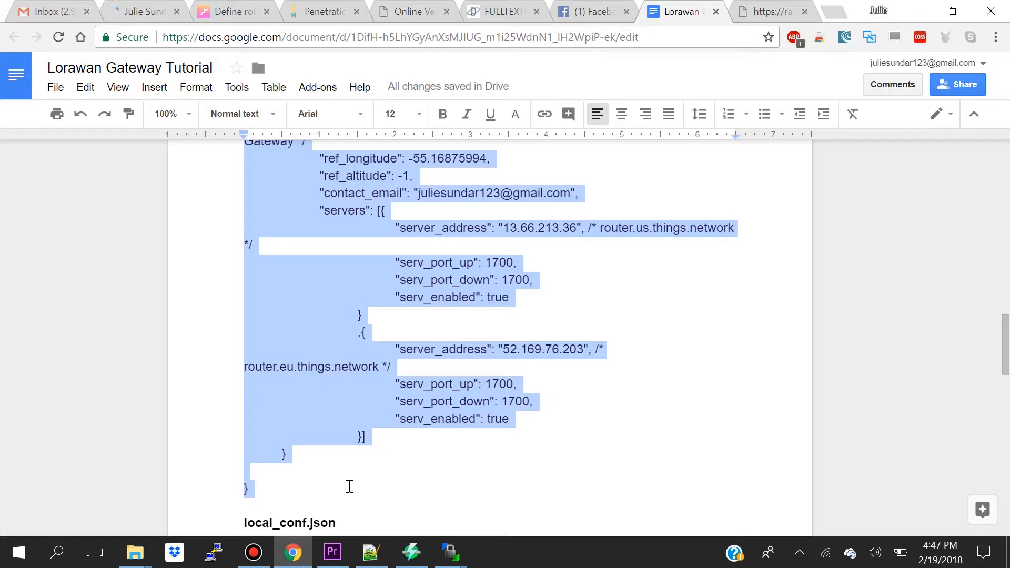
pyautogui.click(370, 552)
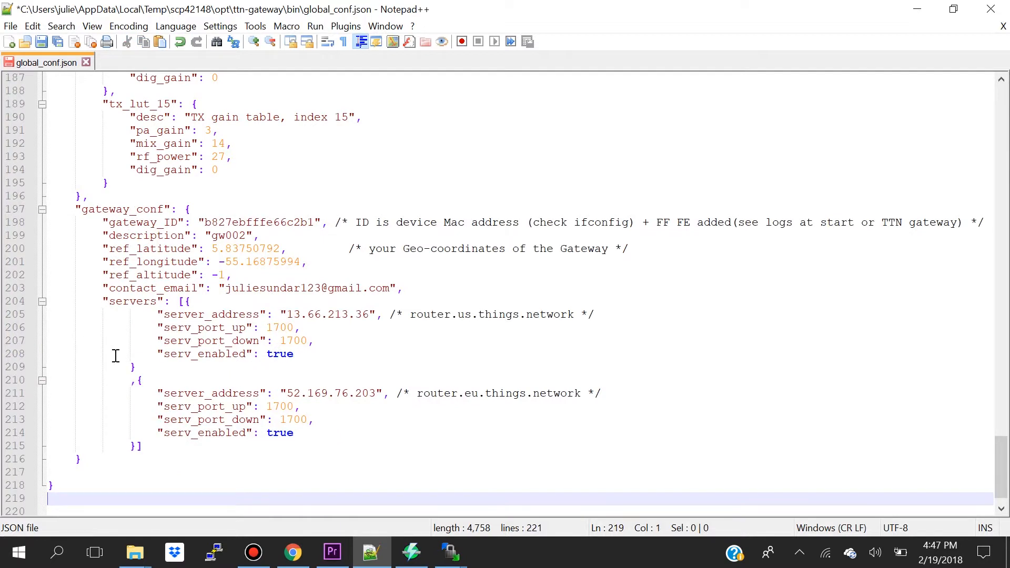
pyautogui.moveTo(84, 267)
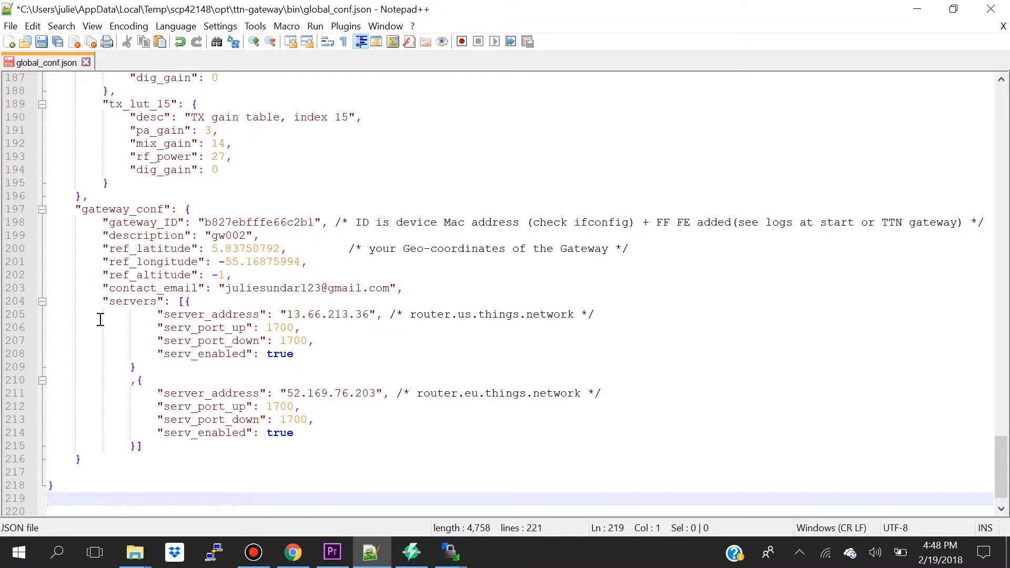
pyautogui.moveTo(277, 500)
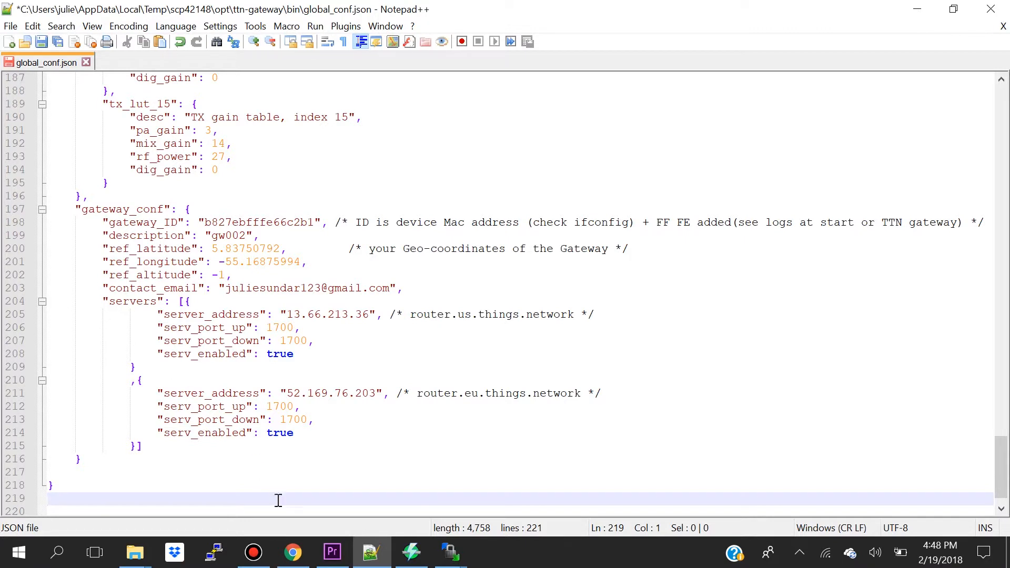
# Paste the gw002 gateway_conf block with both TTN server addresses over the end of global_conf.json.
pyautogui.click(292, 552)
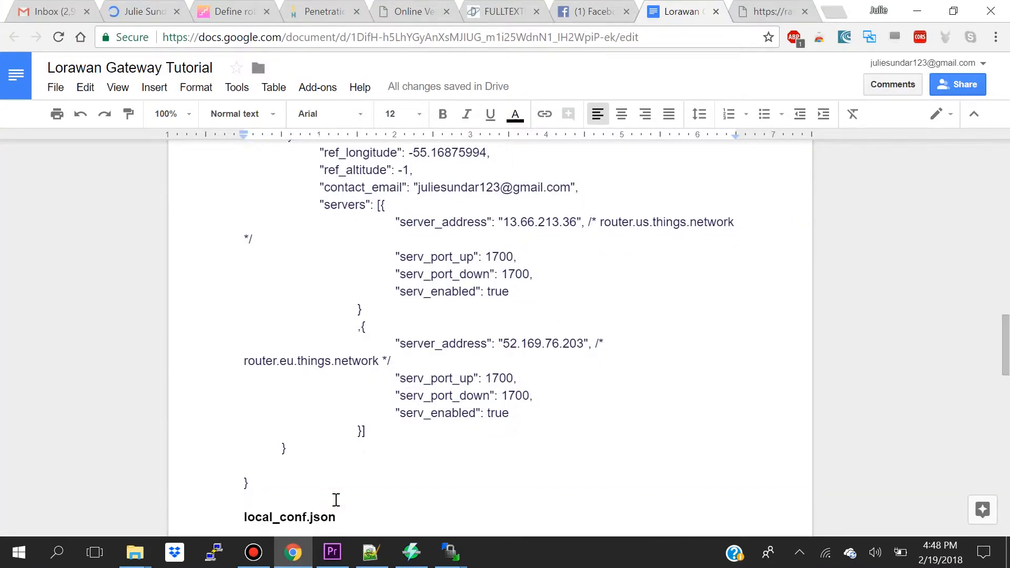
pyautogui.scroll(-3)
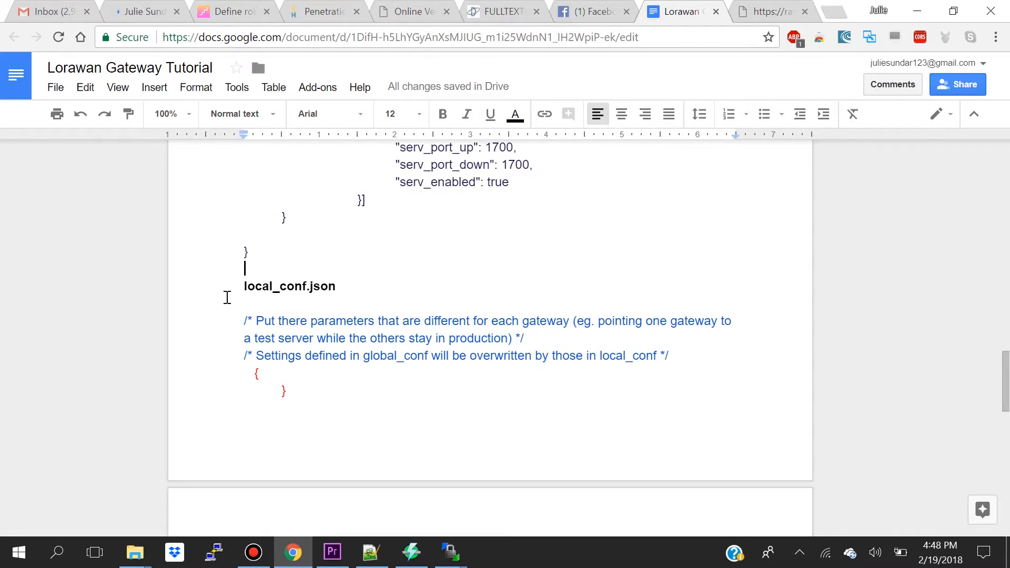
pyautogui.click(448, 552)
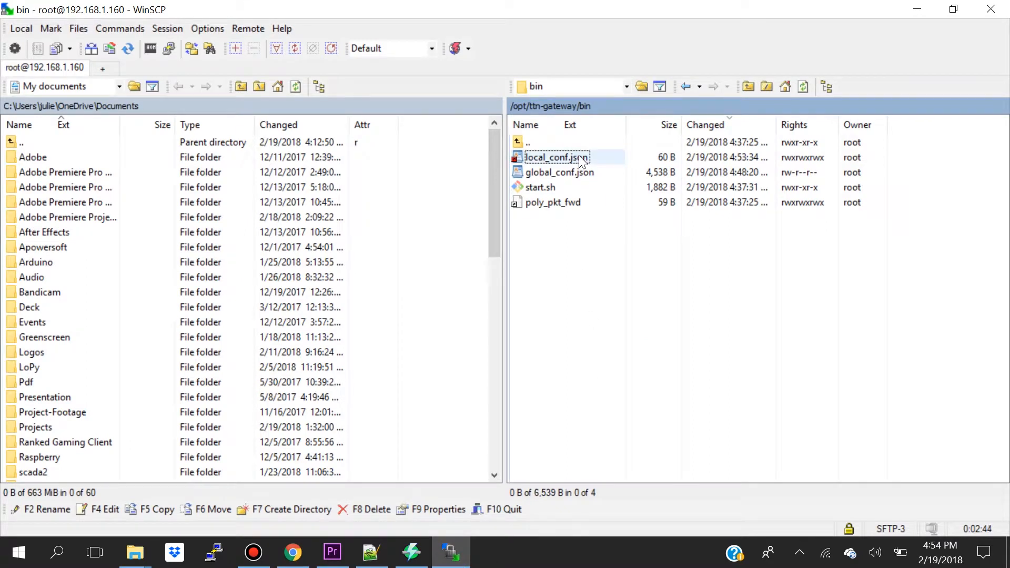
# Re-save local_conf.json with empty braces, then browse packet_forwarder/poly_pkt_fwd and return to bin.
pyautogui.doubleClick(557, 158)
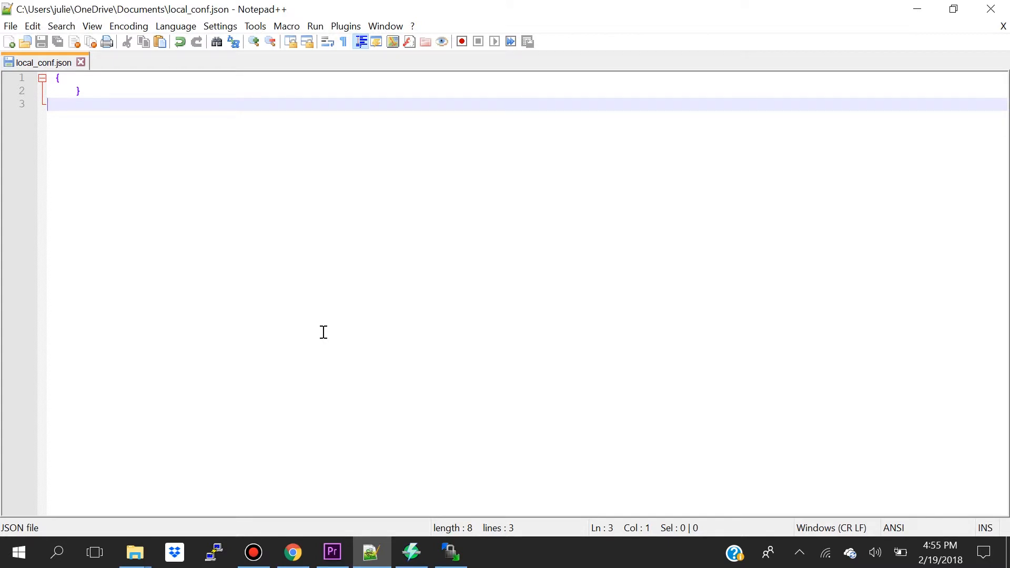
pyautogui.click(449, 552)
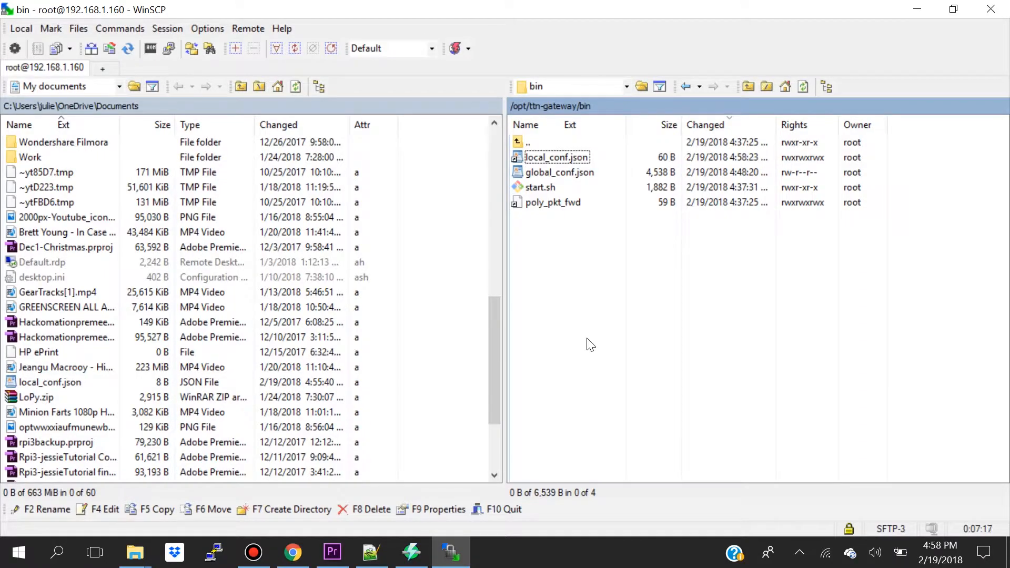
pyautogui.click(292, 552)
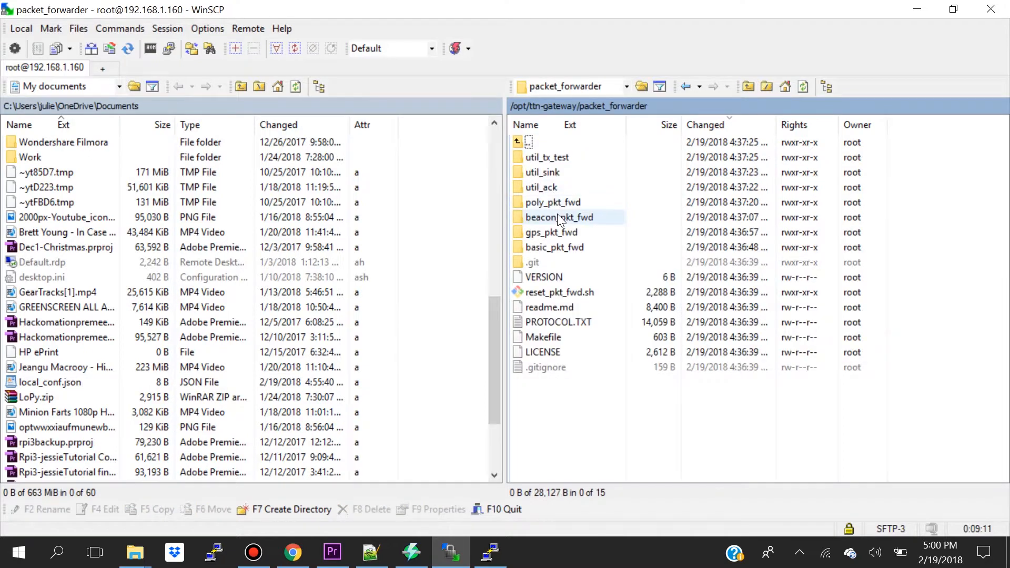
pyautogui.doubleClick(551, 201)
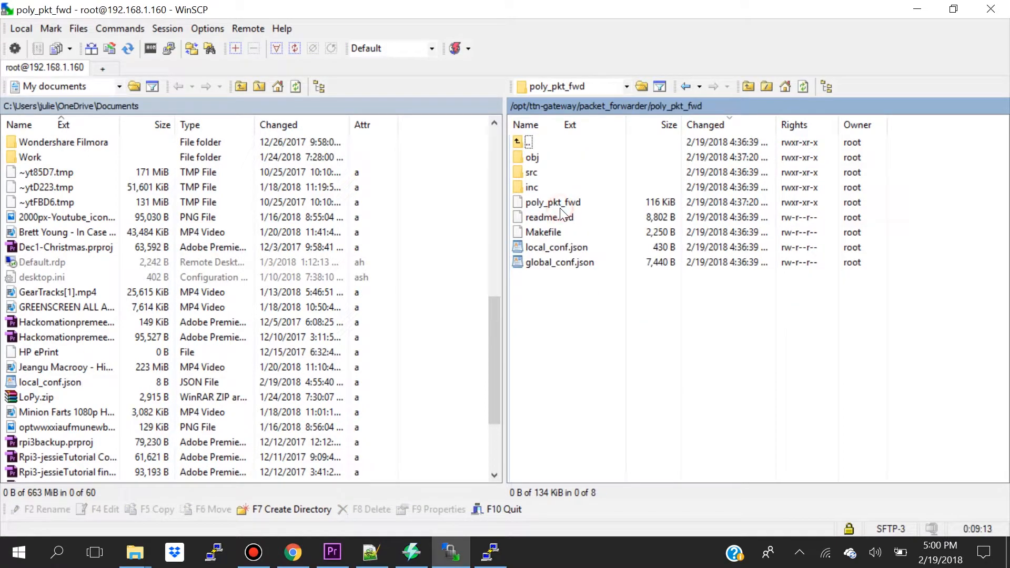
pyautogui.click(551, 202)
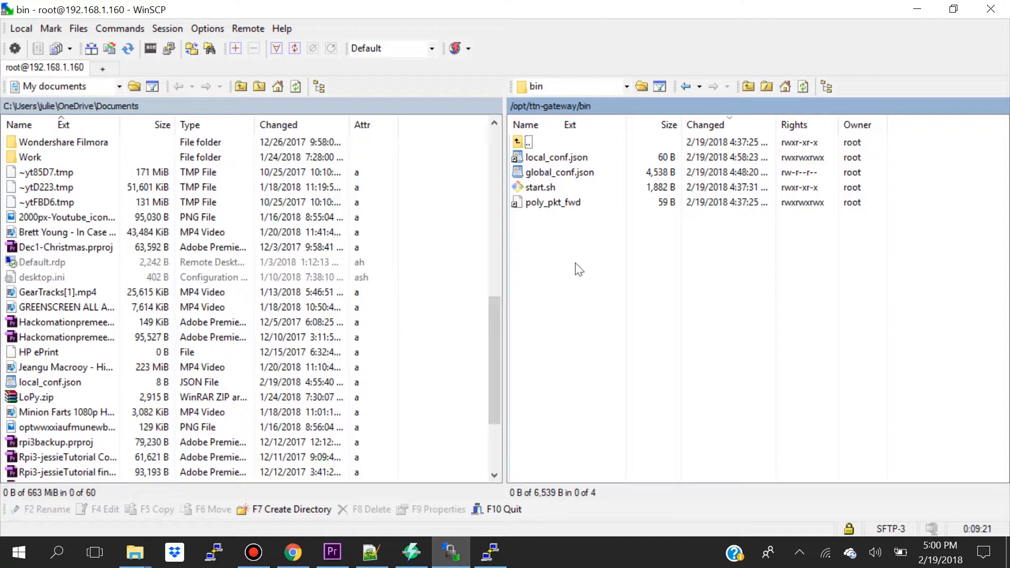
pyautogui.moveTo(480, 425)
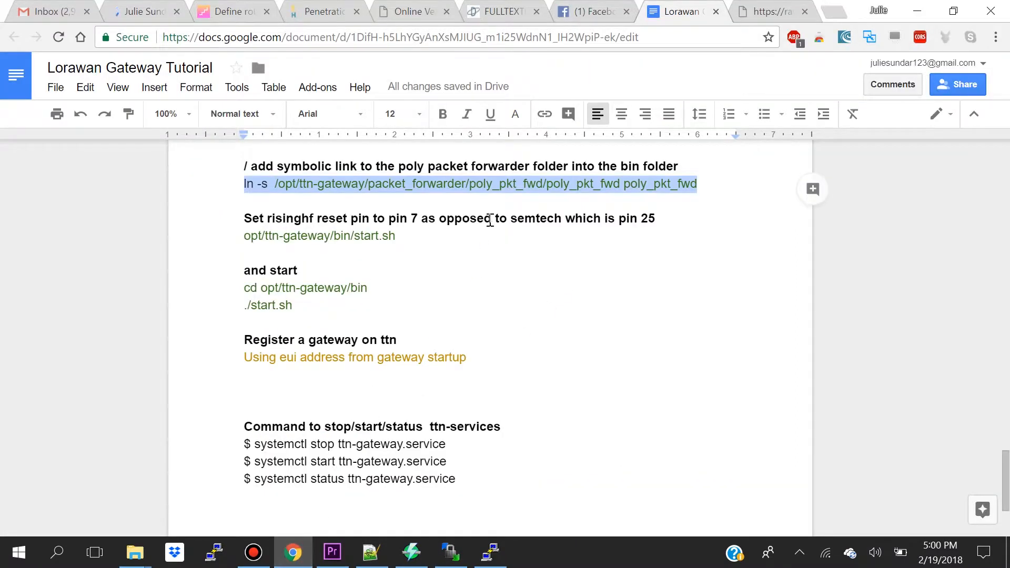
pyautogui.moveTo(585, 429)
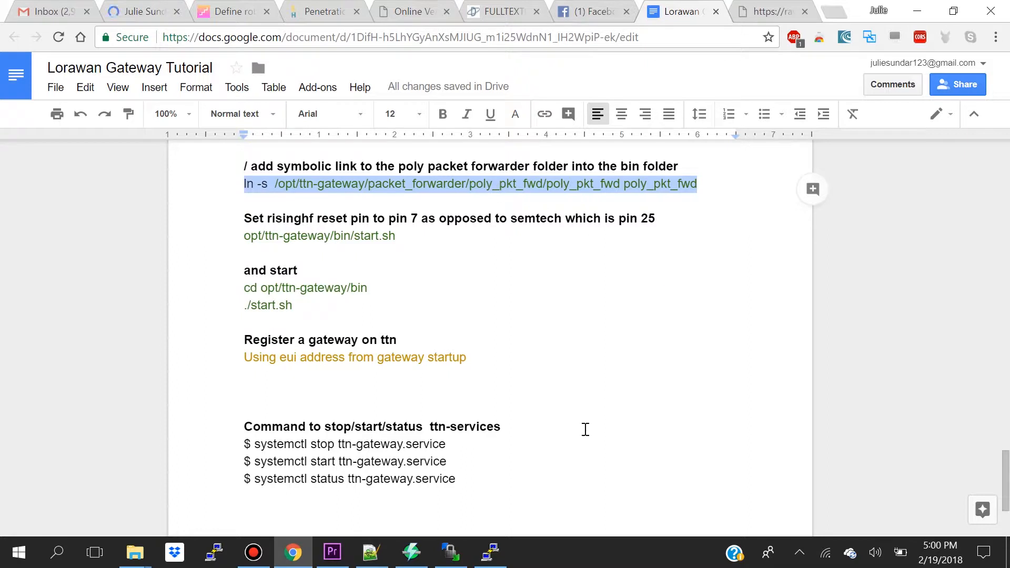
# Create a poly_pkt_fwd symlink to /opt/ttn-gateway/packet_forwarder/poly_pkt_fwd/poly_pkt_fwd.
pyautogui.click(490, 552)
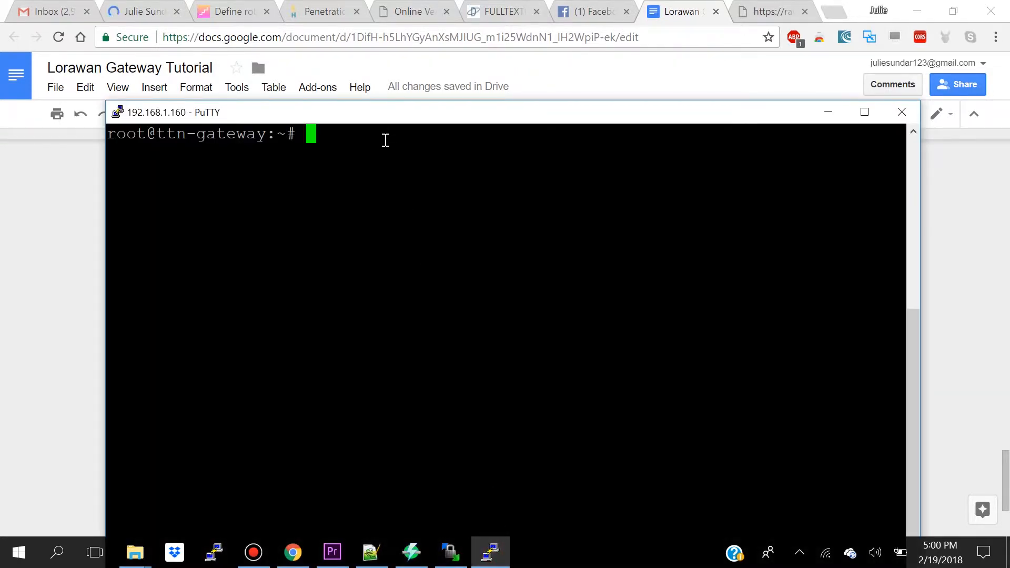
pyautogui.write('ln -s  /opt/ttn-gateway/packet_forwarder/poly_pkt_fwd/poly_pkt_fwd poly_pkt_fwd')
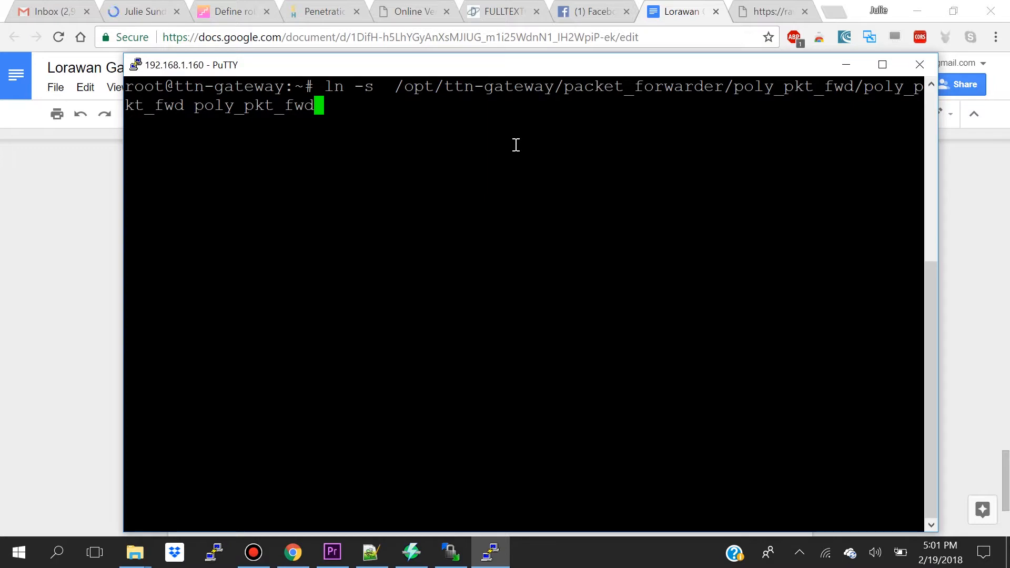
pyautogui.press('Return')
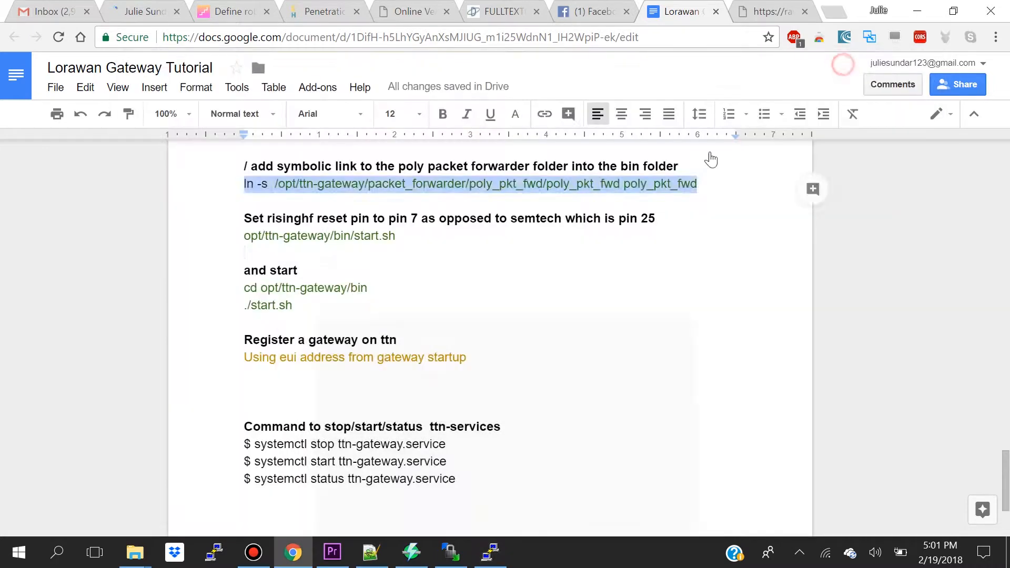
pyautogui.click(246, 236)
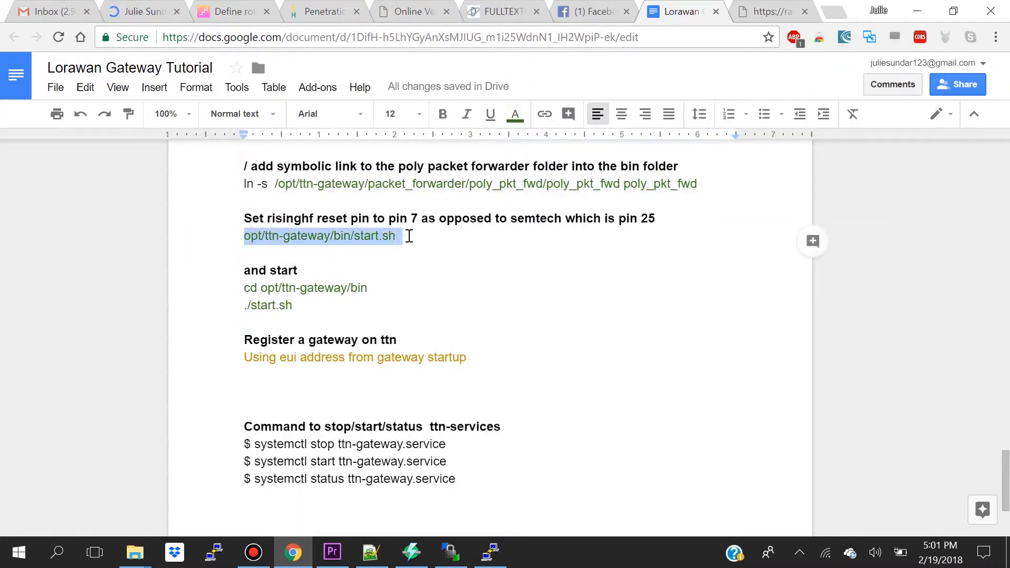
pyautogui.moveTo(428, 243)
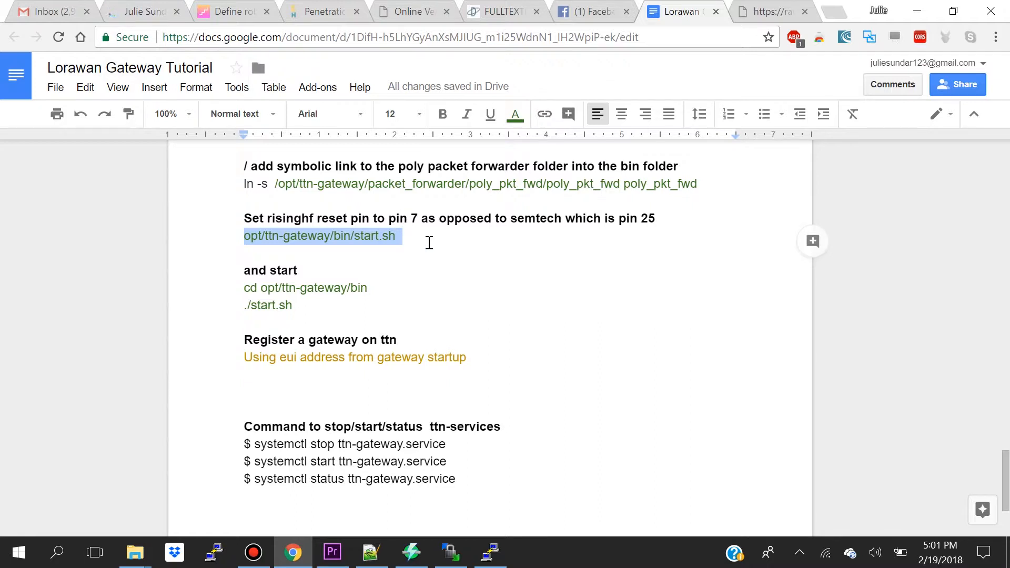
pyautogui.moveTo(411, 376)
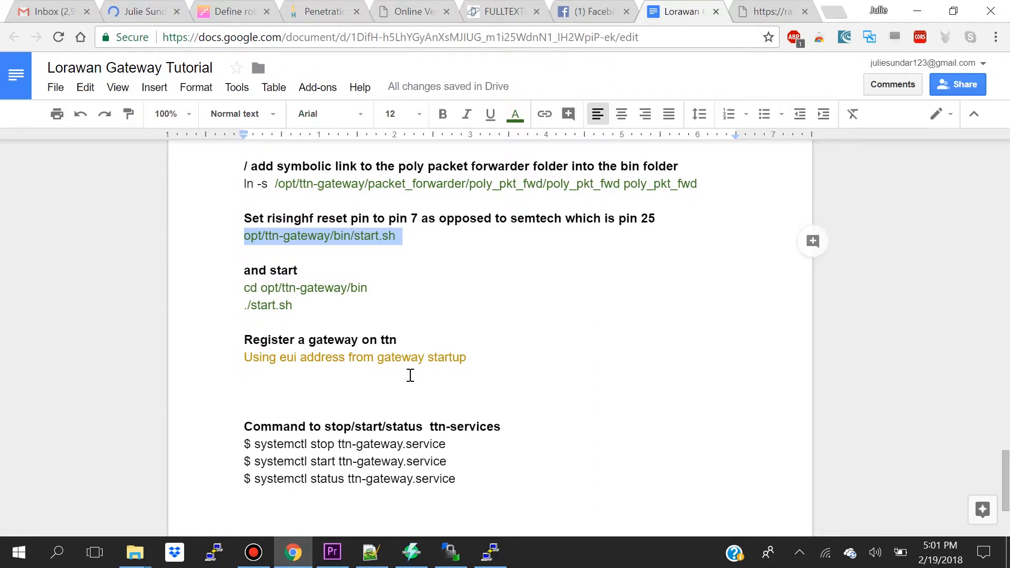
pyautogui.moveTo(450, 551)
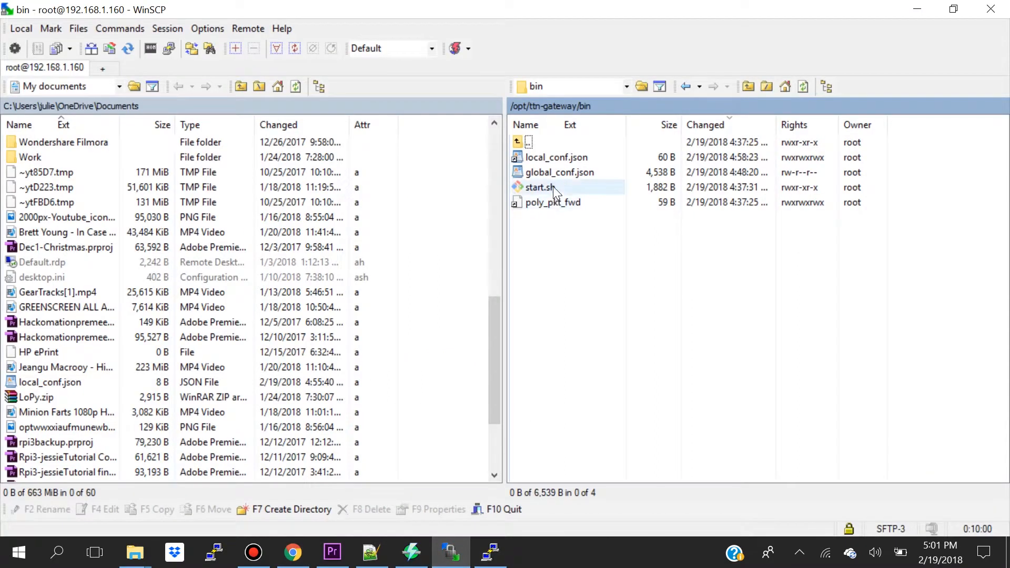
# Open start.sh from the bin folder and set SX1301_RESET_BCM_PIN to 7 instead of 25.
pyautogui.click(539, 187)
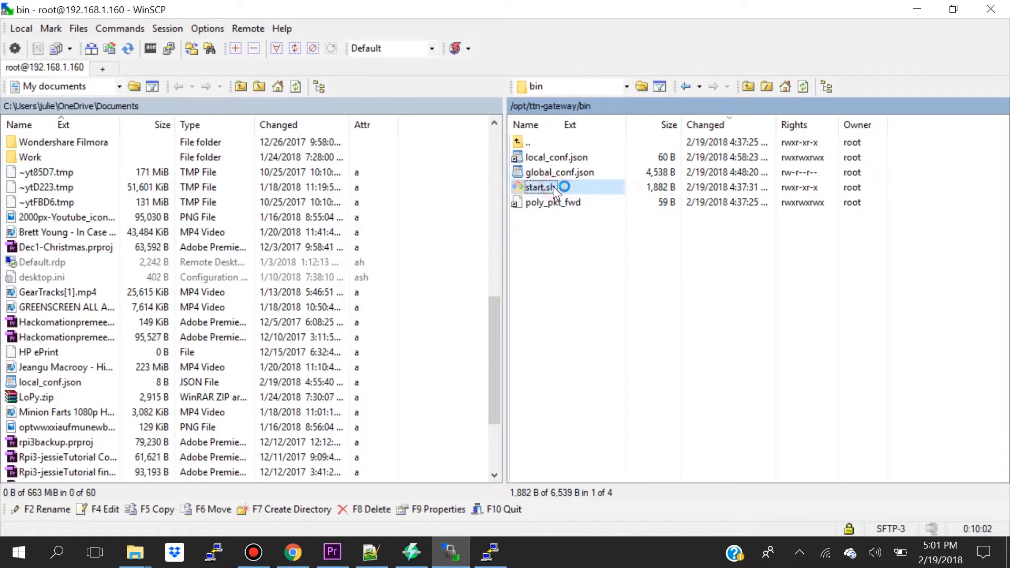
pyautogui.doubleClick(543, 187)
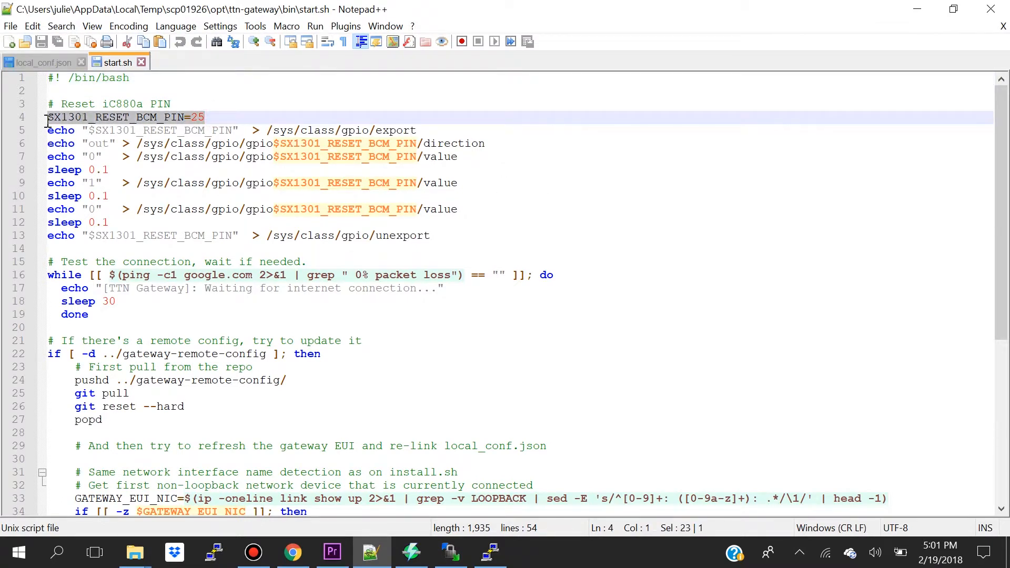
pyautogui.click(241, 117)
pyautogui.write('7')
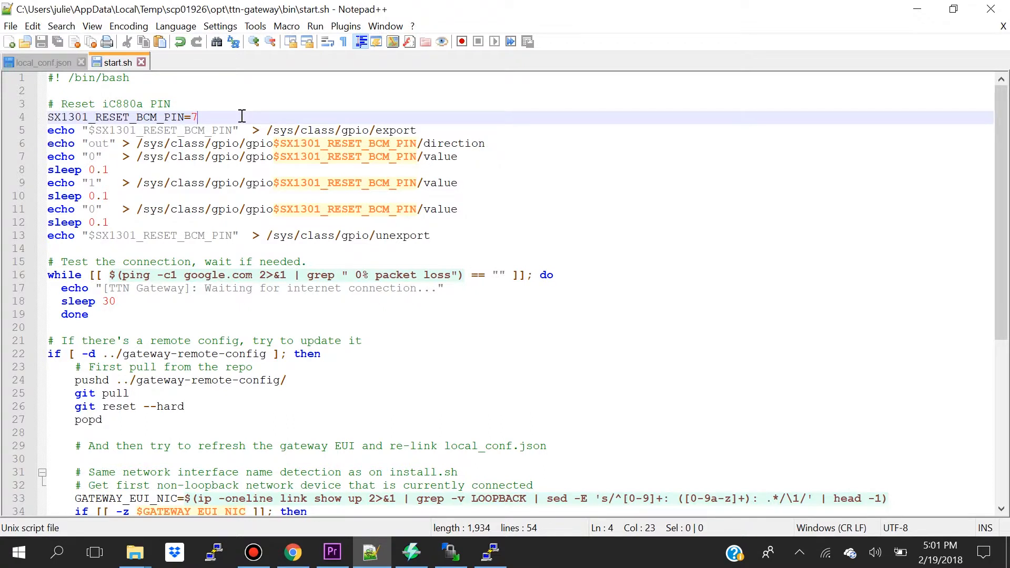
pyautogui.moveTo(259, 159)
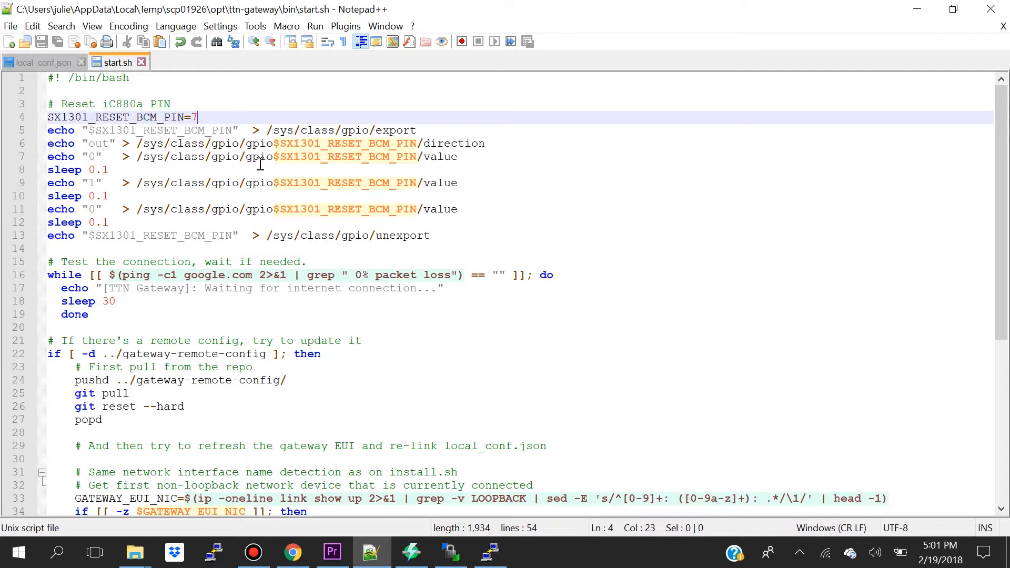
pyautogui.click(292, 553)
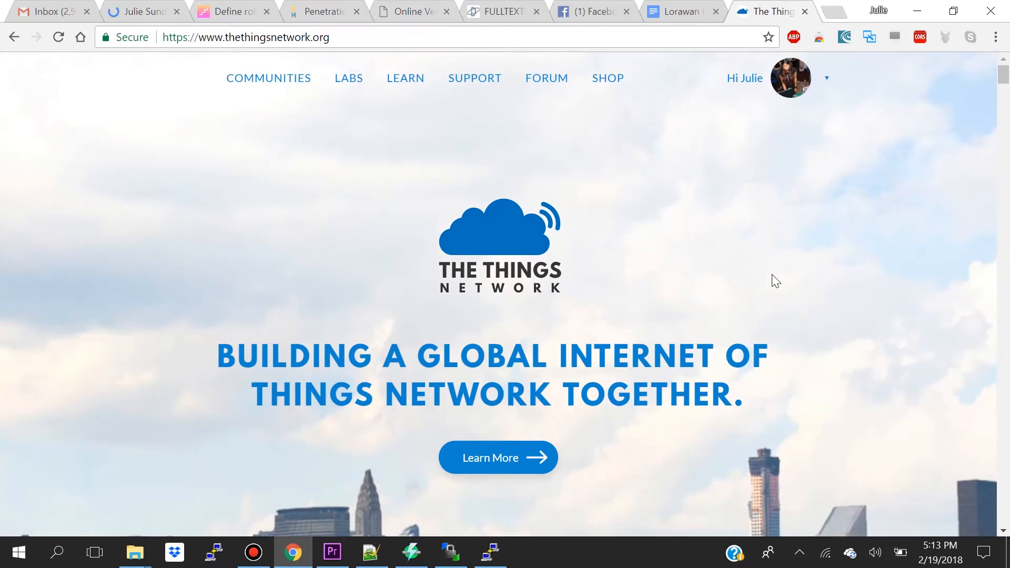
# Go to the console's empty Gateways section and begin registering a new gateway.
pyautogui.click(745, 78)
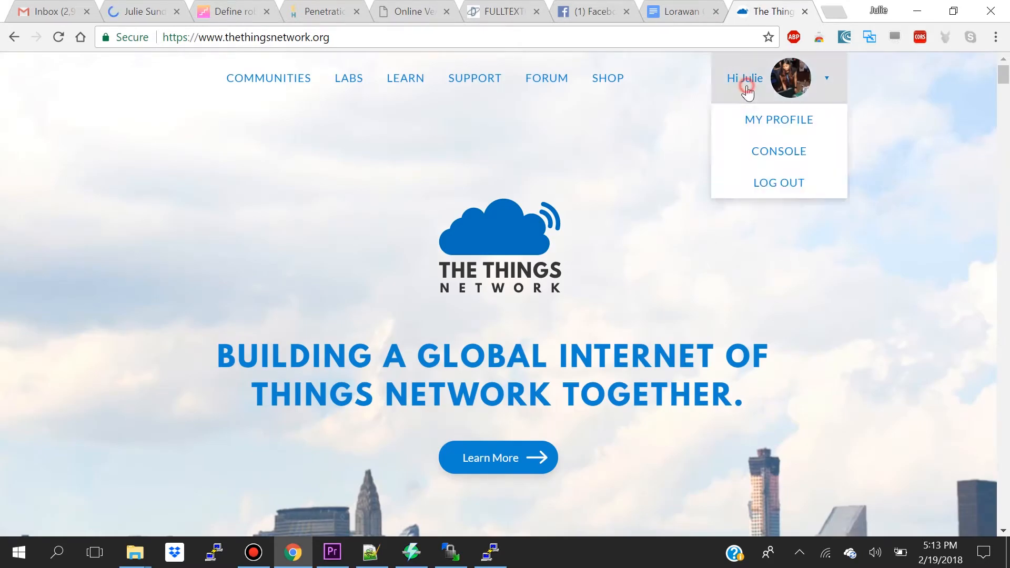
pyautogui.click(778, 151)
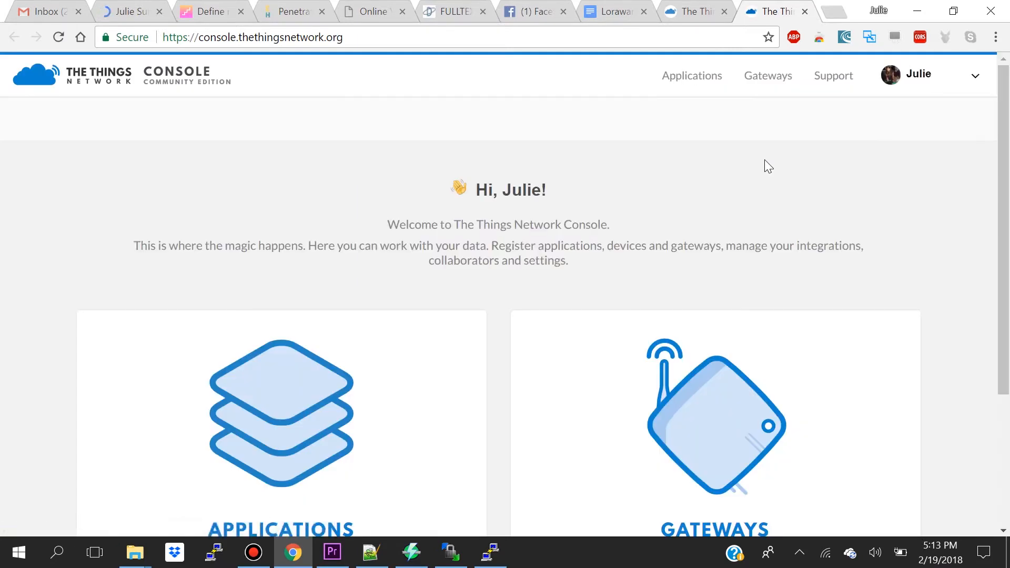
pyautogui.scroll(-3)
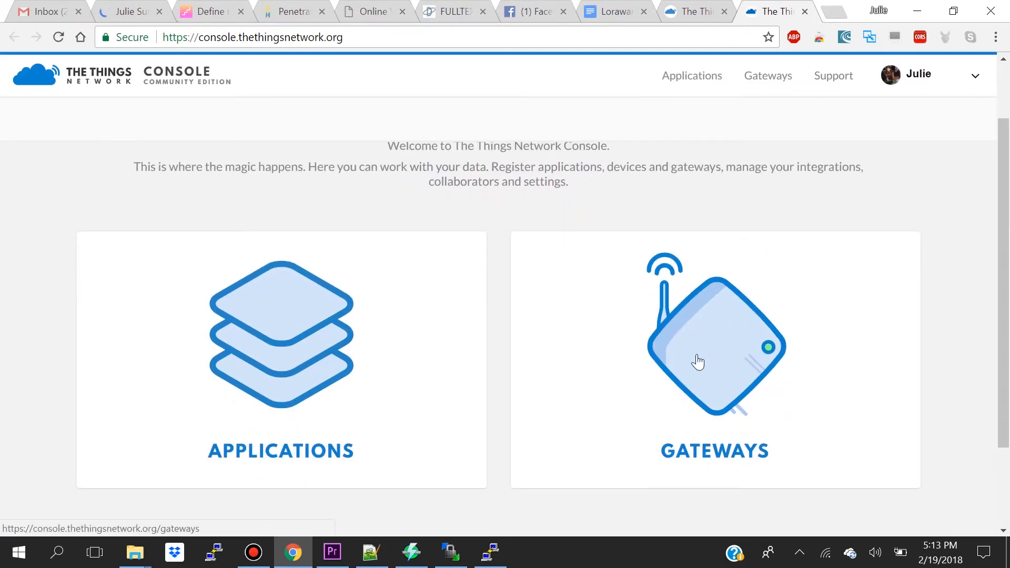
pyautogui.click(714, 359)
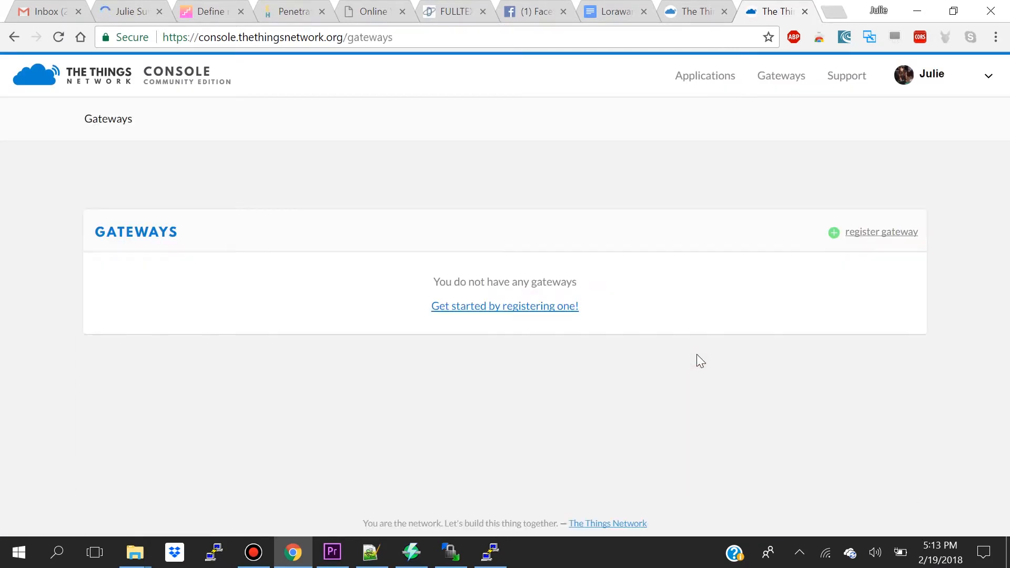
pyautogui.moveTo(789, 299)
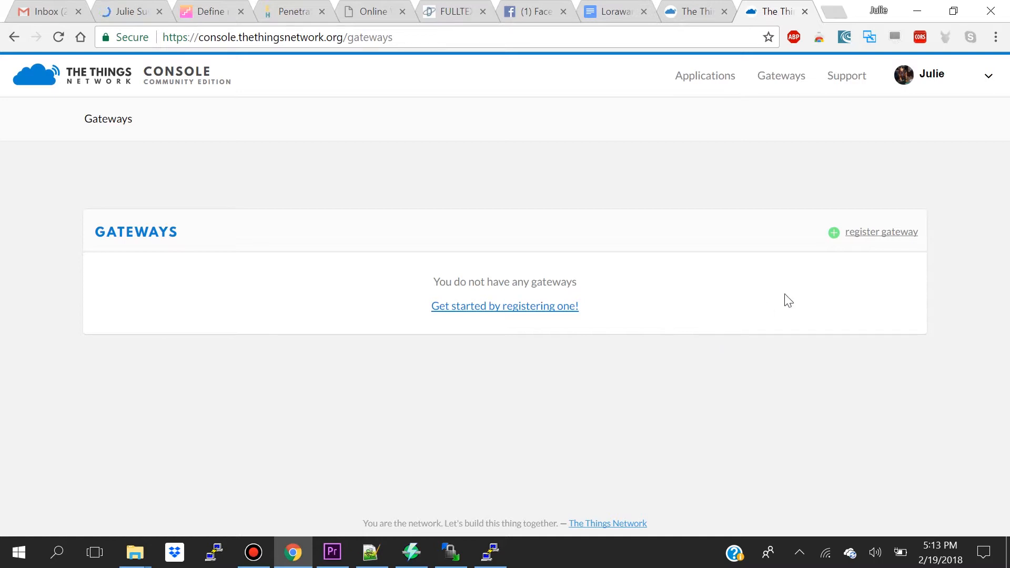
pyautogui.click(880, 232)
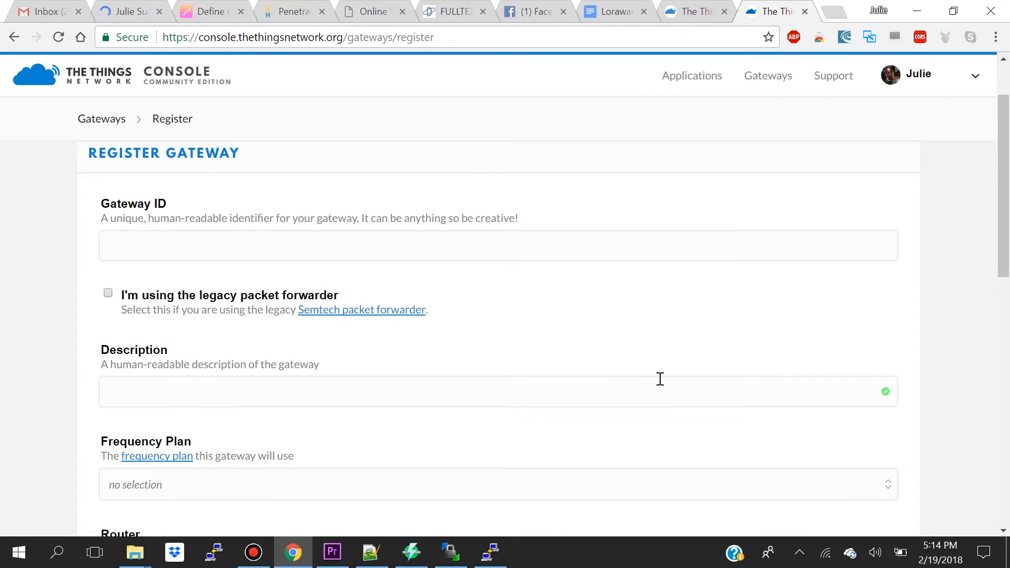
pyautogui.moveTo(430, 515)
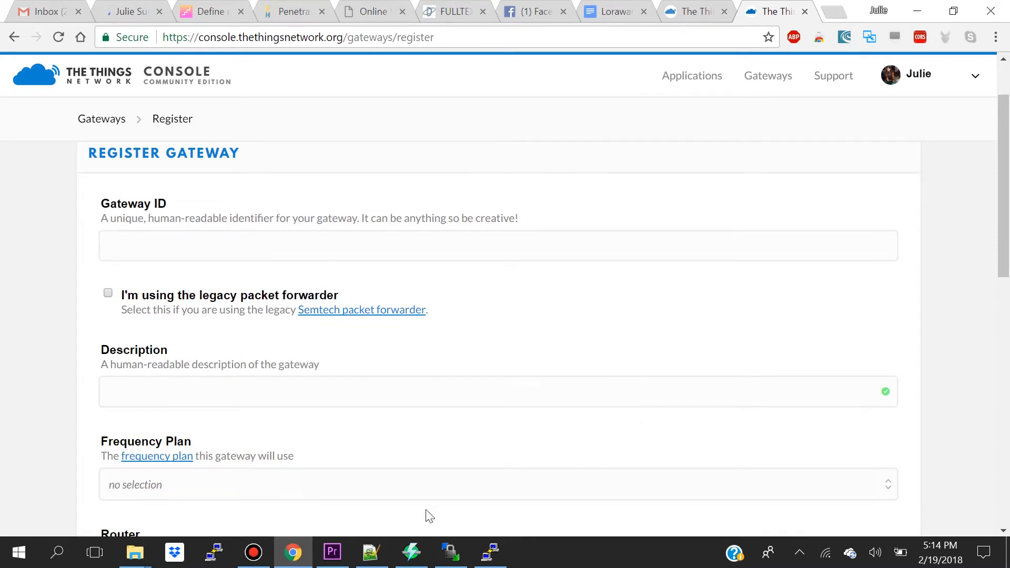
# Tick 'I'm using the legacy packet forwarder' and enter Gateway EUI B827EBFFFE66C2B1.
pyautogui.click(371, 552)
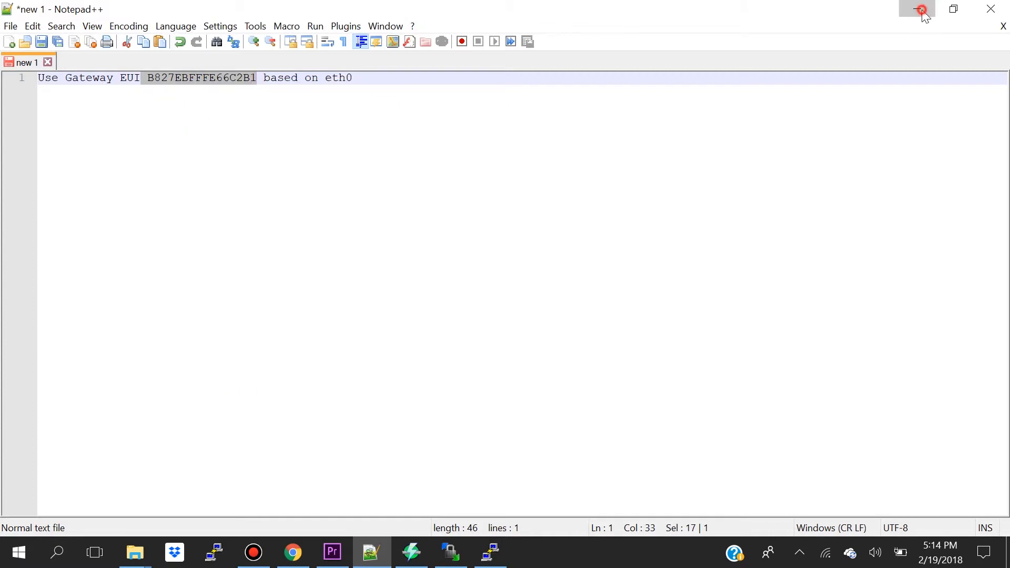
pyautogui.click(921, 9)
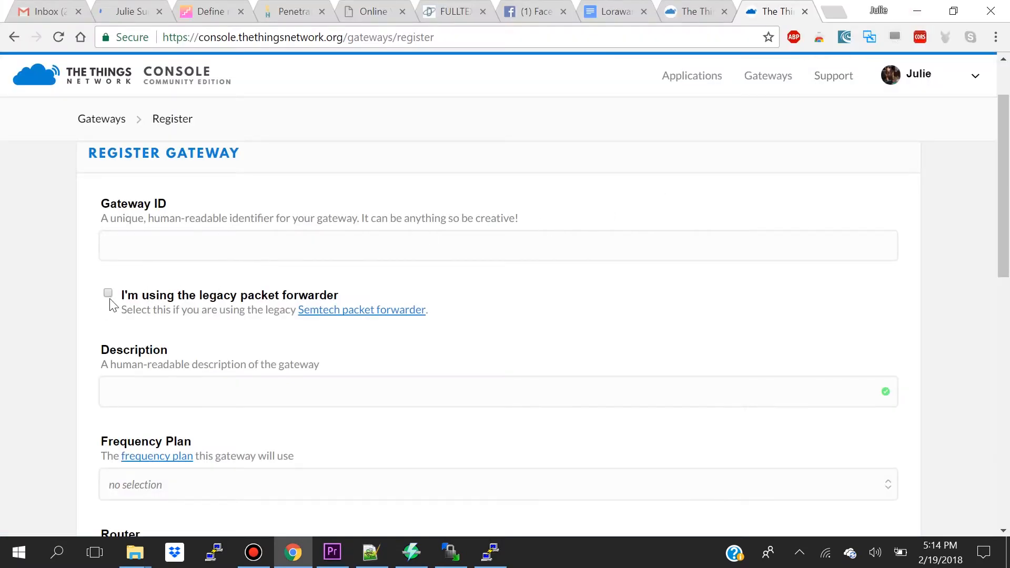
pyautogui.click(109, 293)
pyautogui.write('B8 27 EB FF FE 66 C2 B1')
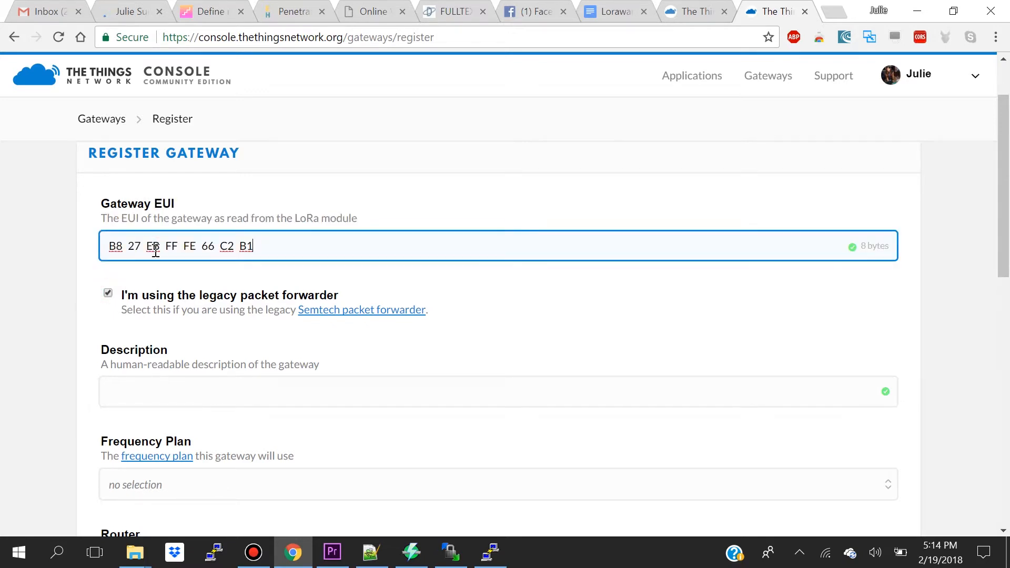
pyautogui.write('B')
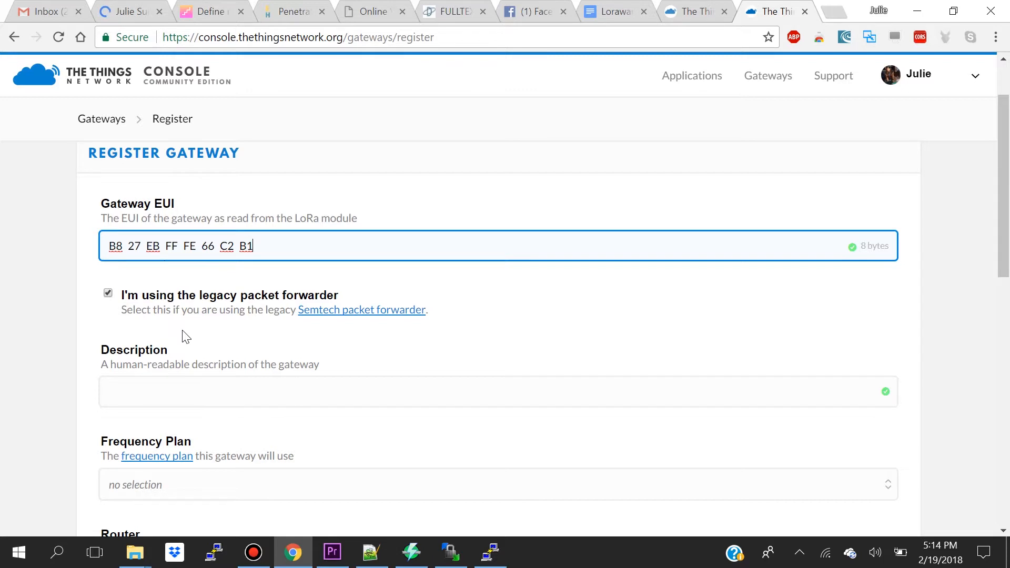
# Set the description to gw002 and choose the United States 915MHz frequency plan.
pyautogui.scroll(-3)
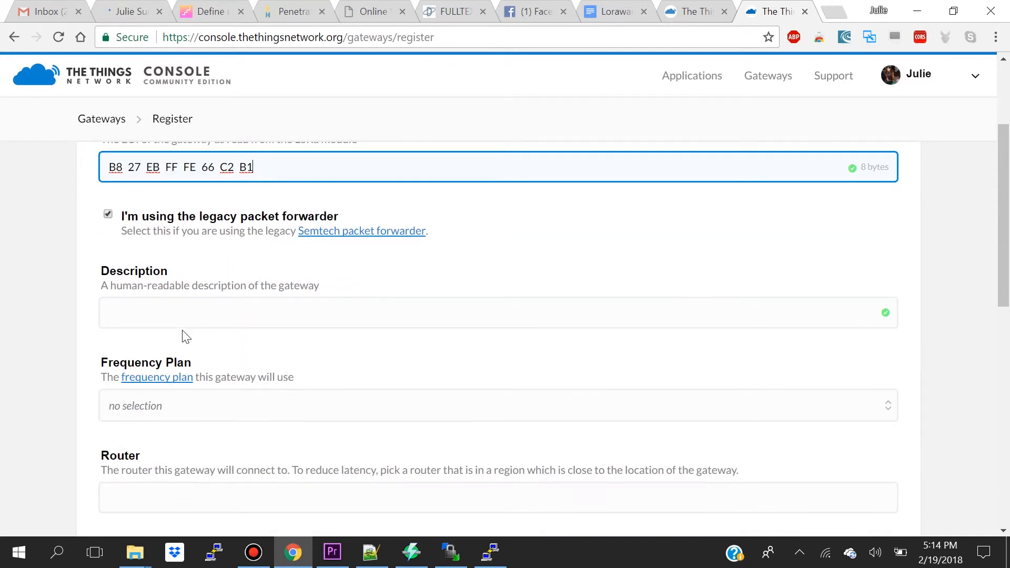
pyautogui.write('g')
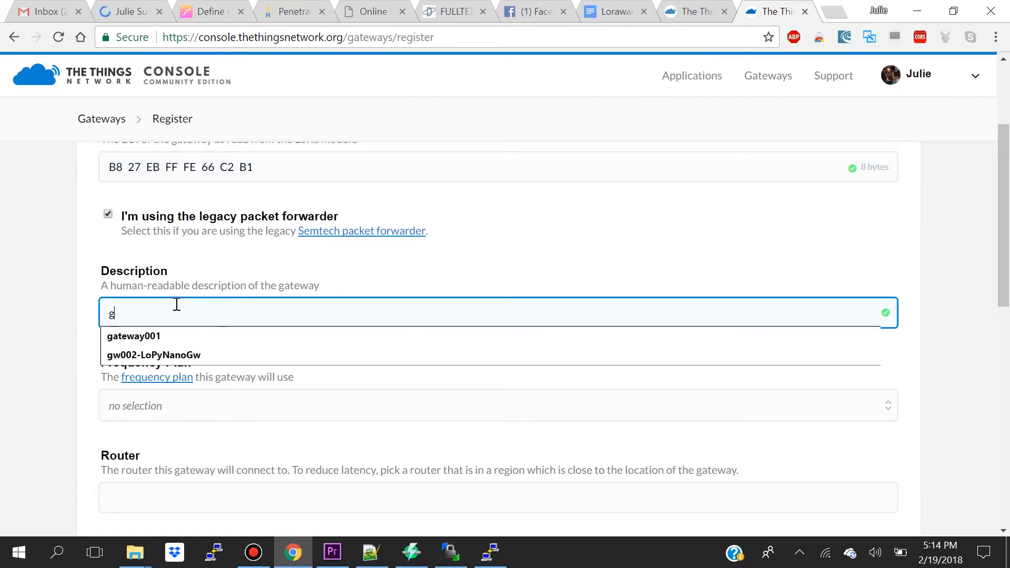
pyautogui.write('w002')
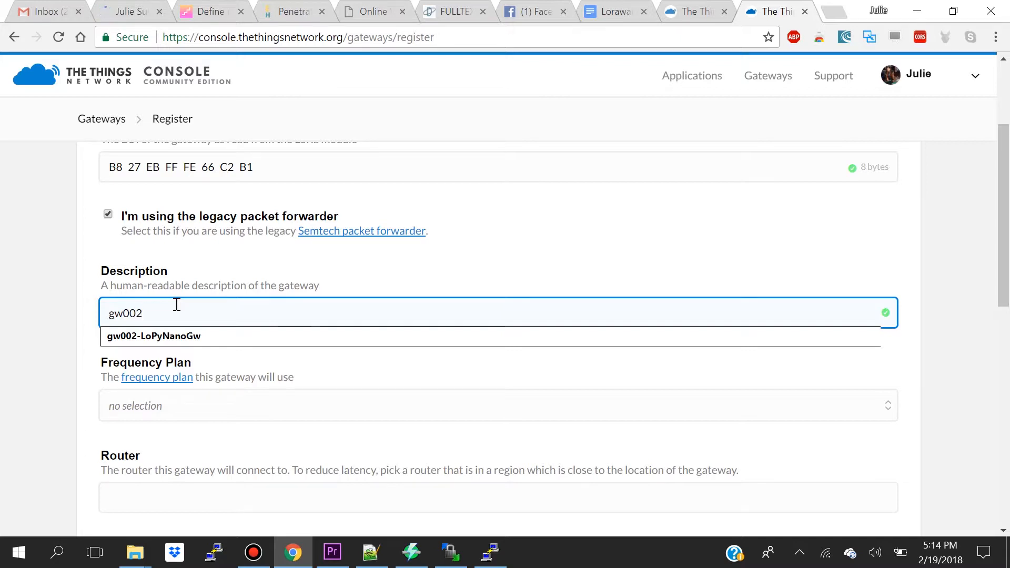
pyautogui.click(302, 405)
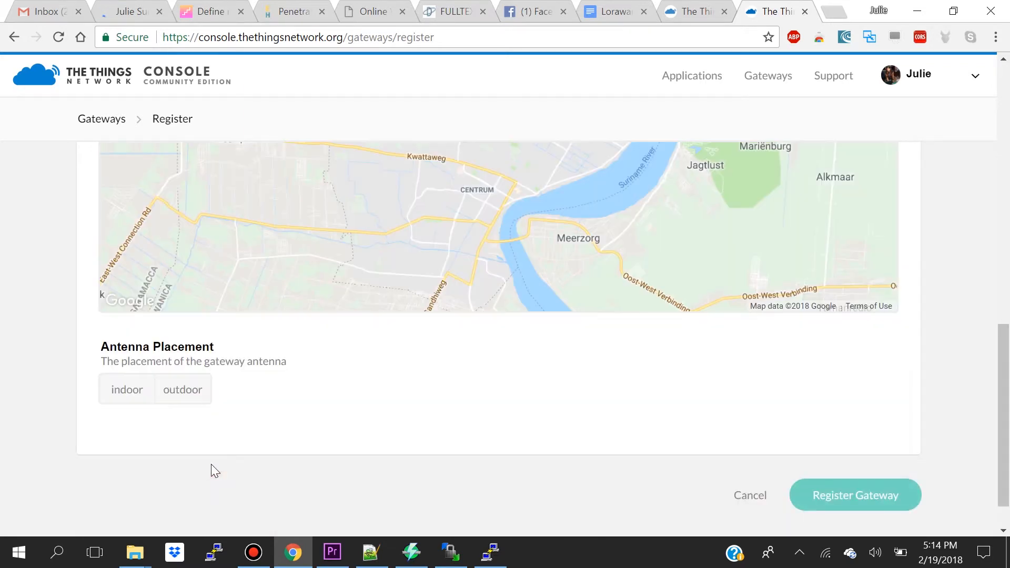
# Review the form and register gw002 with US 915MHz and router ttn-router-us-west.
pyautogui.scroll(3)
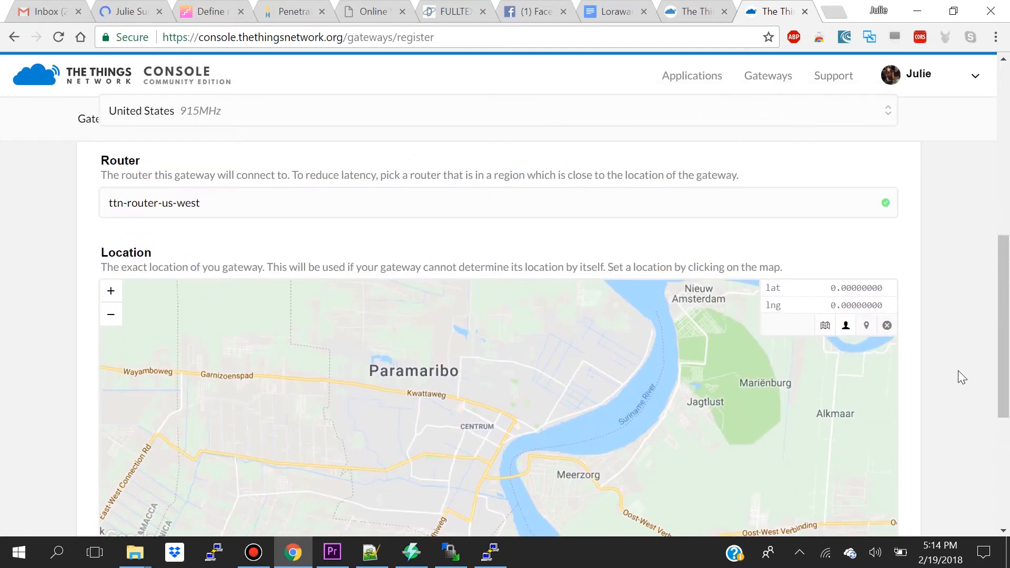
pyautogui.scroll(3)
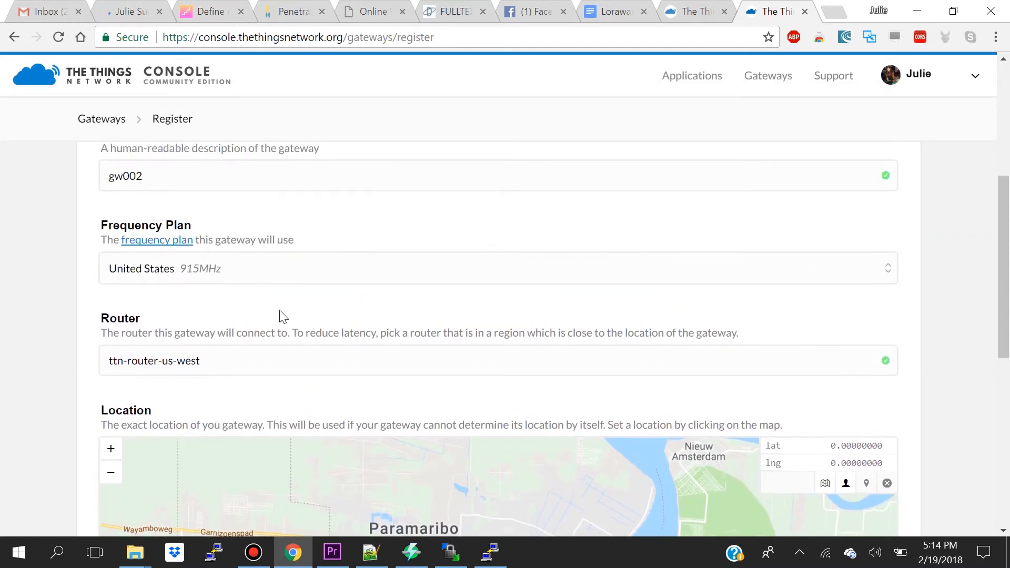
pyautogui.moveTo(186, 294)
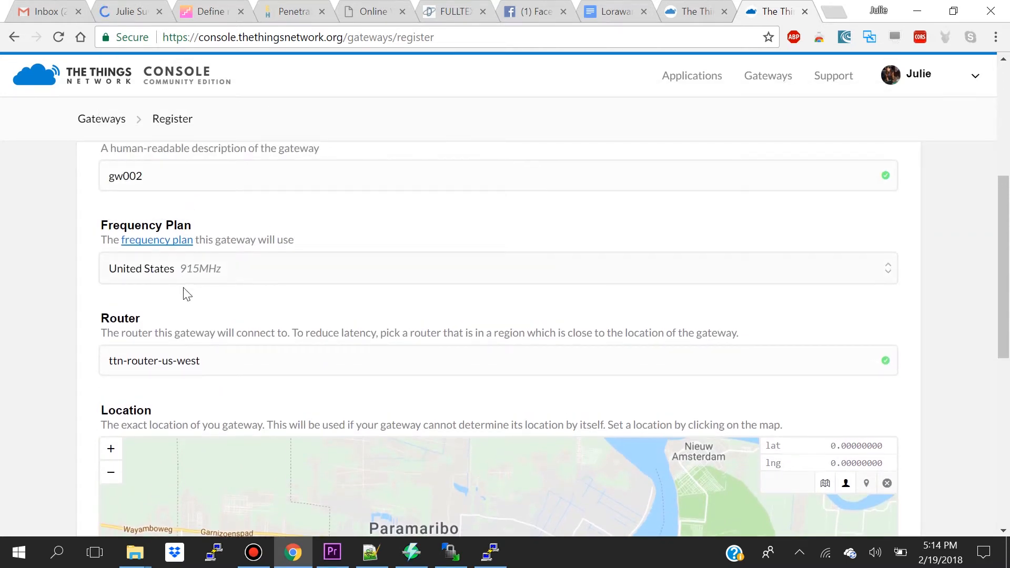
pyautogui.moveTo(213, 376)
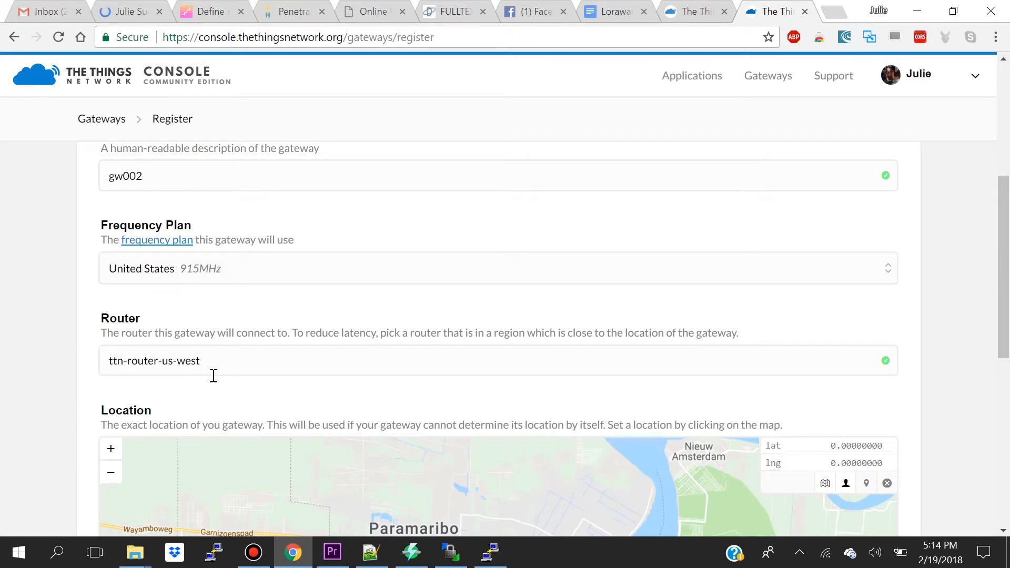
pyautogui.scroll(-3)
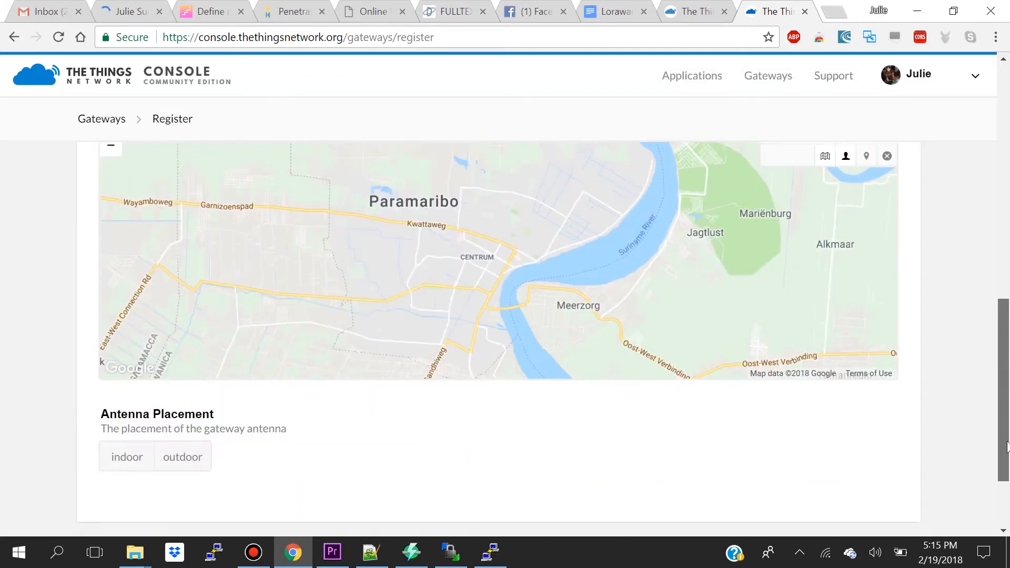
pyautogui.scroll(-3)
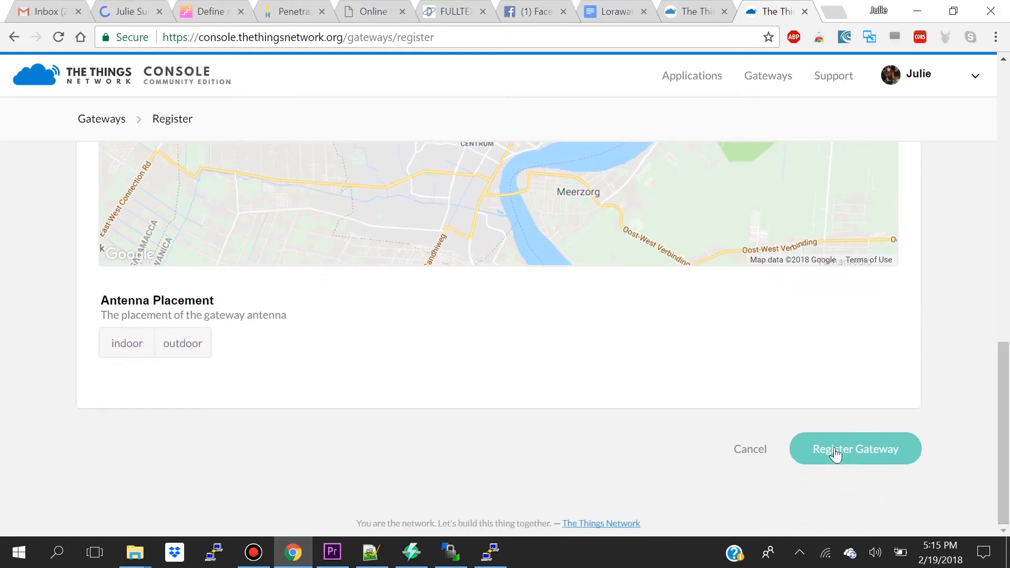
pyautogui.click(854, 449)
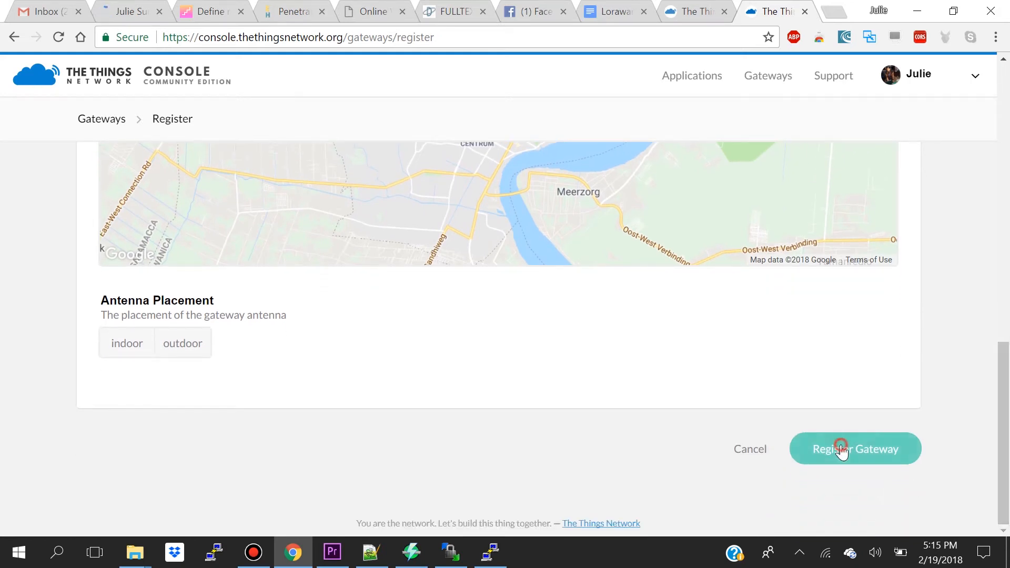
pyautogui.click(855, 448)
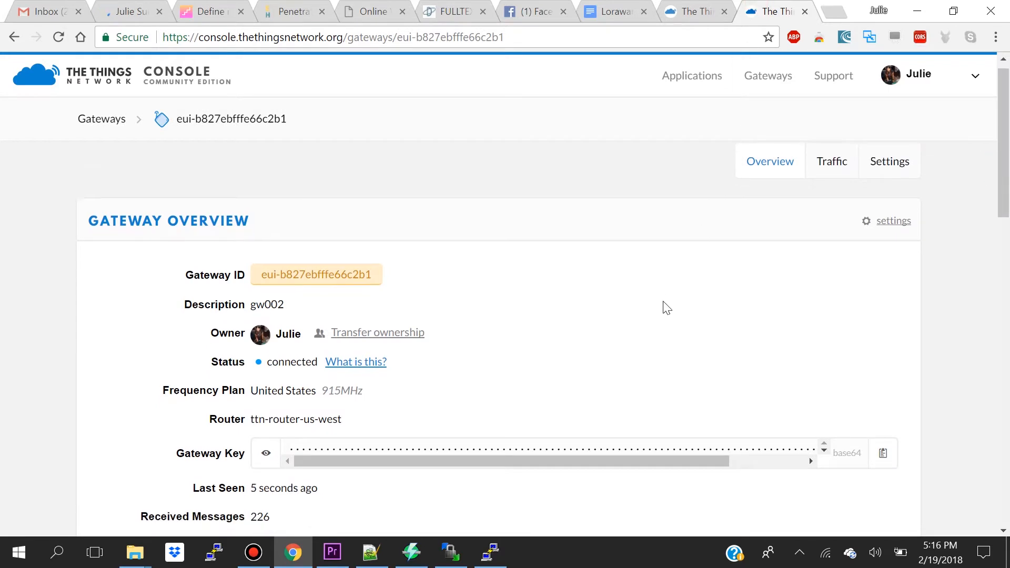
pyautogui.scroll(-3)
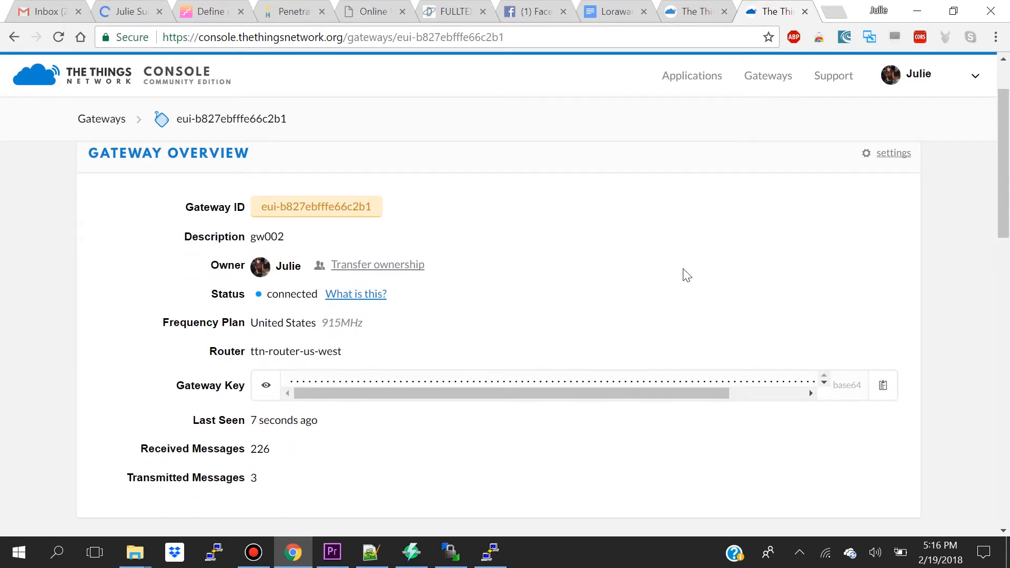
pyautogui.moveTo(768, 76)
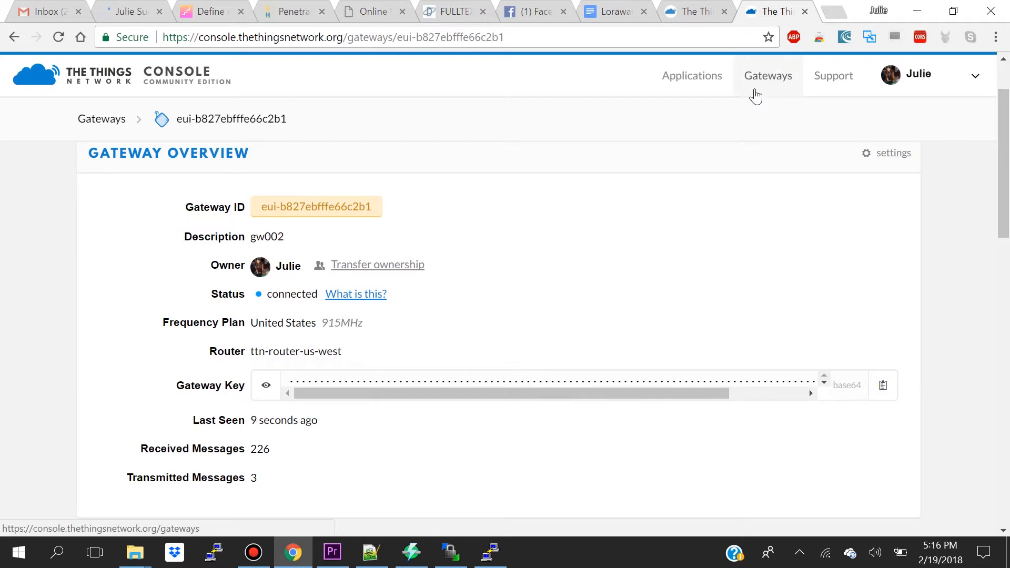
pyautogui.click(767, 75)
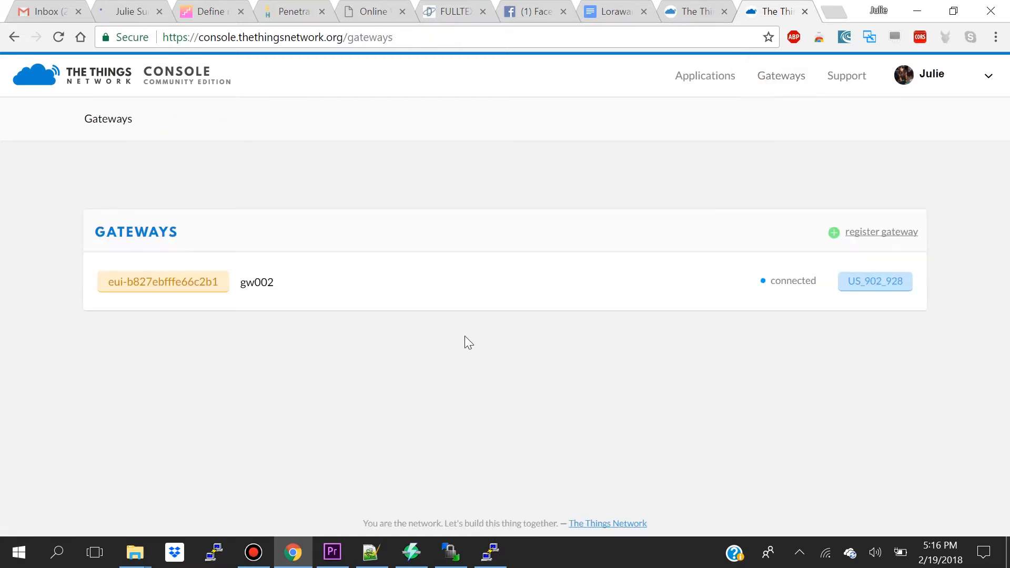
pyautogui.click(163, 281)
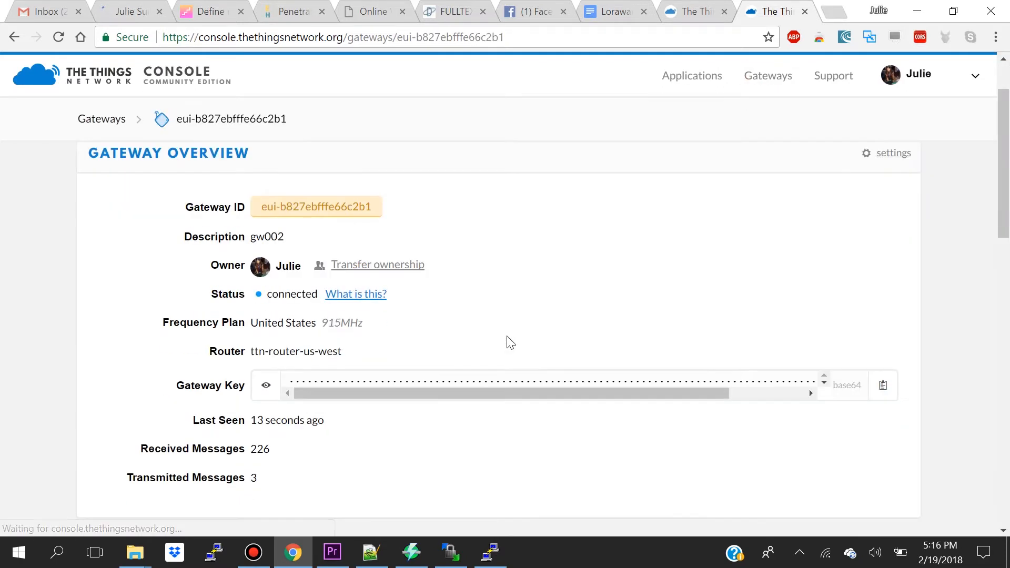
pyautogui.scroll(-3)
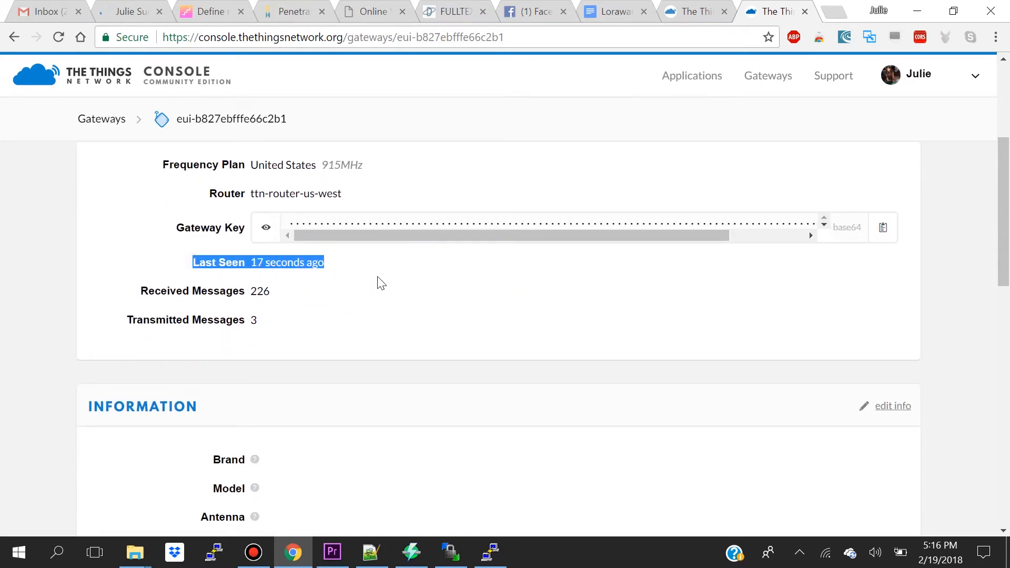
pyautogui.click(390, 273)
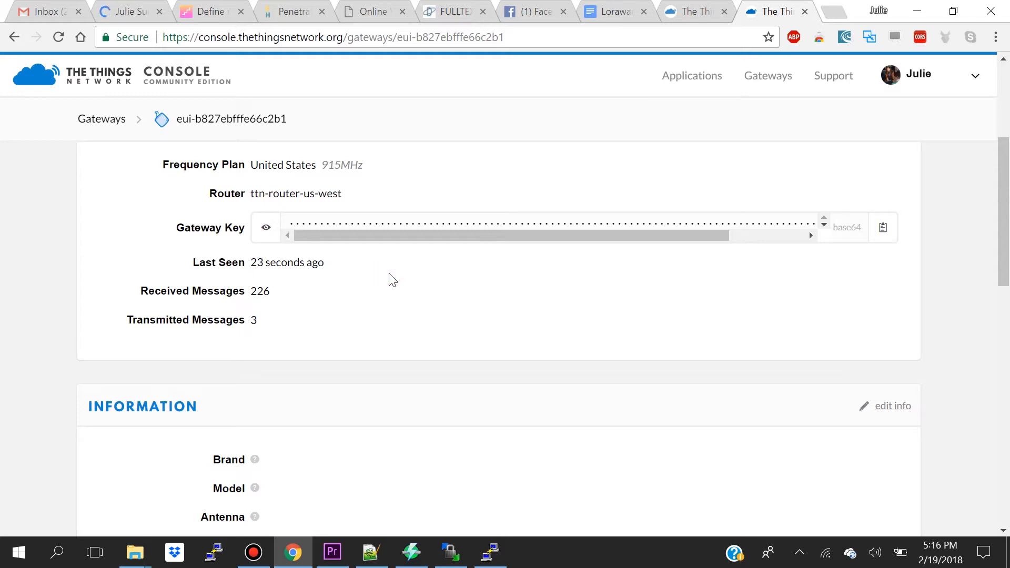
pyautogui.scroll(3)
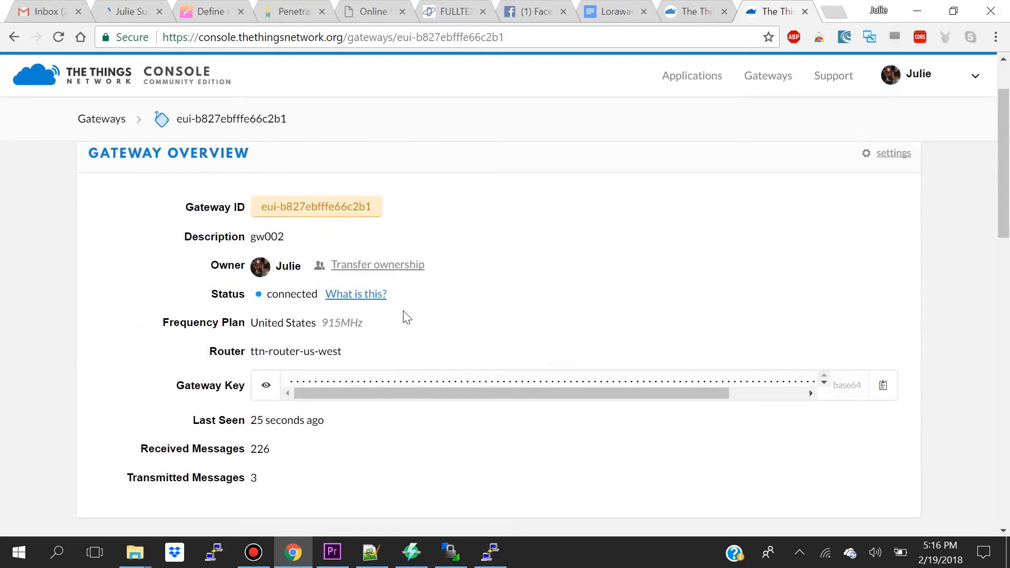
pyautogui.moveTo(557, 530)
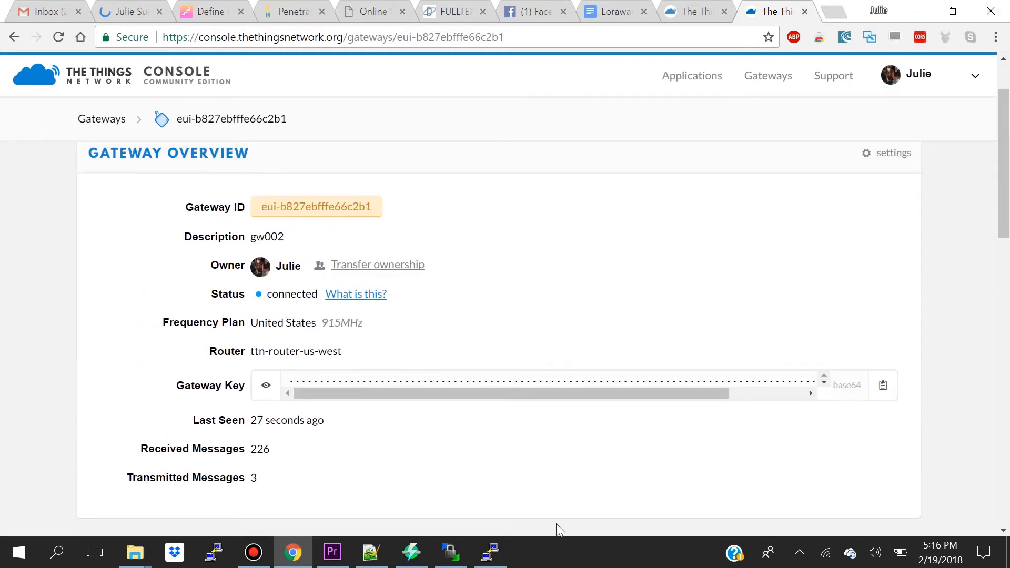